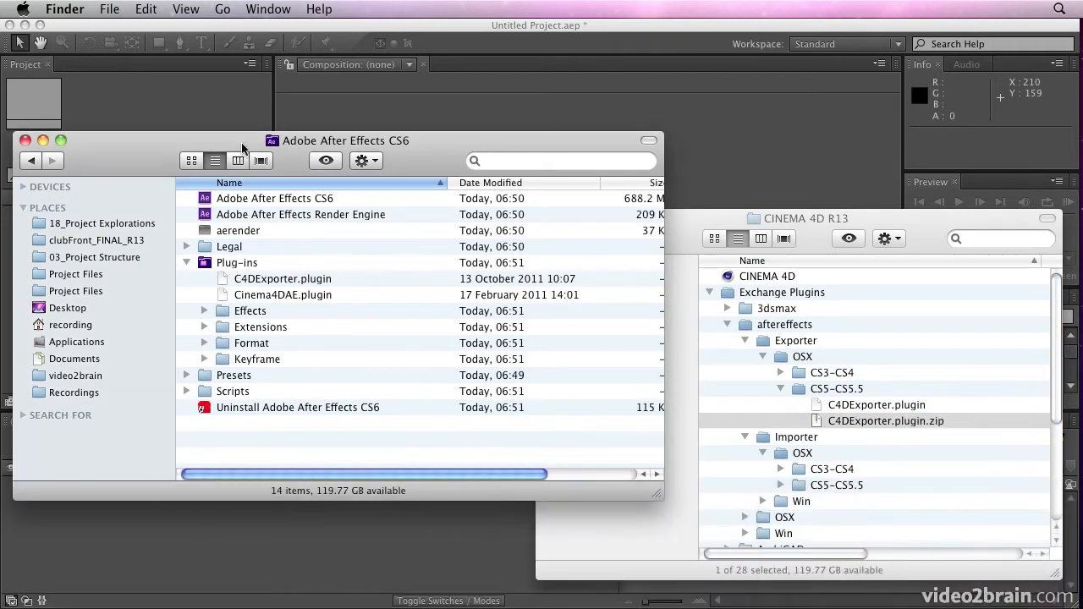
pyautogui.moveTo(88, 343)
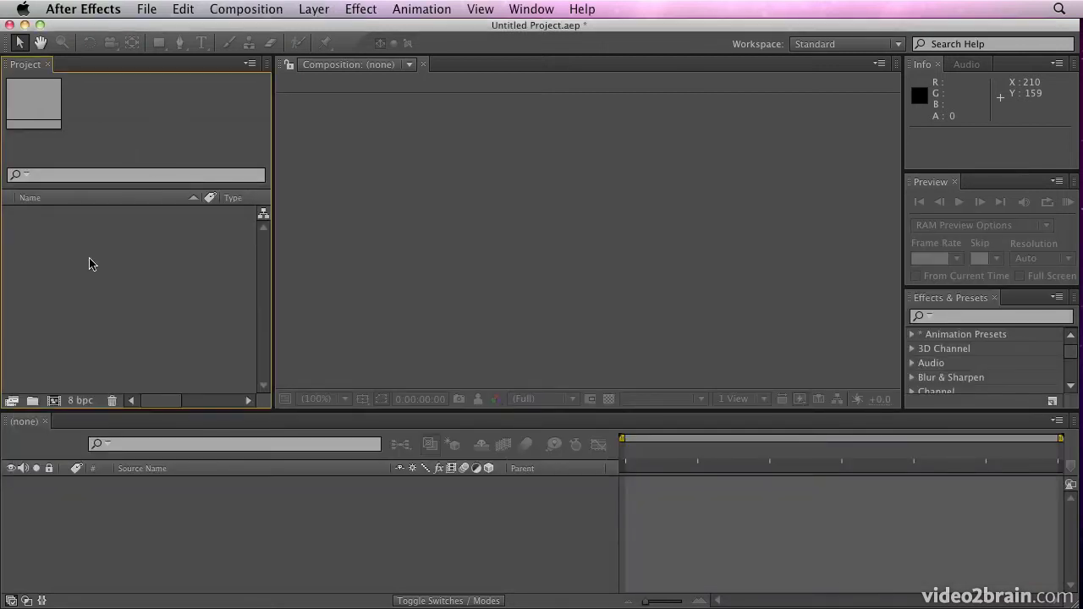
# In the import dialog, go up to clubFront_FINAL_R13, into RPF, and pick clubFront_FINAL_RPF_i1.aec
pyautogui.click(147, 10)
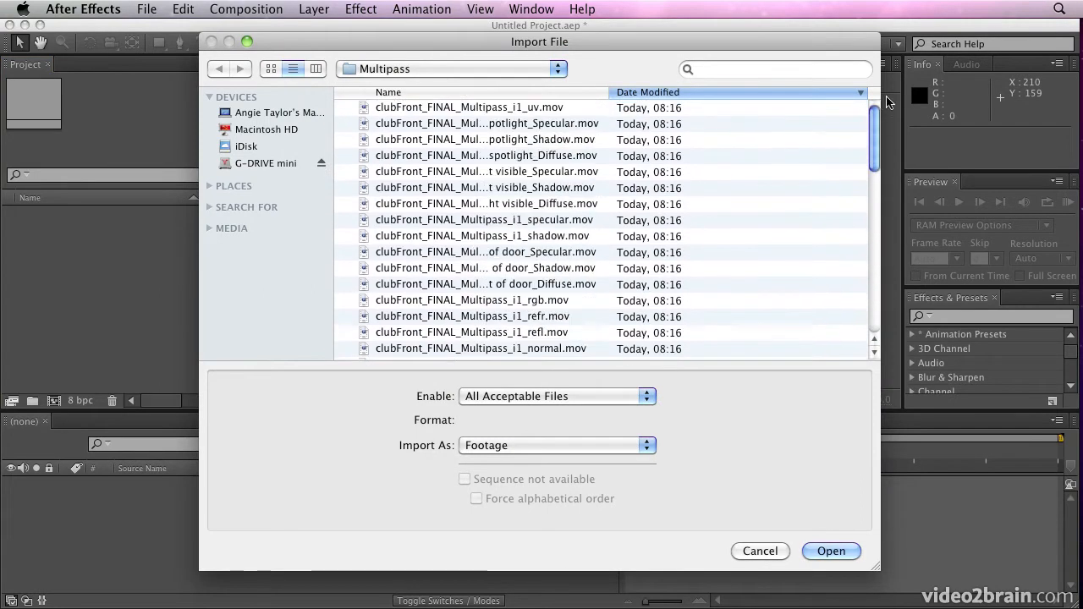
pyautogui.moveTo(518, 74)
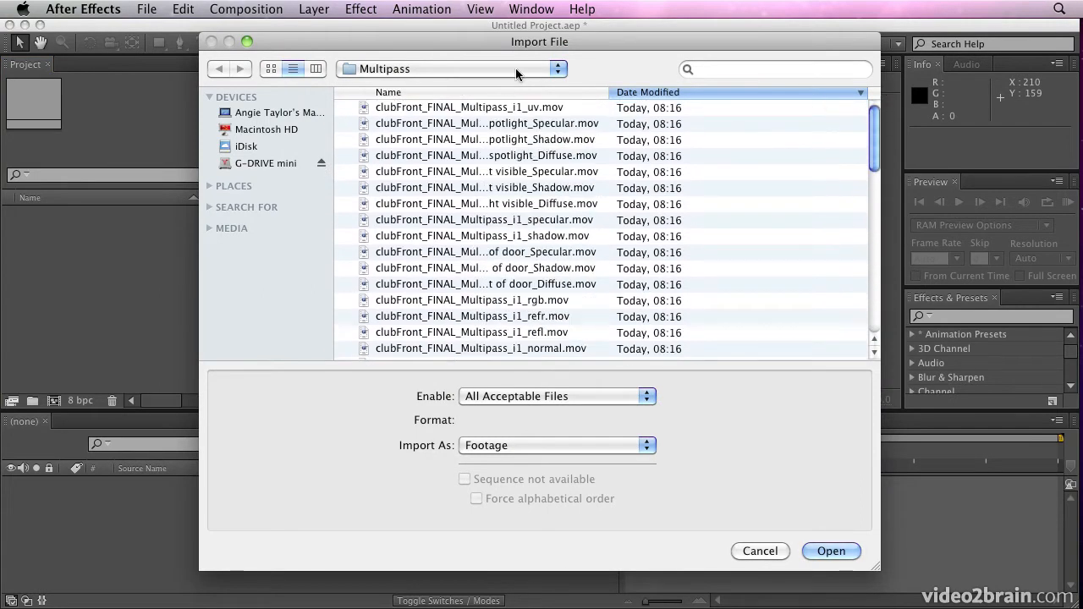
pyautogui.scroll(-3)
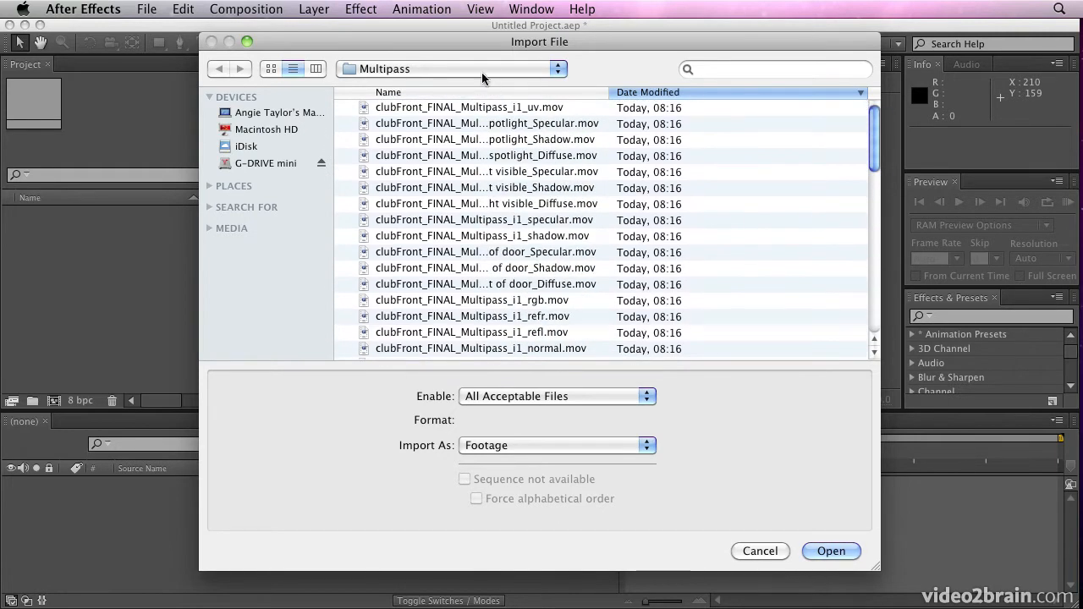
pyautogui.click(219, 68)
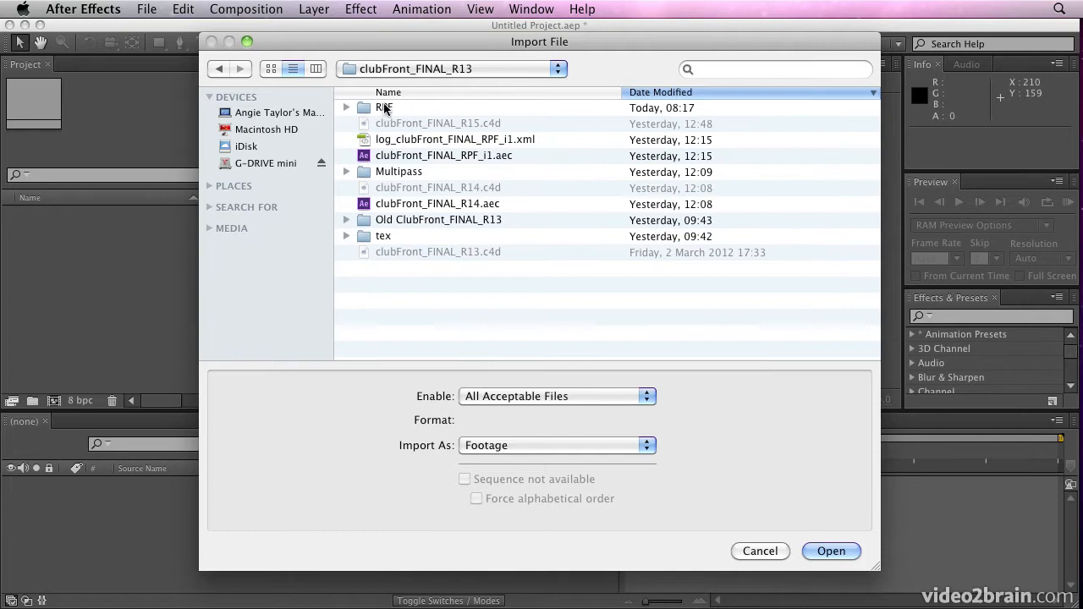
pyautogui.doubleClick(382, 107)
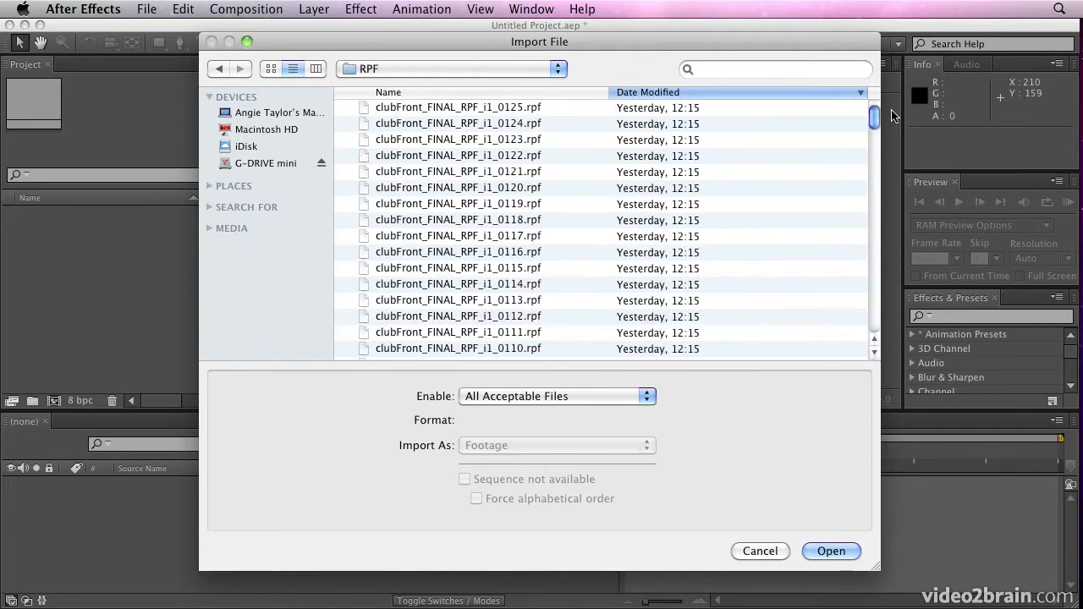
pyautogui.scroll(-3)
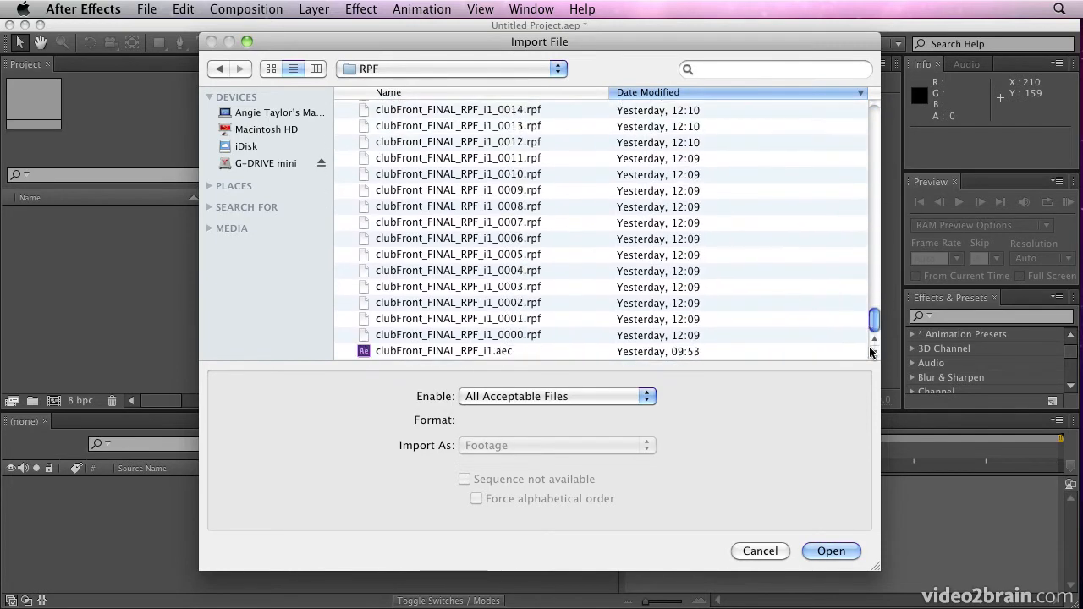
pyautogui.moveTo(427, 363)
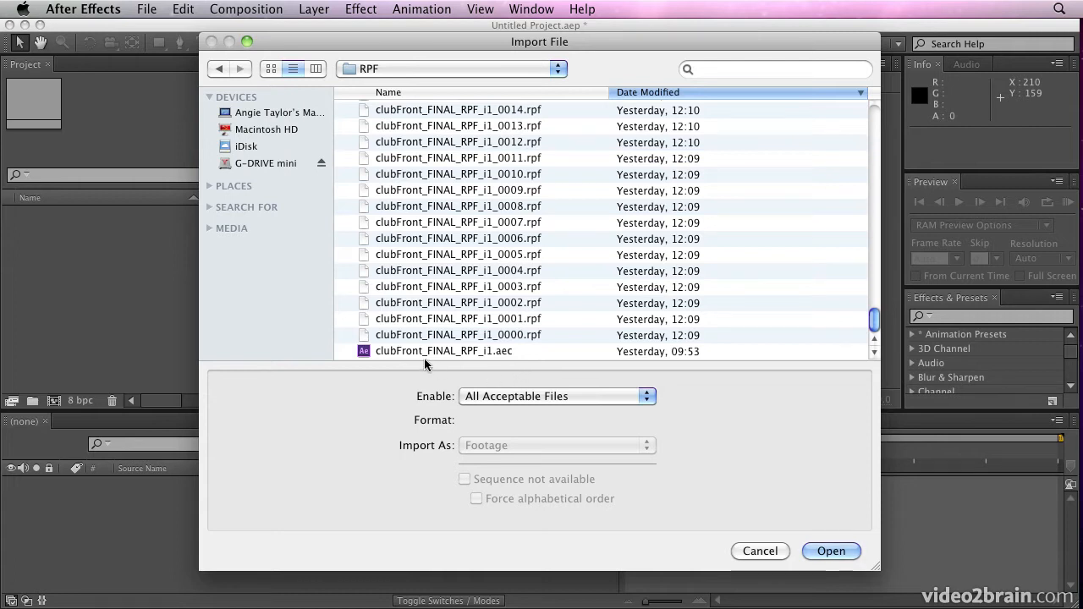
pyautogui.moveTo(418, 356)
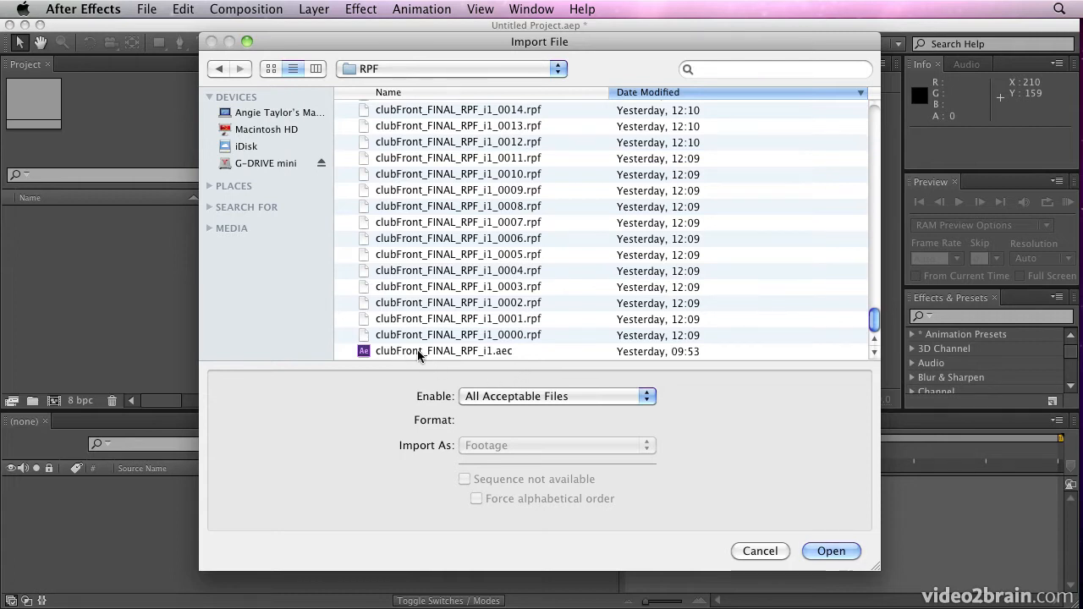
pyautogui.click(443, 350)
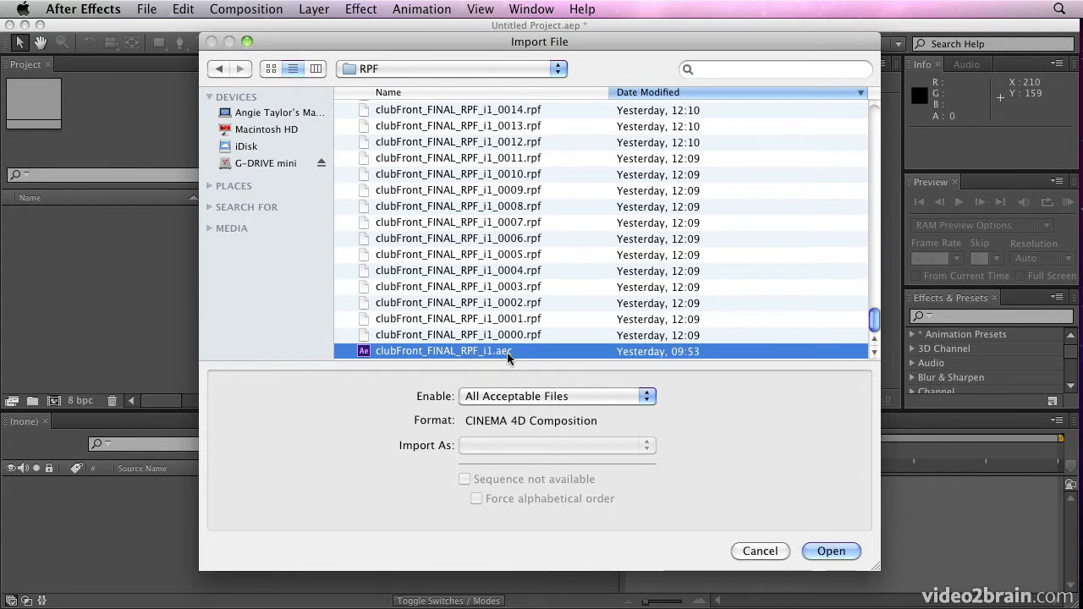
pyautogui.moveTo(494, 359)
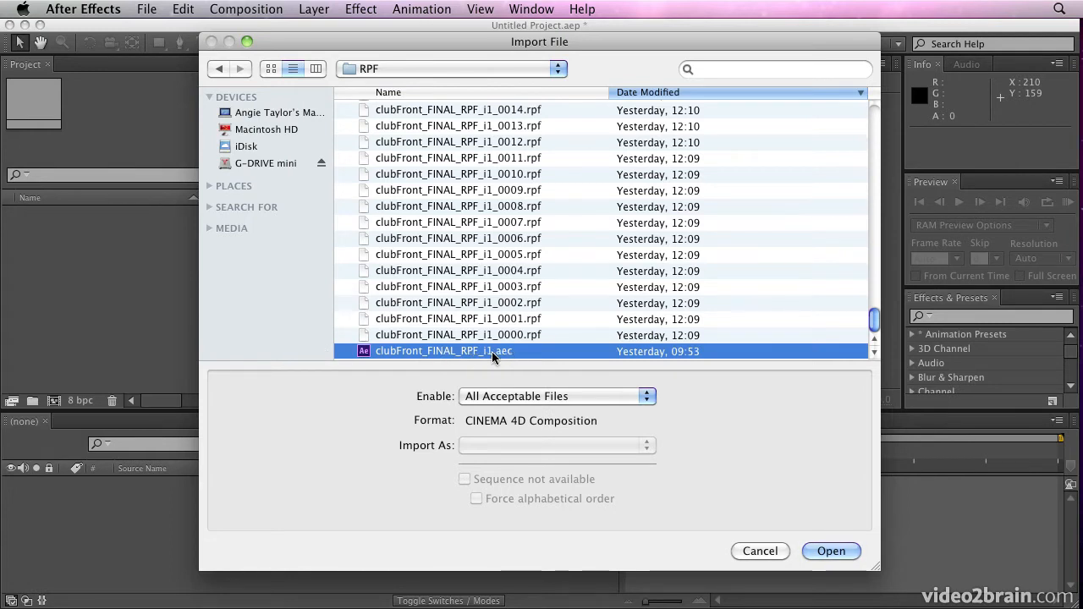
# Import the .aec, check the clubFront_FINAL_RPF_i1 and Special Passes folders, then start closing the project
pyautogui.click(833, 552)
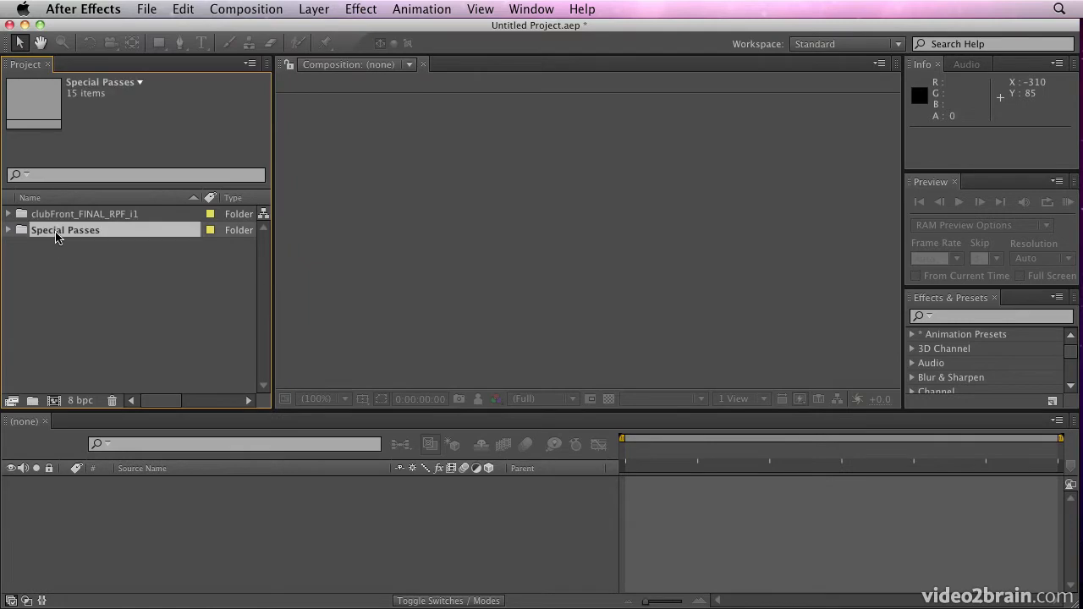
pyautogui.click(84, 213)
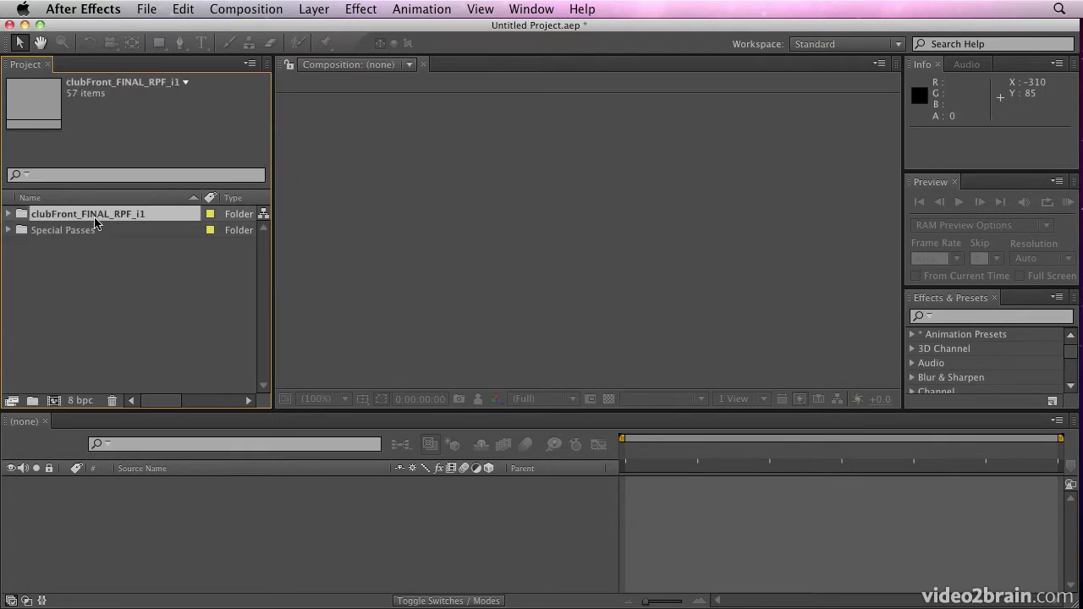
pyautogui.click(64, 231)
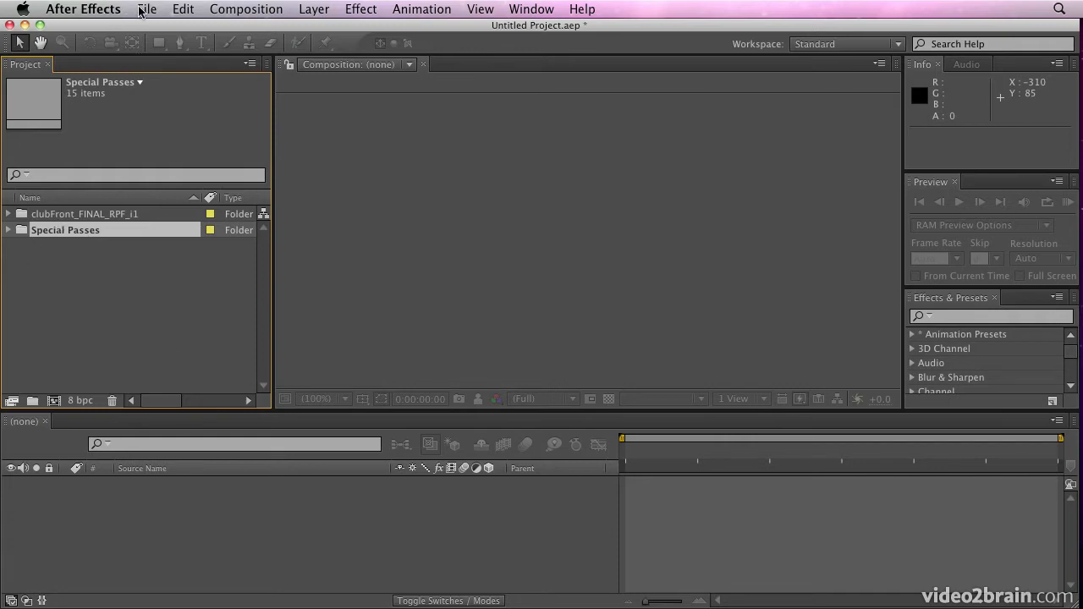
pyautogui.click(146, 10)
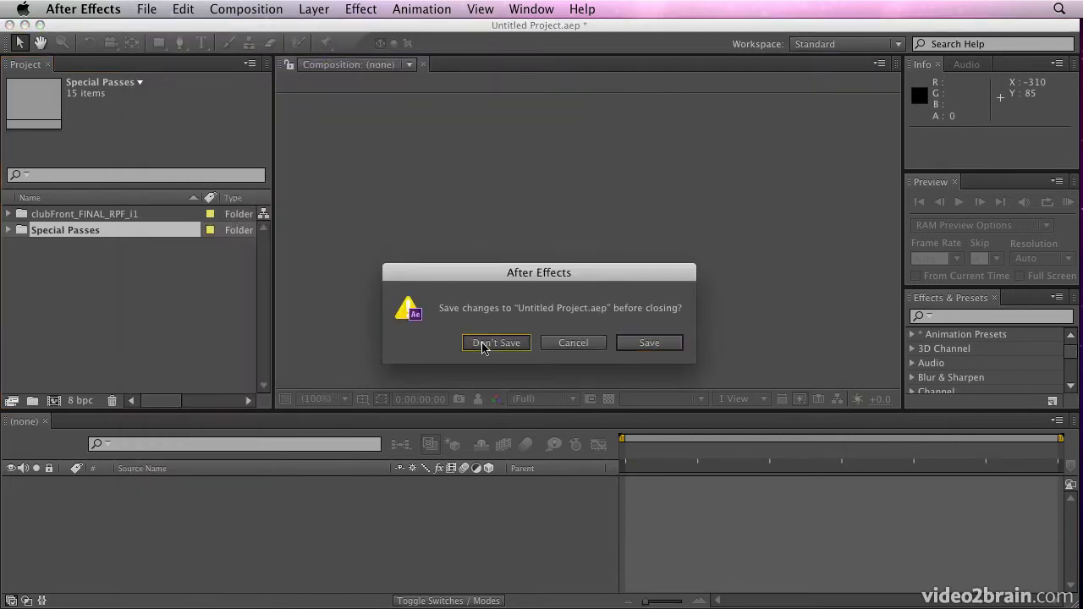
# Discard the untitled project, then twirl the Passes and Special Passes folders open and closed in ClubFront_End
pyautogui.click(496, 342)
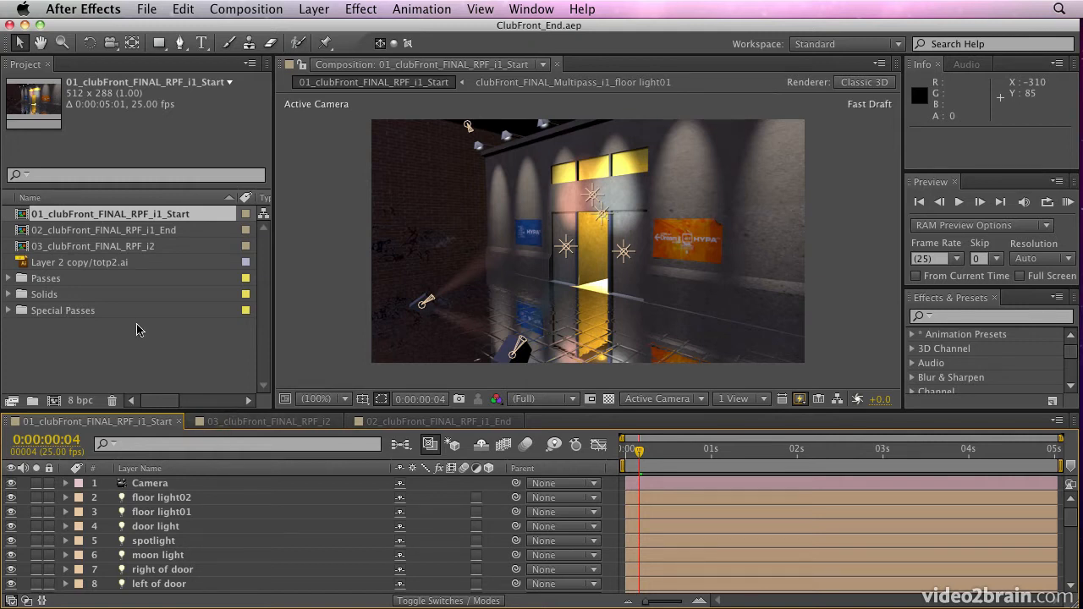
pyautogui.click(8, 278)
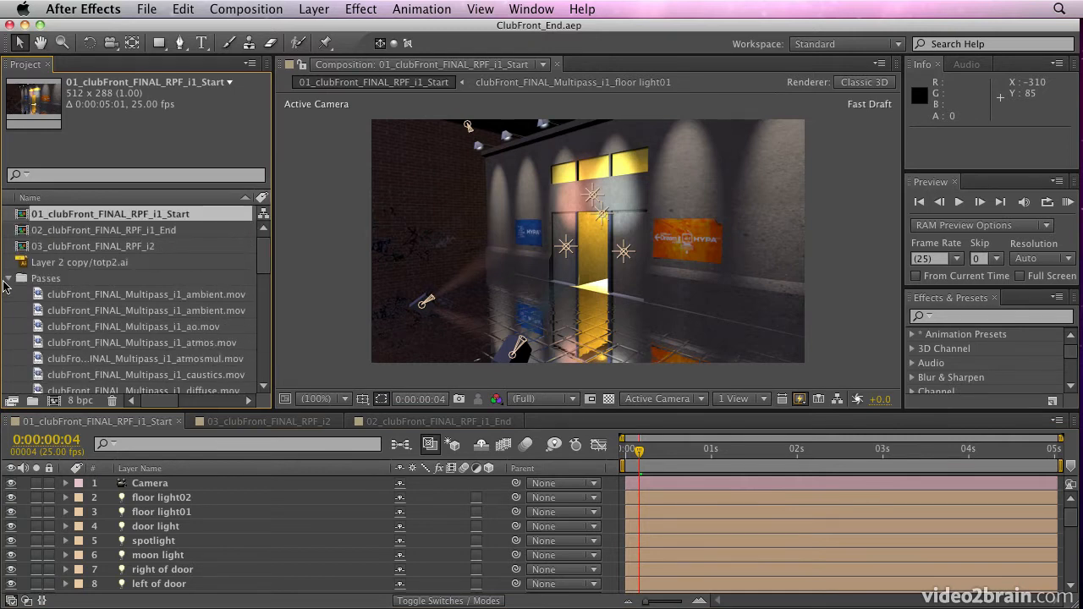
pyautogui.click(7, 278)
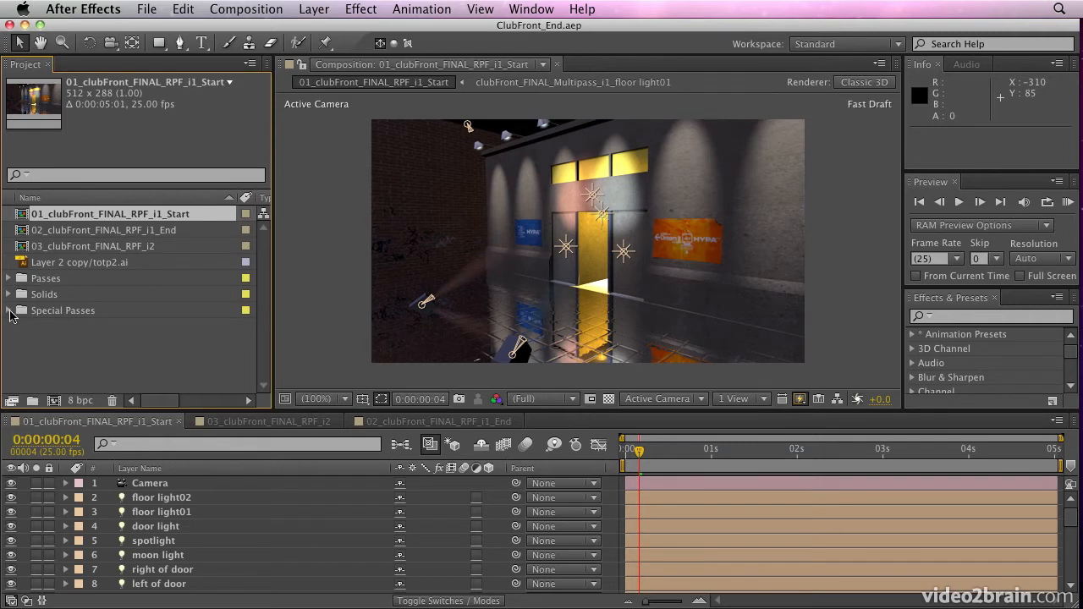
pyautogui.click(10, 312)
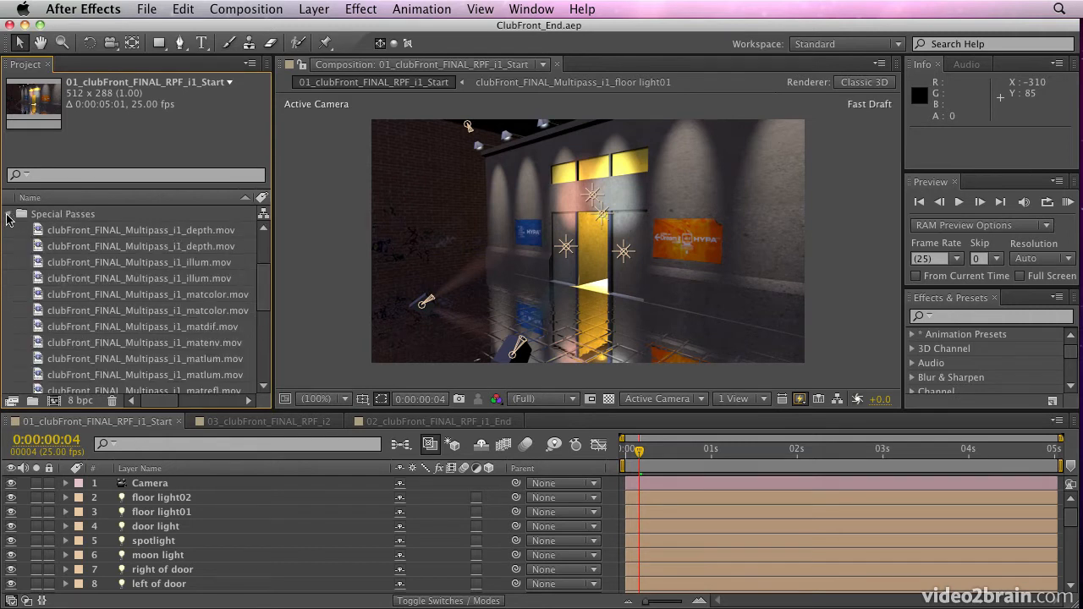
pyautogui.click(10, 214)
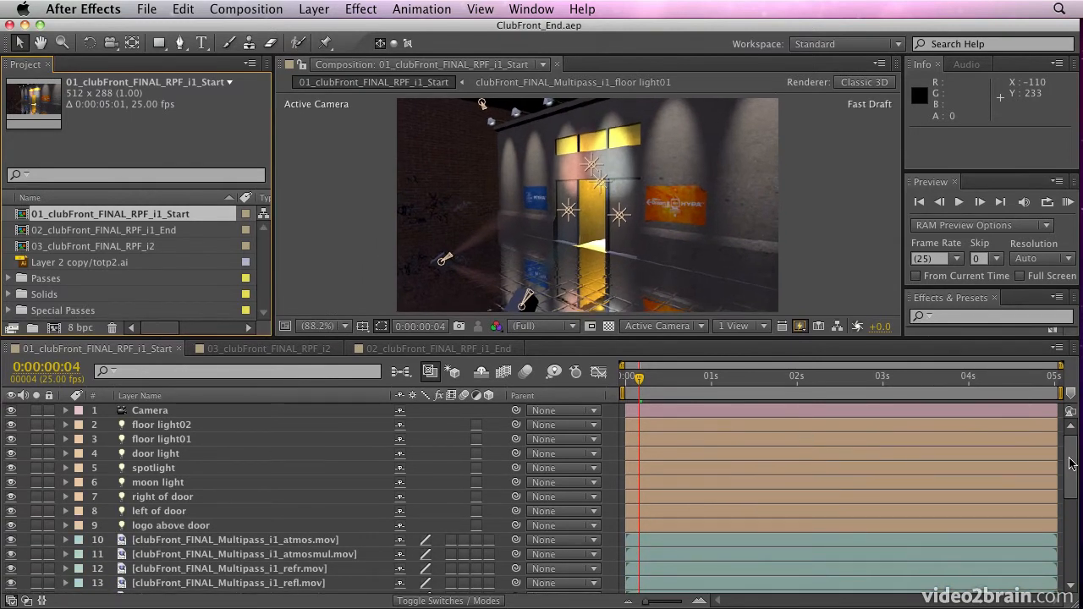
# RAM preview the club-front composition and reveal the refl.mov layer's Opacity
pyautogui.scroll(-3)
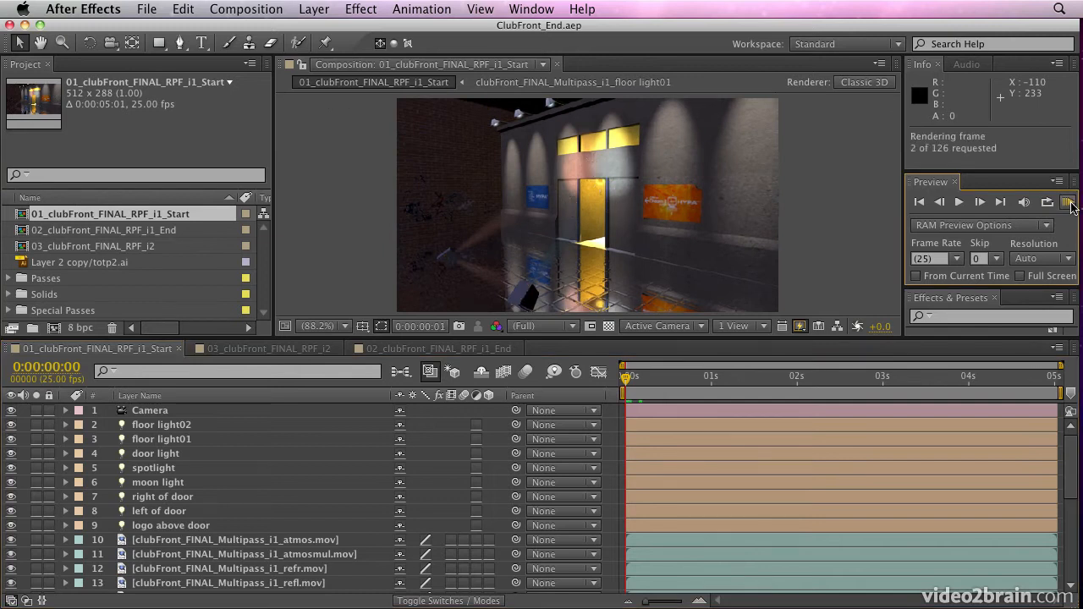
pyautogui.click(1070, 203)
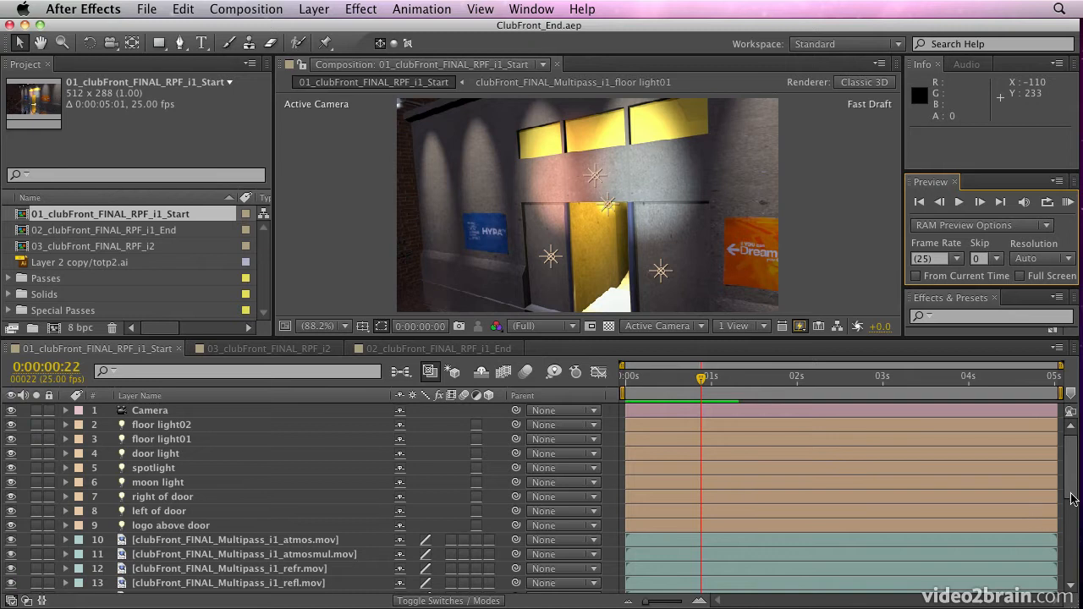
pyautogui.scroll(-3)
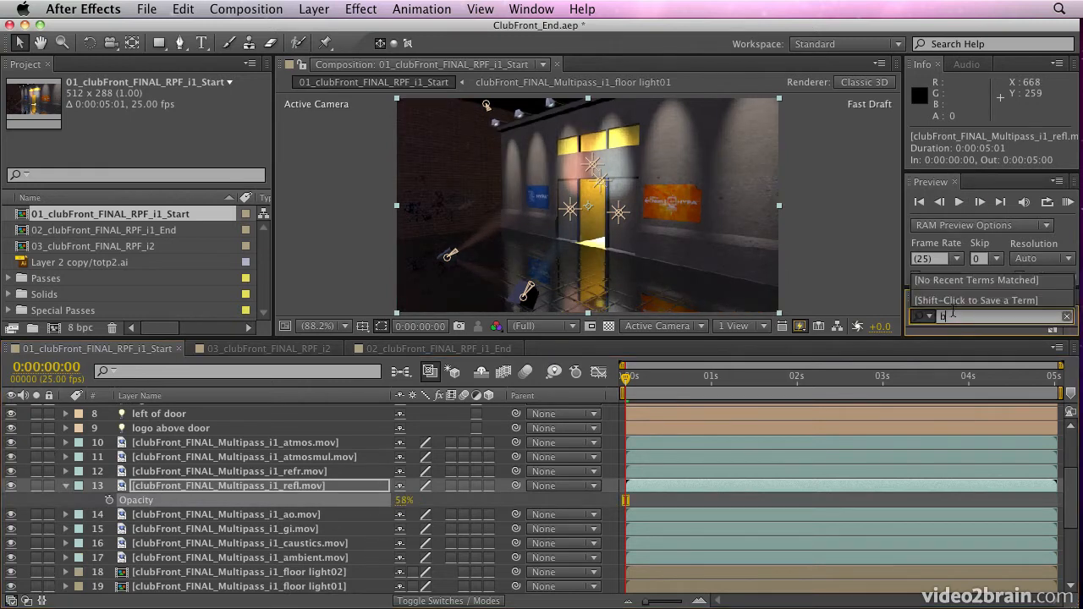
# Find Directional Blur via 'blur', apply it to refl.mov with Direction −119° and Blur Length 4.0
pyautogui.write('blur')
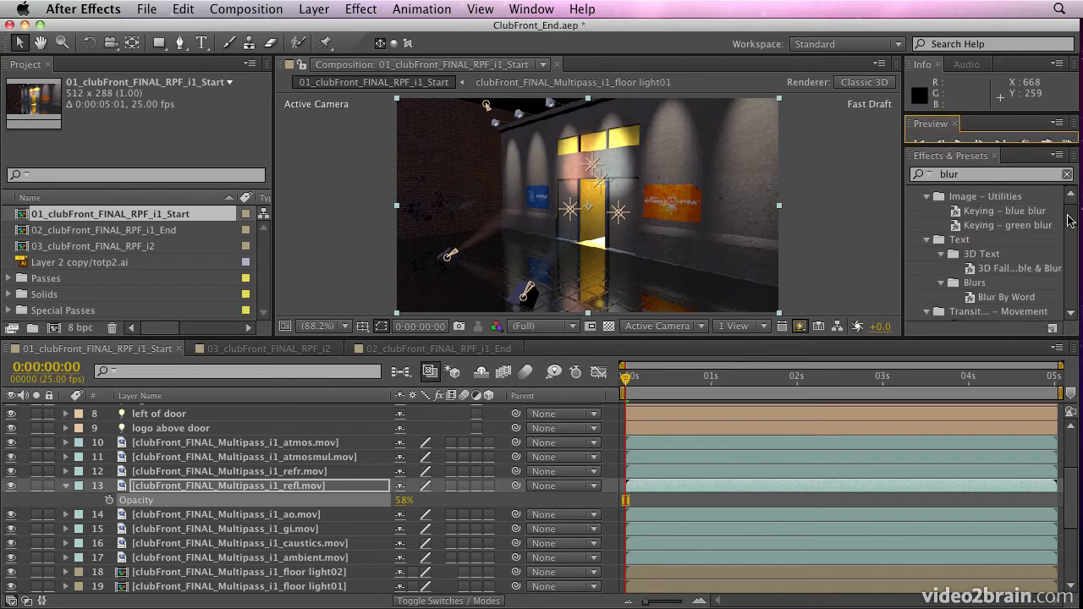
pyautogui.scroll(-3)
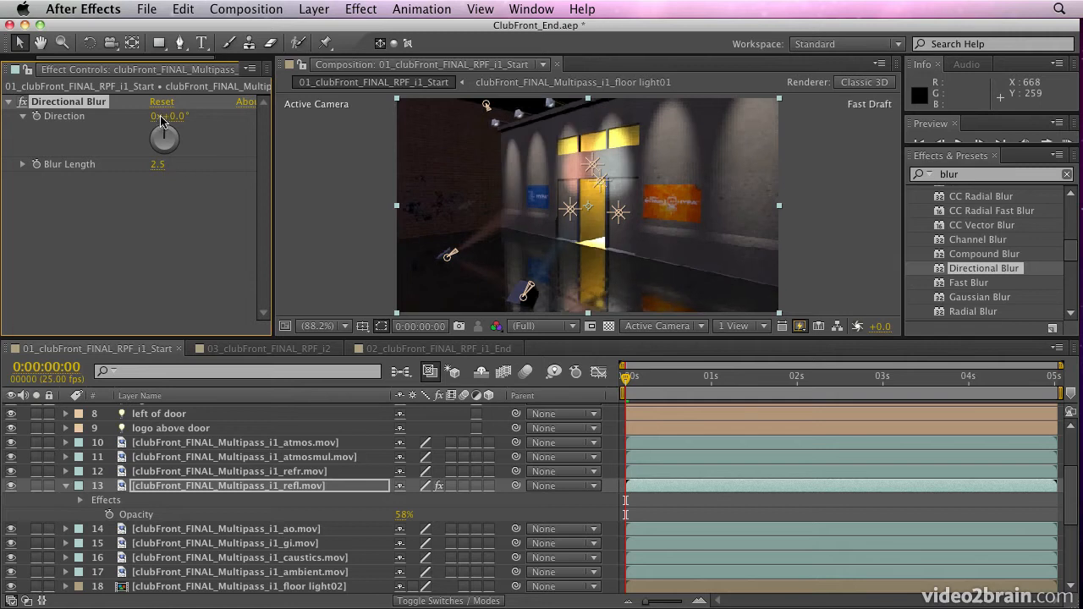
pyautogui.moveTo(166, 139); pyautogui.dragTo(149, 143)
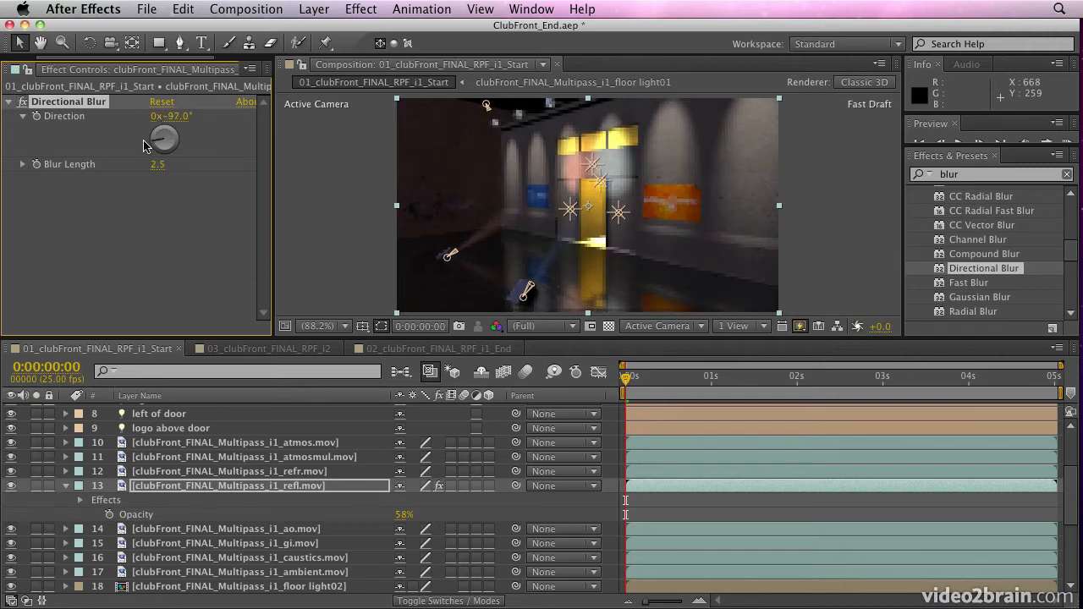
pyautogui.moveTo(166, 132); pyautogui.dragTo(155, 143)
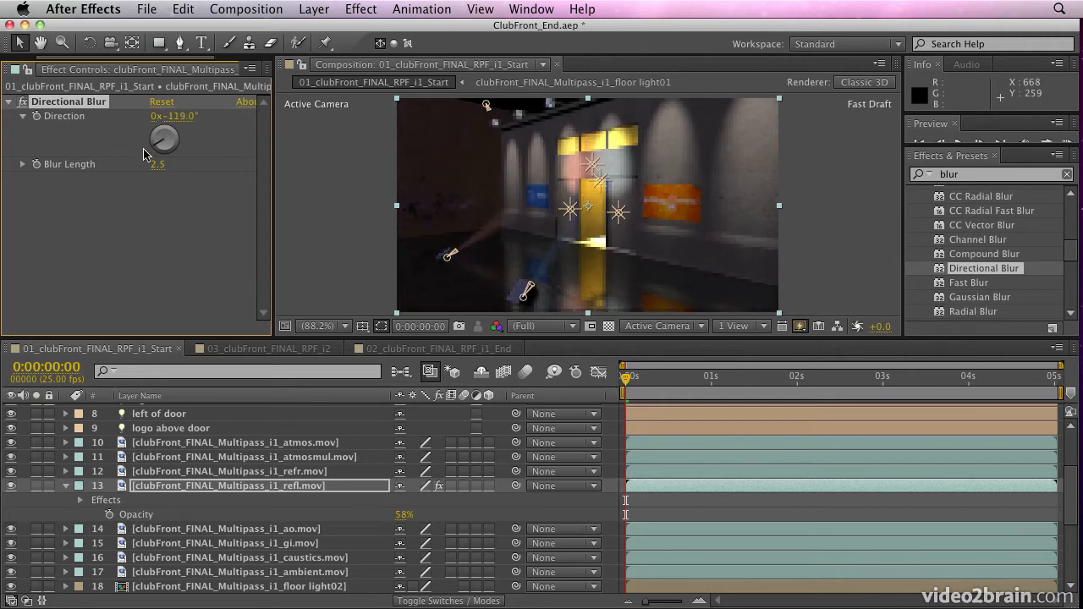
pyautogui.moveTo(157, 165); pyautogui.dragTo(172, 164)
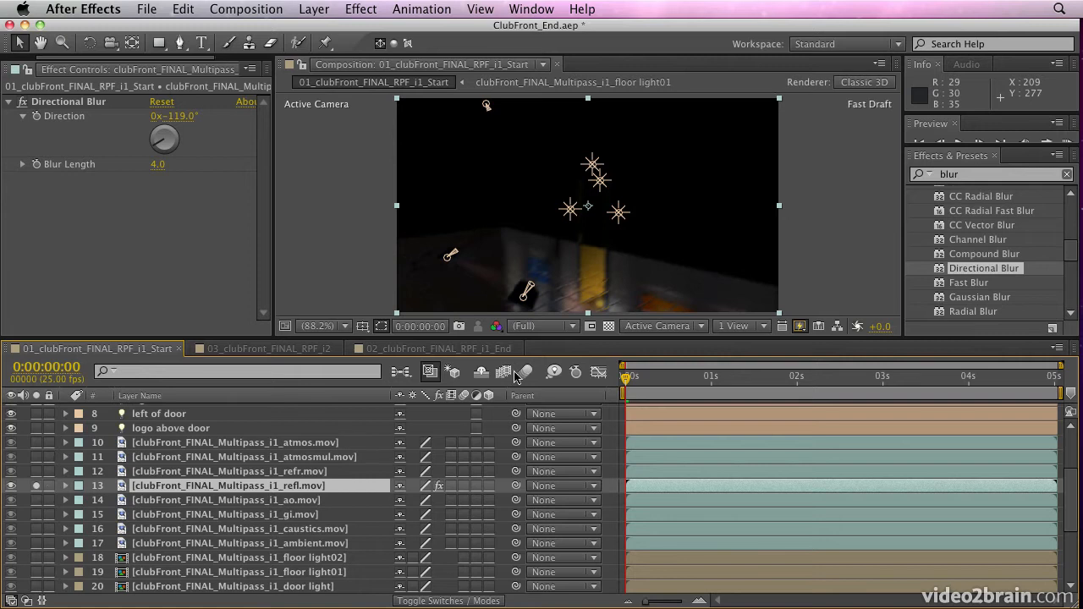
# Toggle the transparency grid behind the isolated reflection layer on and off
pyautogui.click(609, 325)
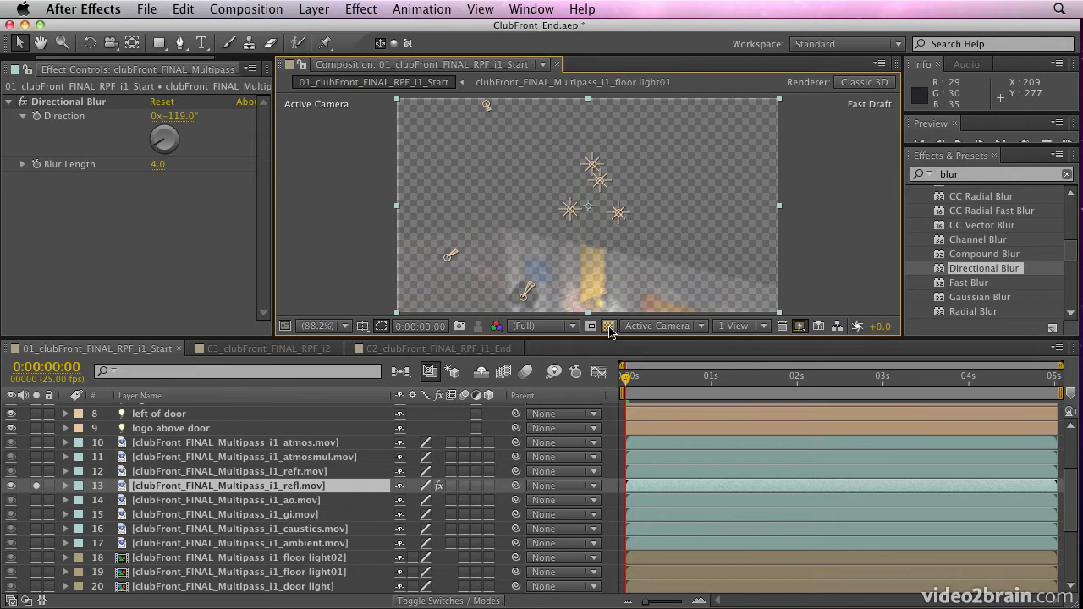
pyautogui.click(609, 327)
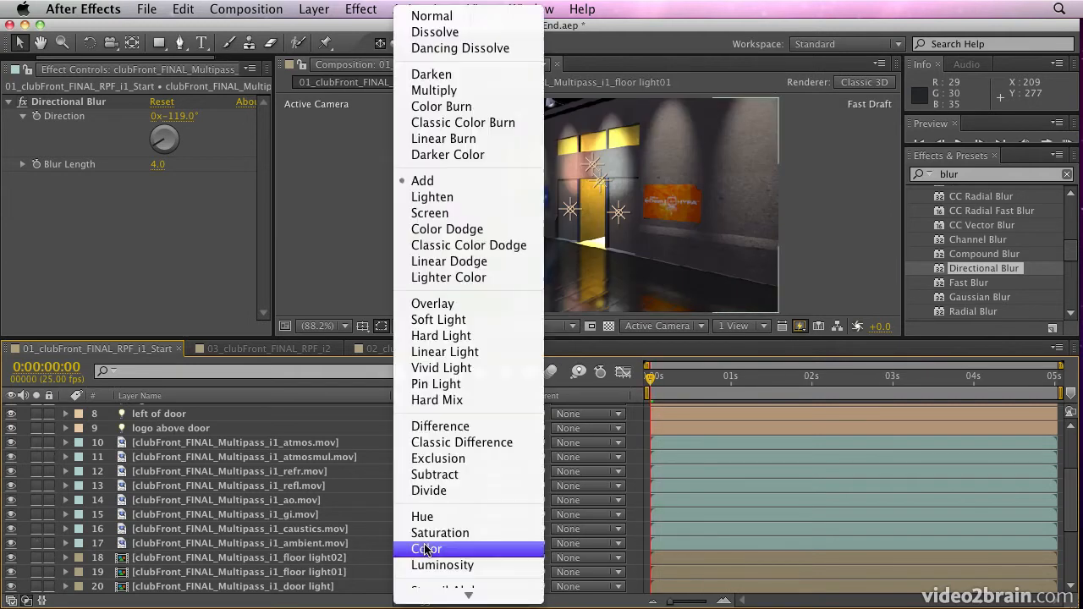
pyautogui.moveTo(433, 197)
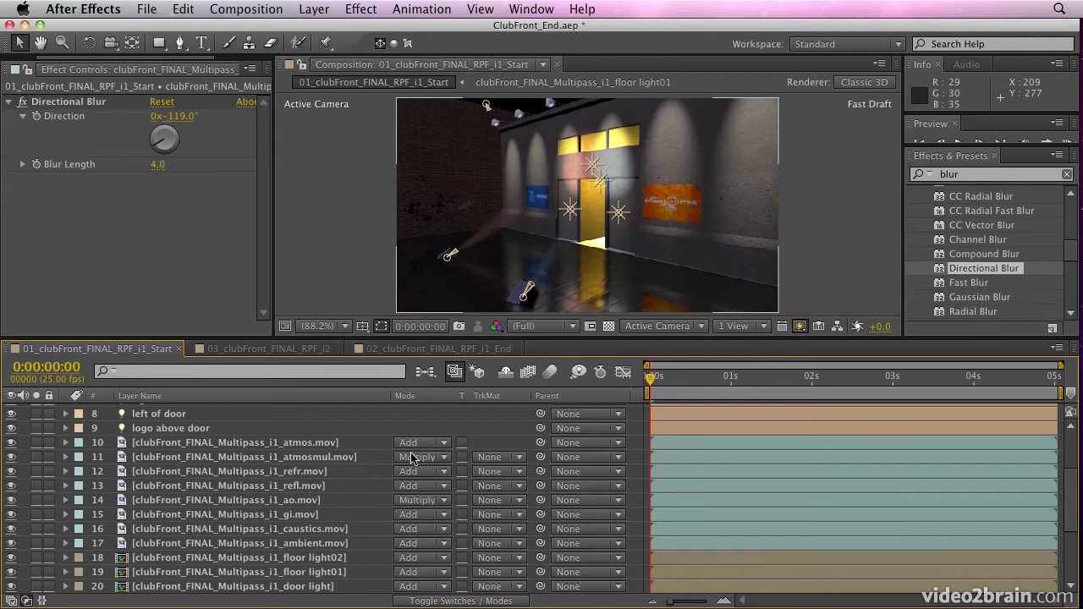
pyautogui.moveTo(405, 515)
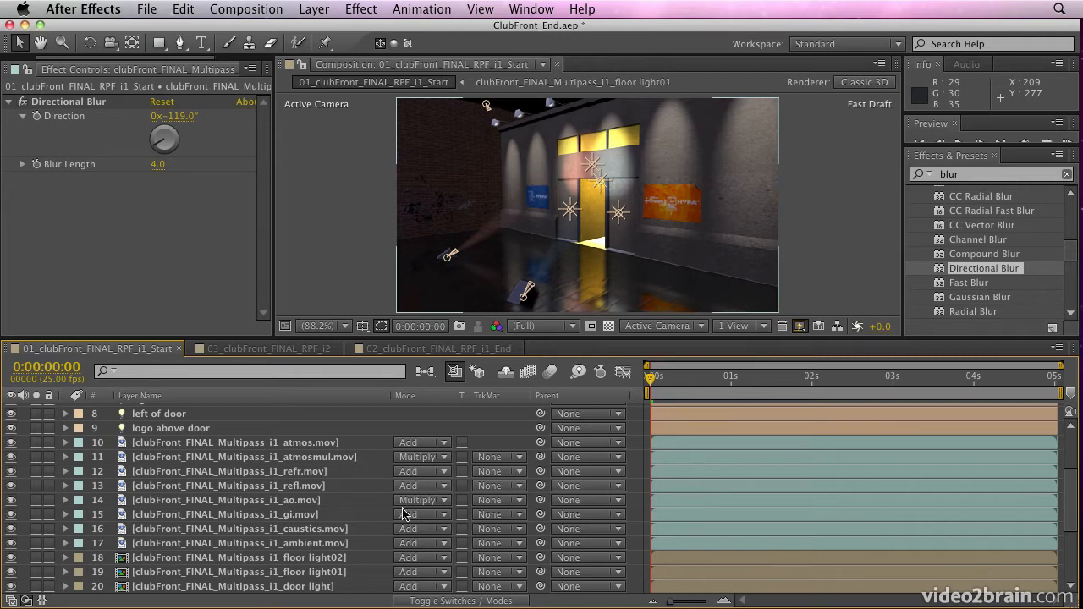
pyautogui.moveTo(403, 572)
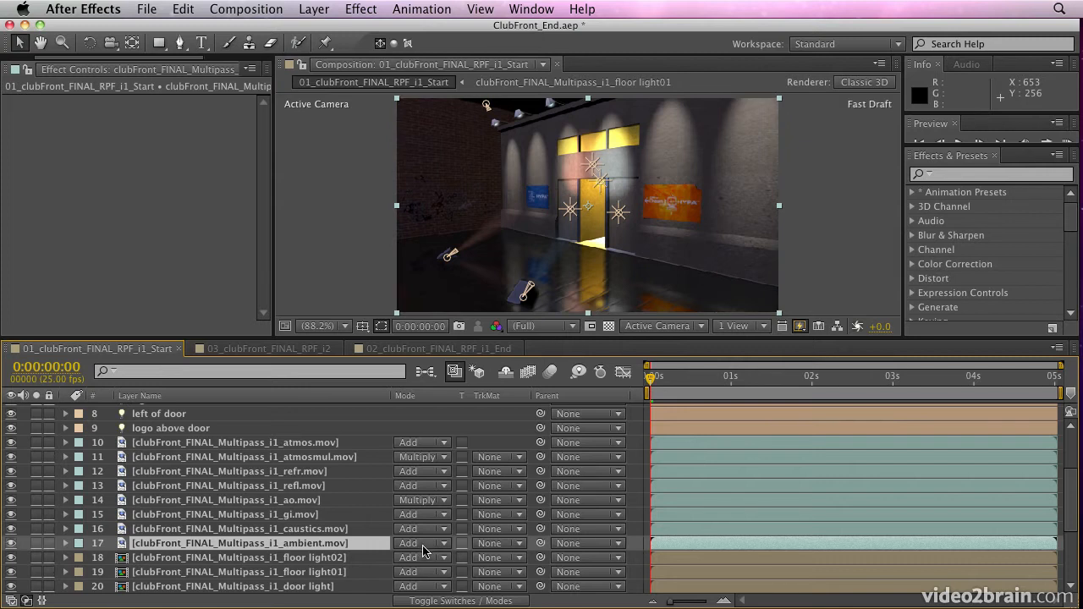
pyautogui.click(420, 542)
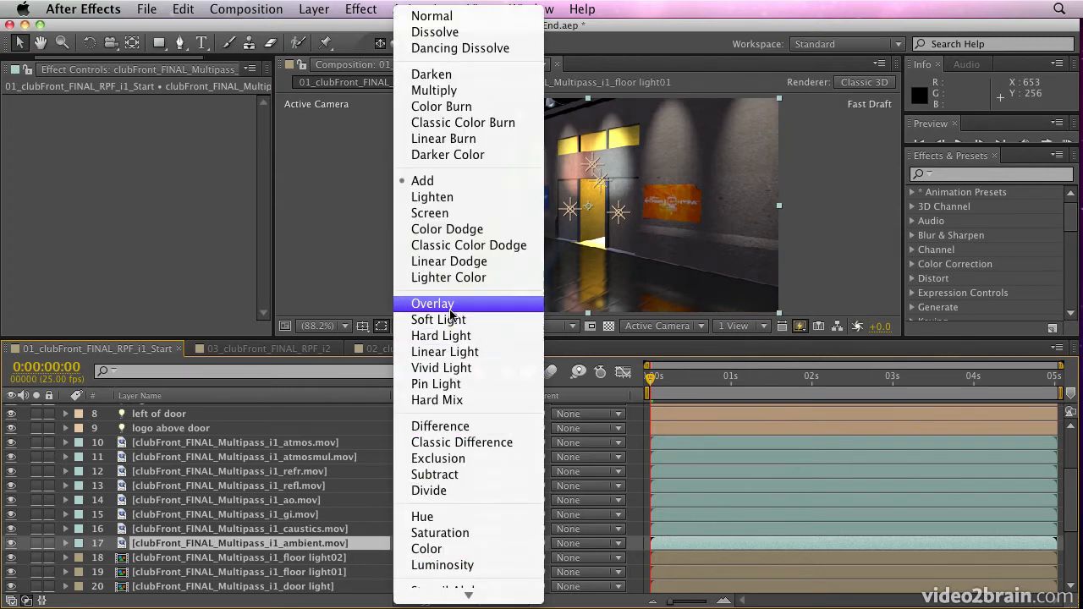
pyautogui.click(434, 303)
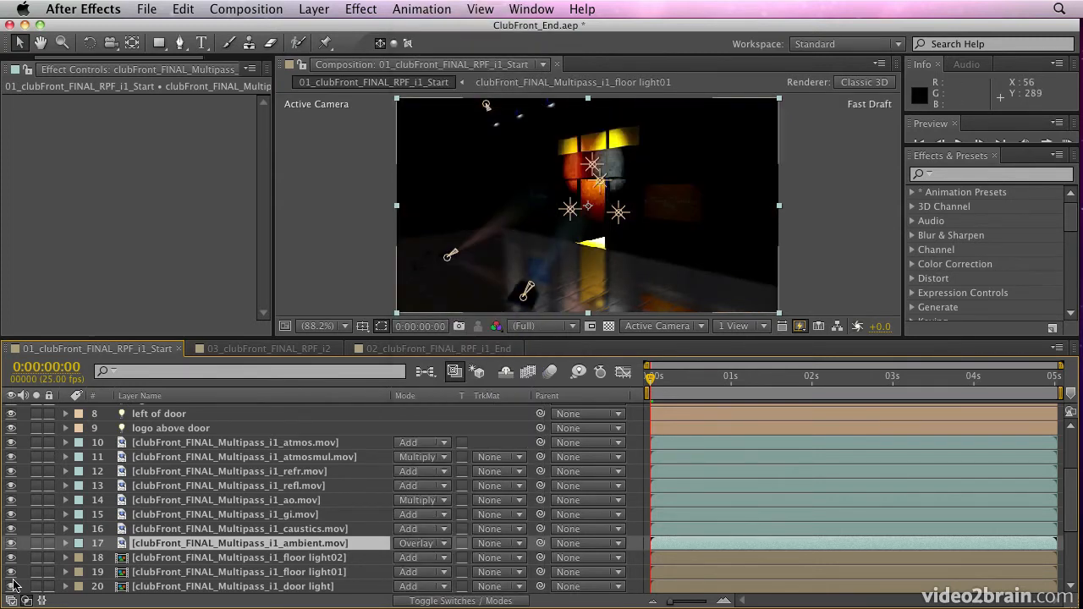
pyautogui.click(423, 542)
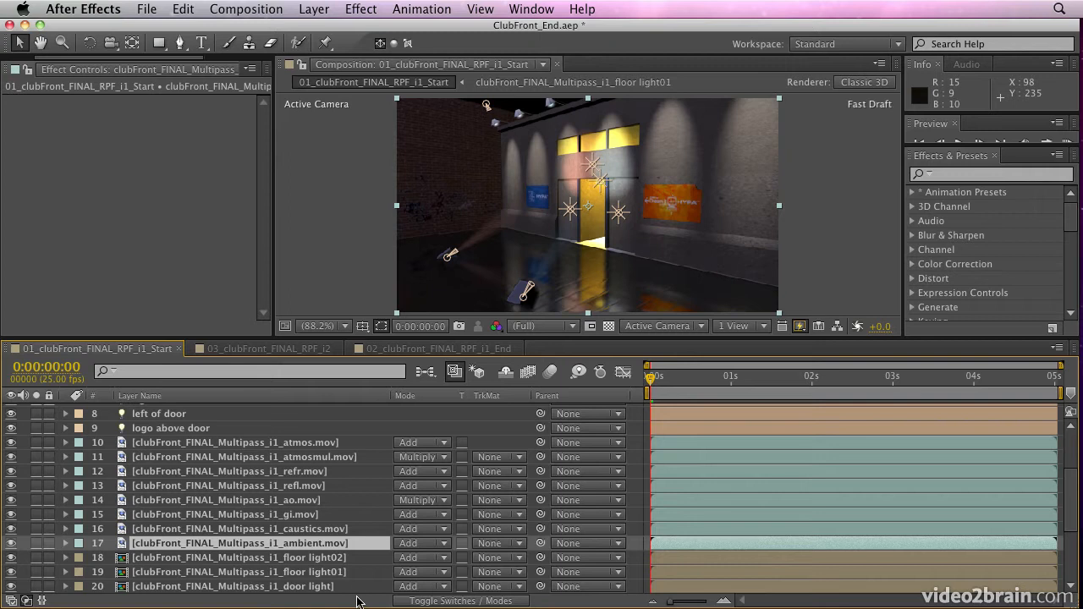
pyautogui.scroll(-3)
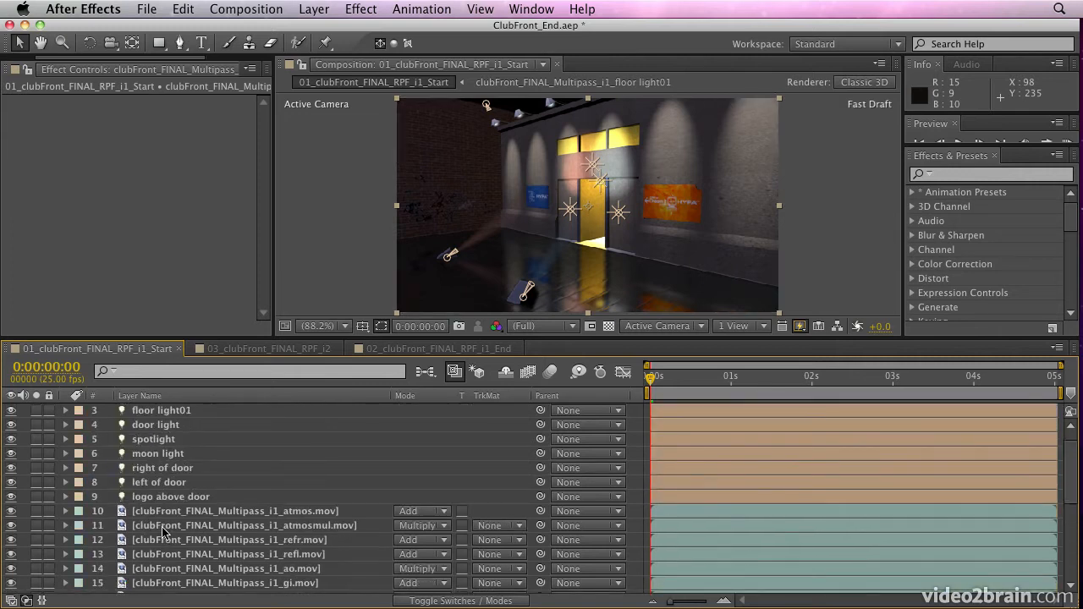
pyautogui.scroll(-3)
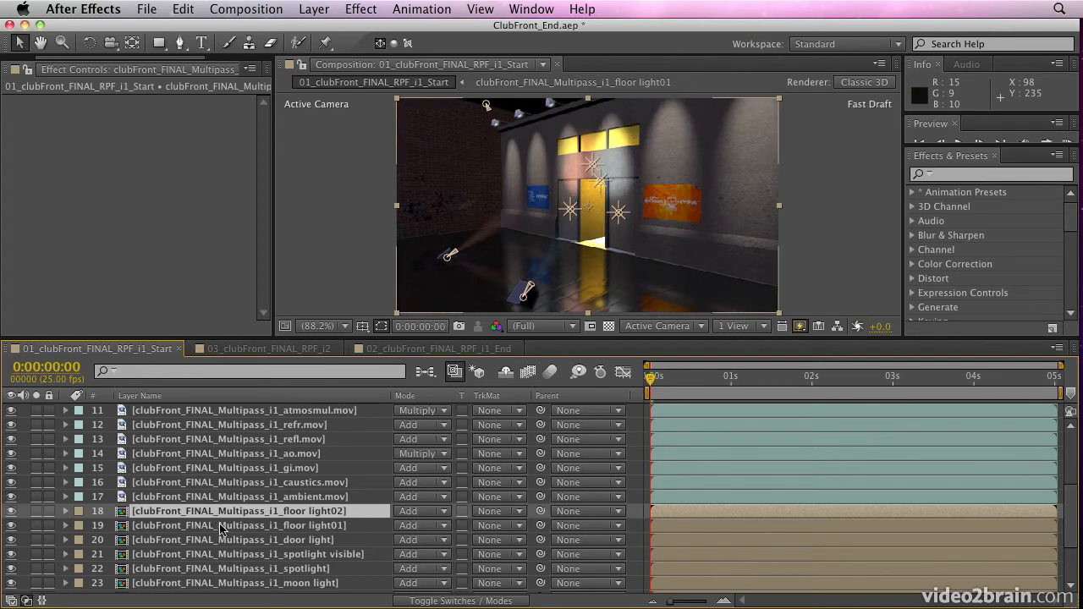
pyautogui.moveTo(235, 531)
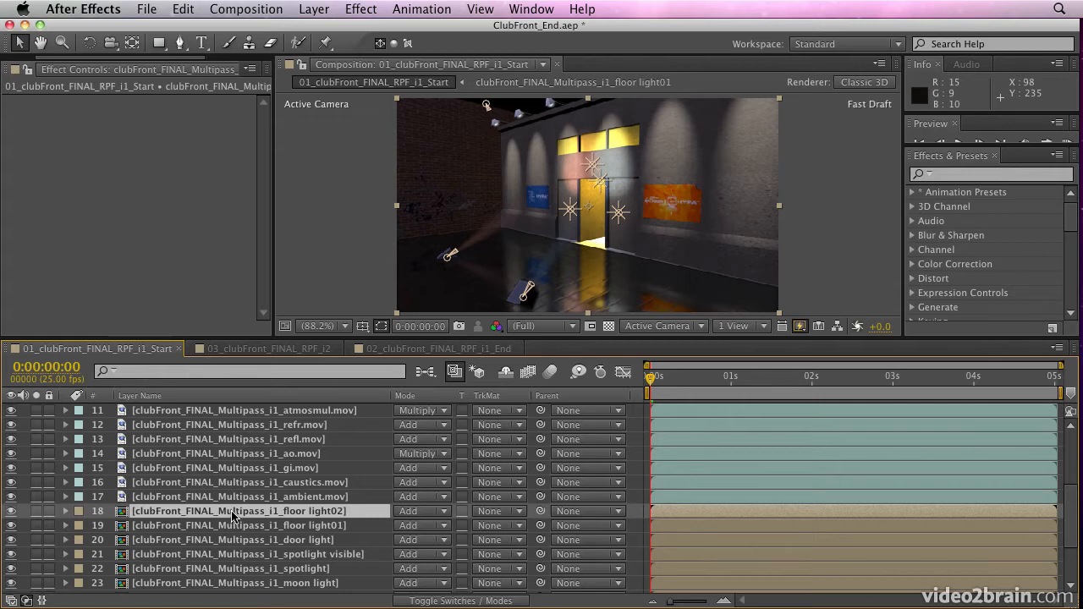
# Open the floor light02 precomp showing its Shadow, Specular and Diffuse pass layers
pyautogui.doubleClick(234, 512)
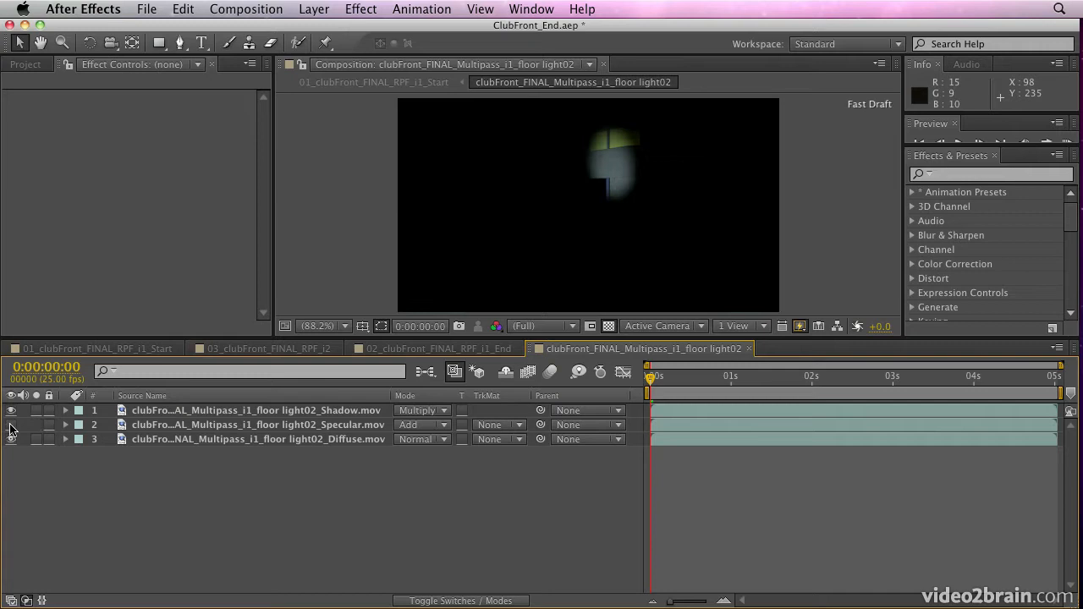
pyautogui.click(11, 454)
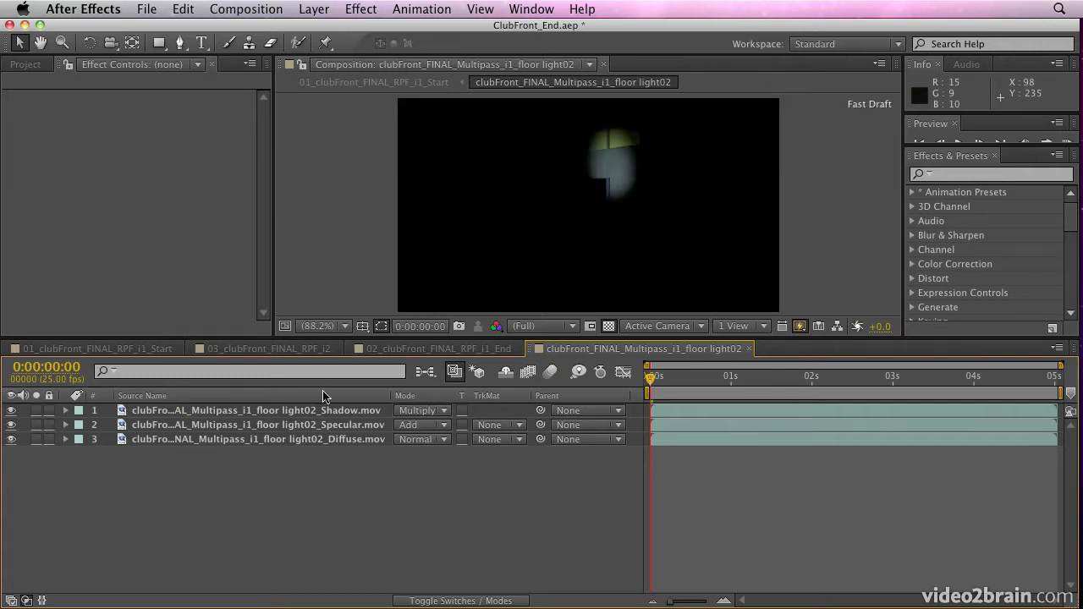
pyautogui.moveTo(681, 380)
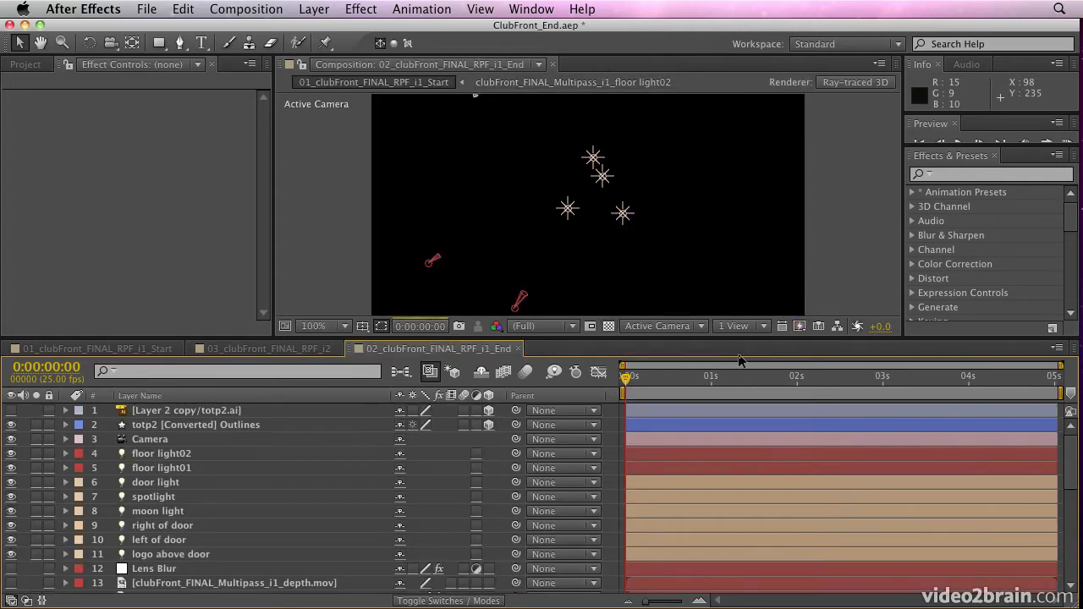
pyautogui.moveTo(663, 383)
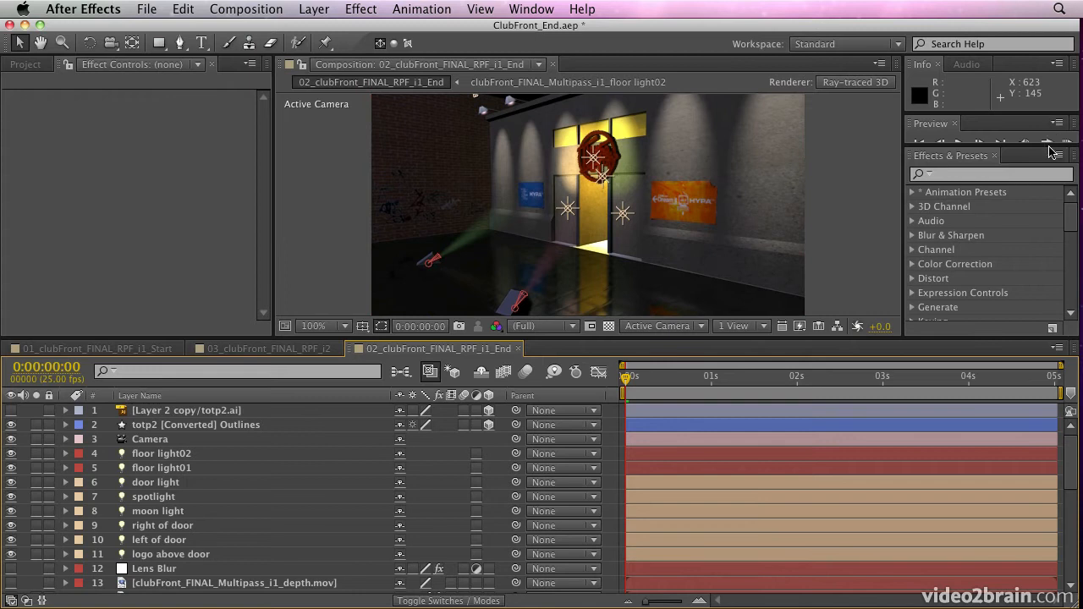
# Bring up the Preview panel options to RAM preview the camera move toward the door logo
pyautogui.click(799, 325)
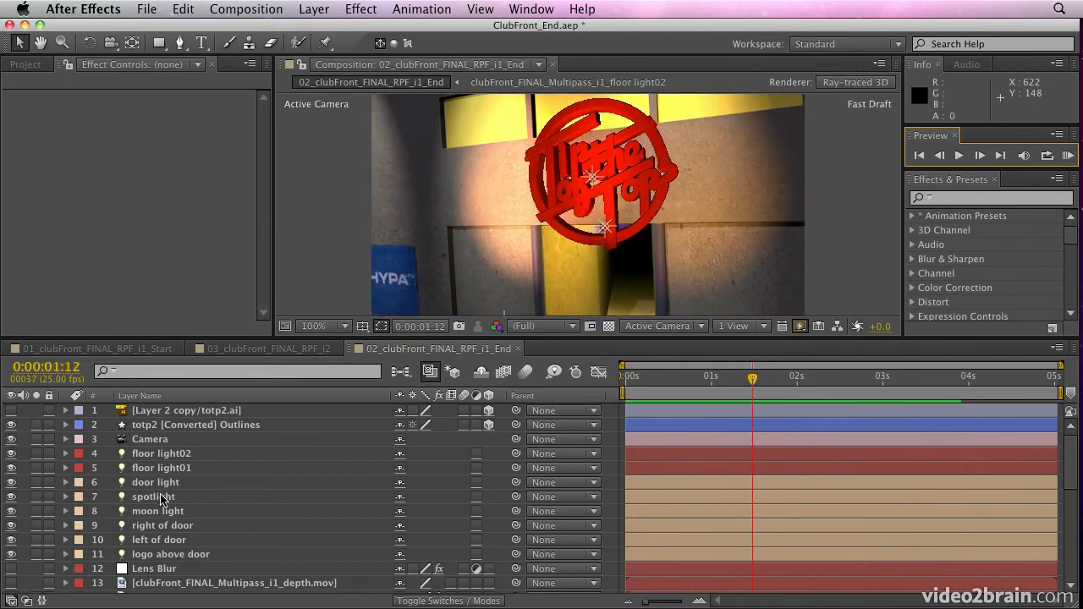
# Enable Depth of Field in the scene camera's Camera Settings and confirm
pyautogui.doubleClick(149, 438)
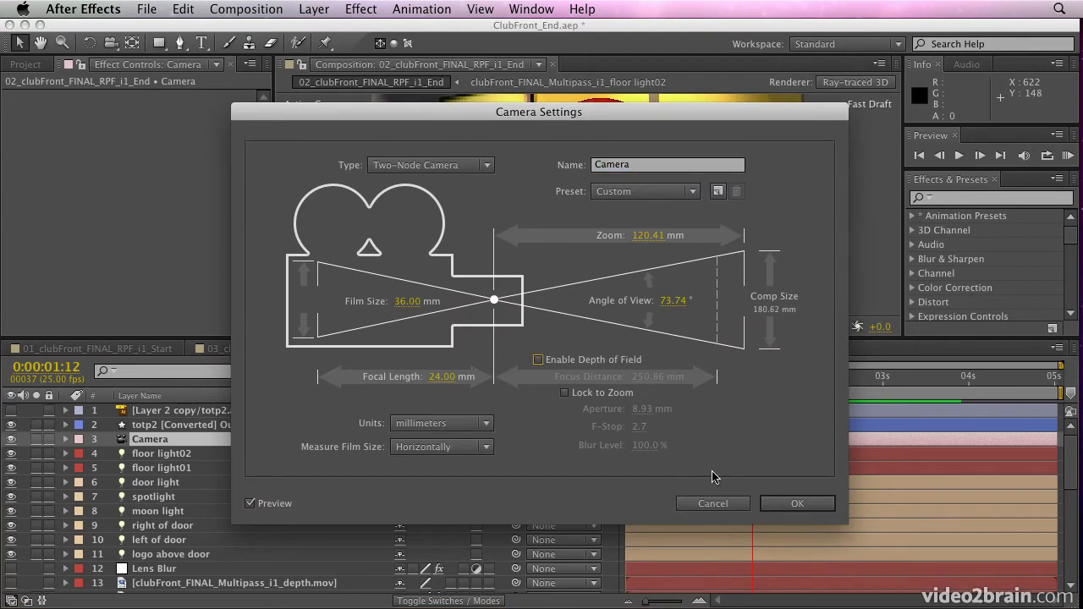
pyautogui.moveTo(534, 357)
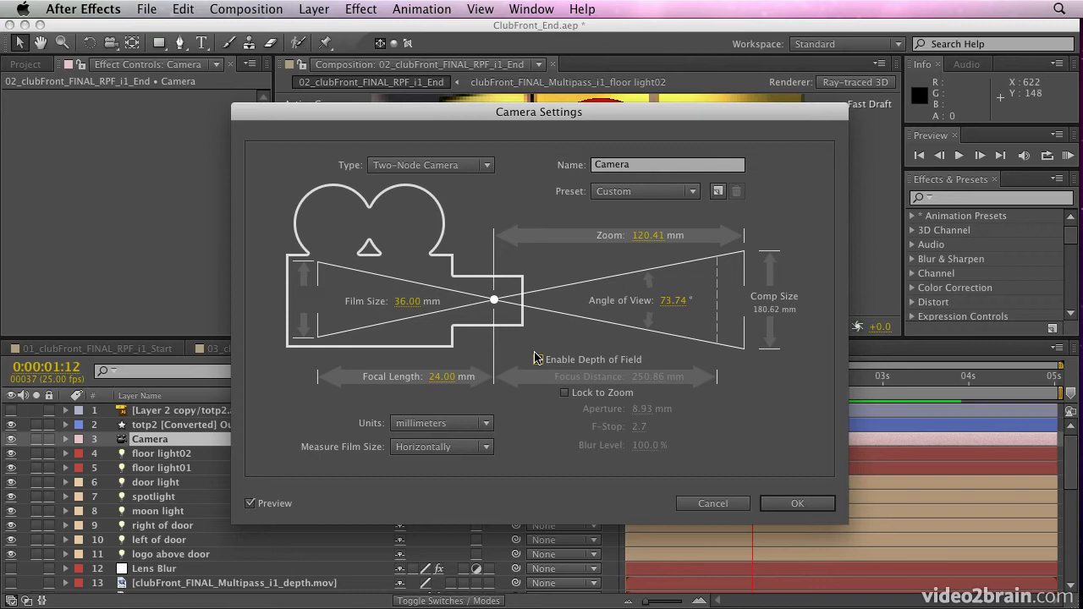
pyautogui.click(538, 359)
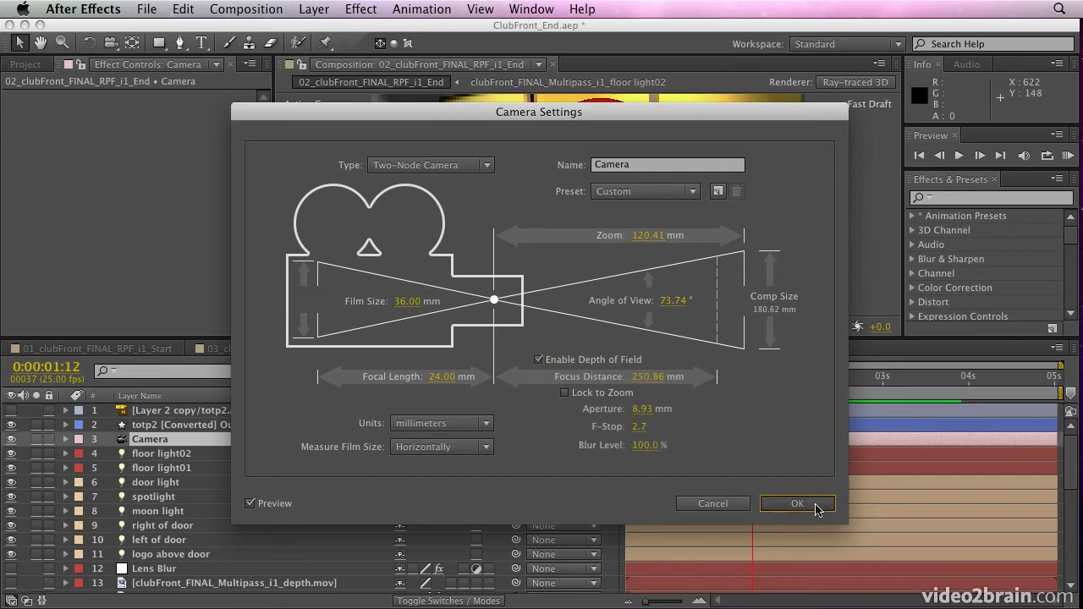
pyautogui.click(799, 504)
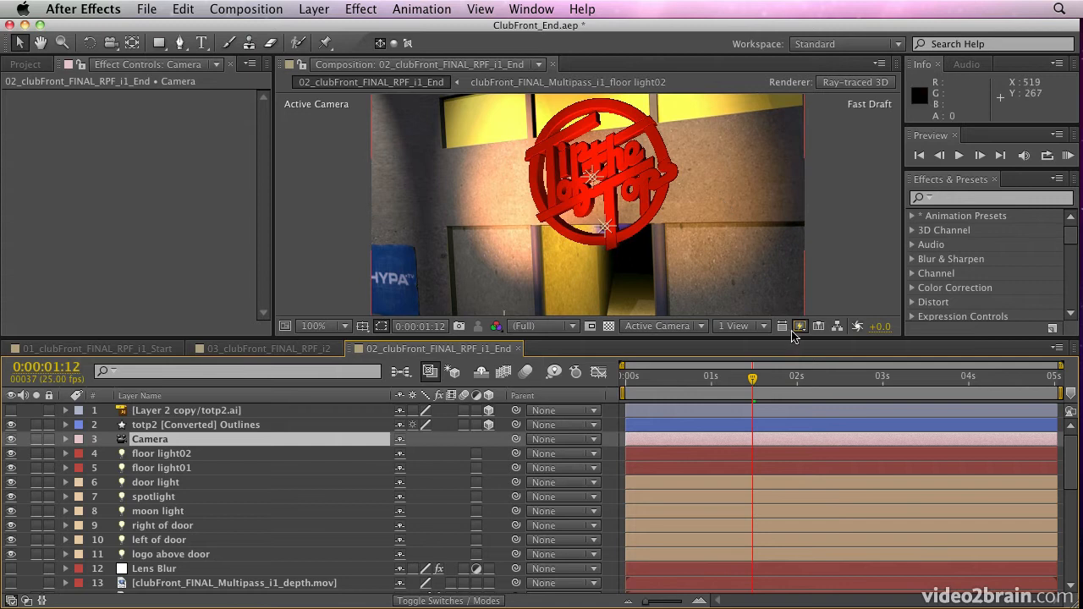
pyautogui.moveTo(508, 220)
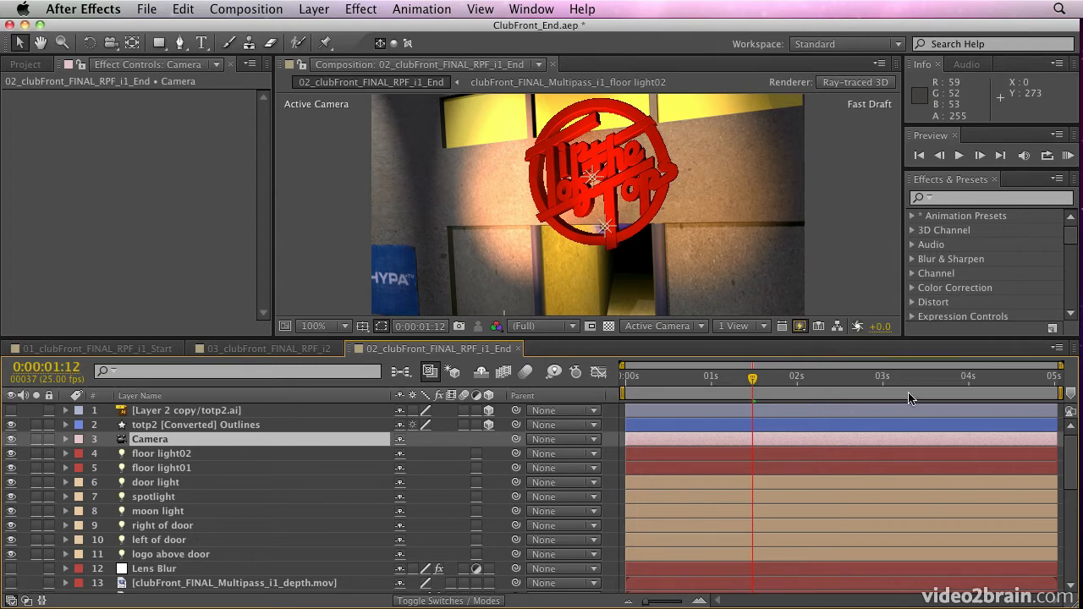
# Return to frame 0 and set the Lens Blur layer's Blur Radius to 1.0
pyautogui.moveTo(751, 376); pyautogui.dragTo(652, 376)
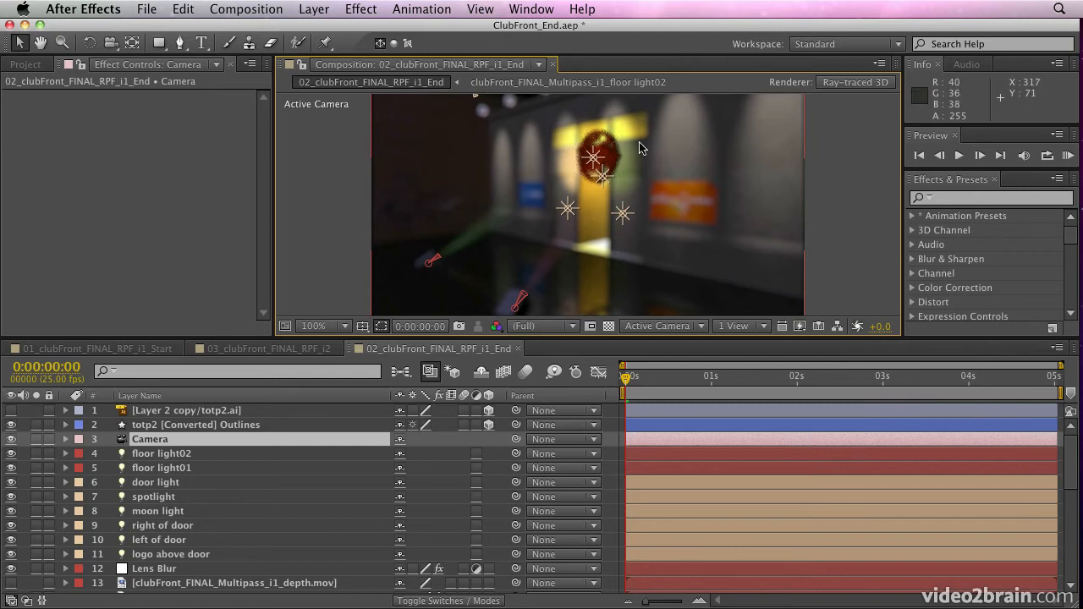
pyautogui.moveTo(608, 179)
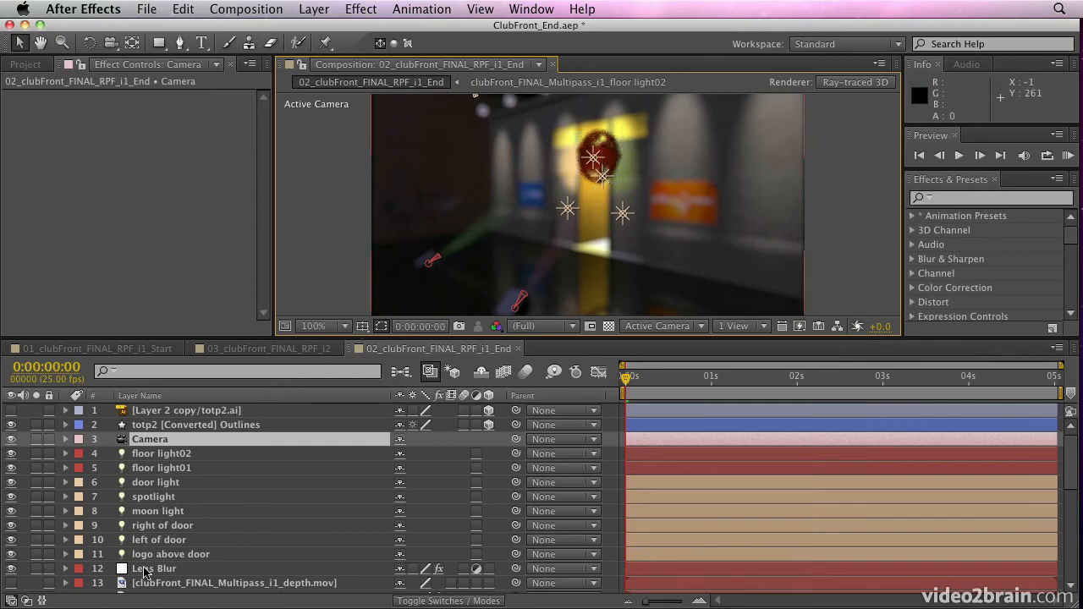
pyautogui.click(154, 569)
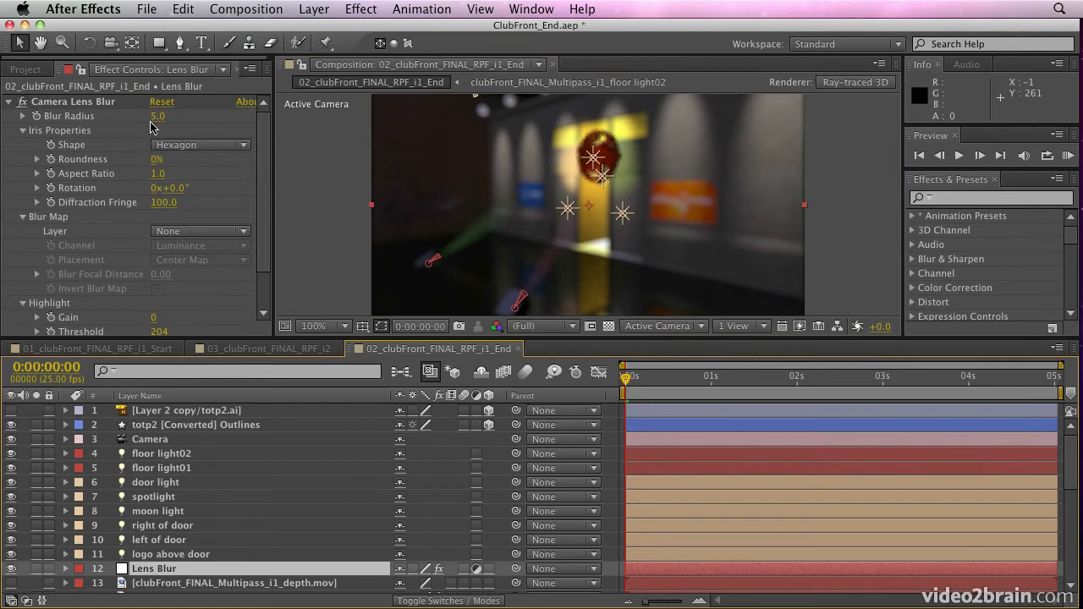
pyautogui.click(156, 115)
pyautogui.write('1')
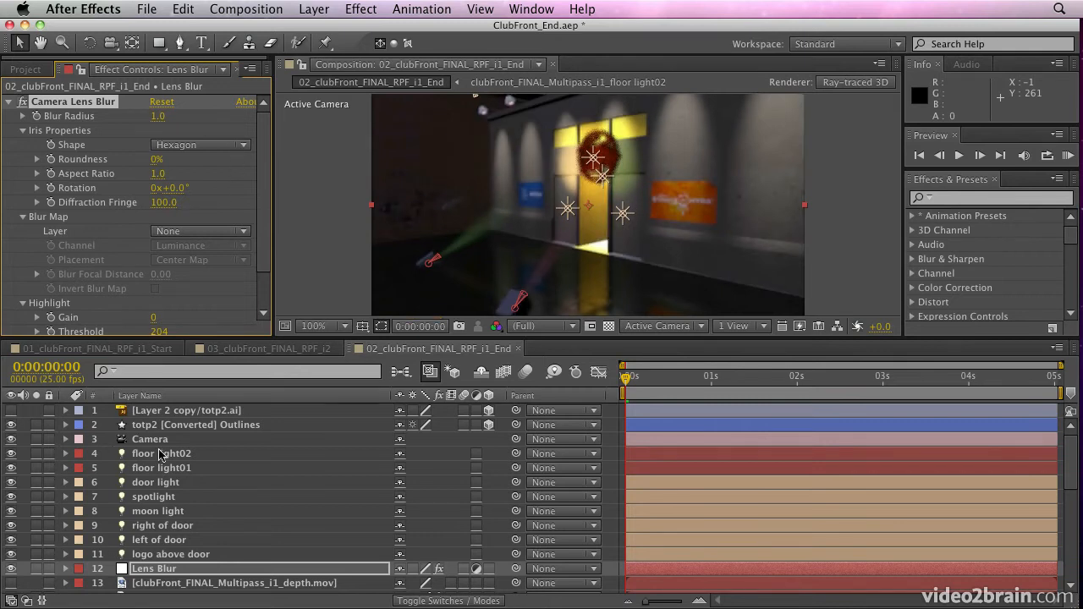
# Expand the scene camera's options to show depth of field, 711.1 px focus distance and 10 px aperture
pyautogui.click(149, 440)
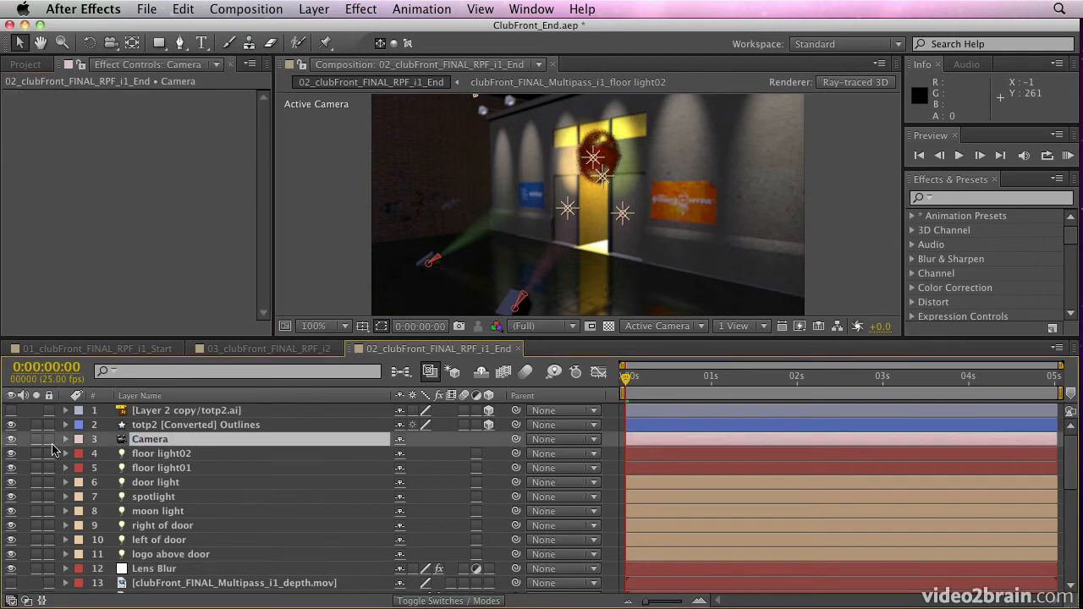
pyautogui.click(66, 440)
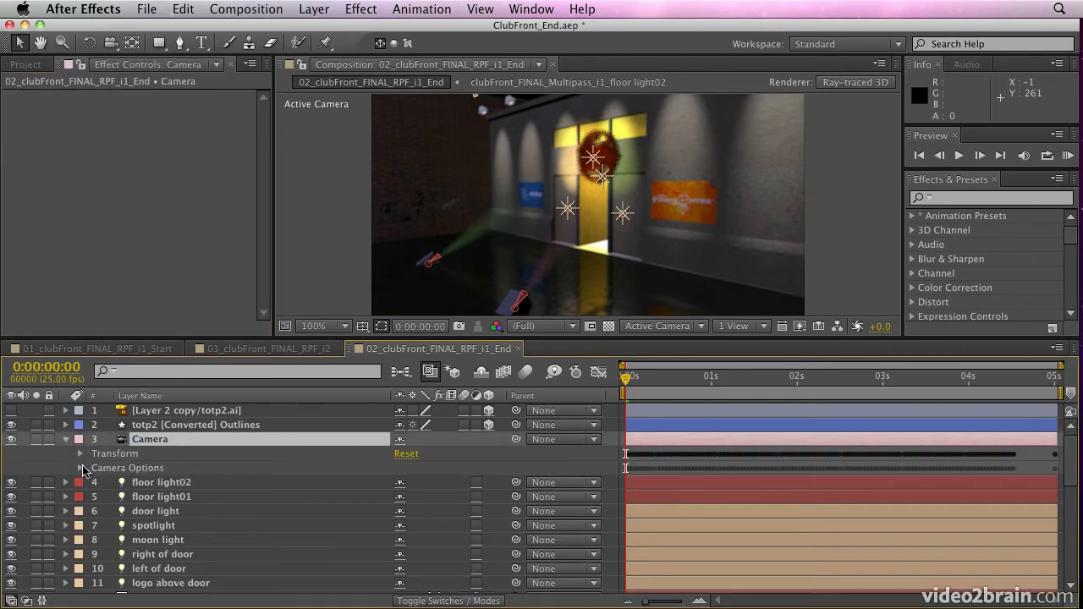
pyautogui.click(81, 454)
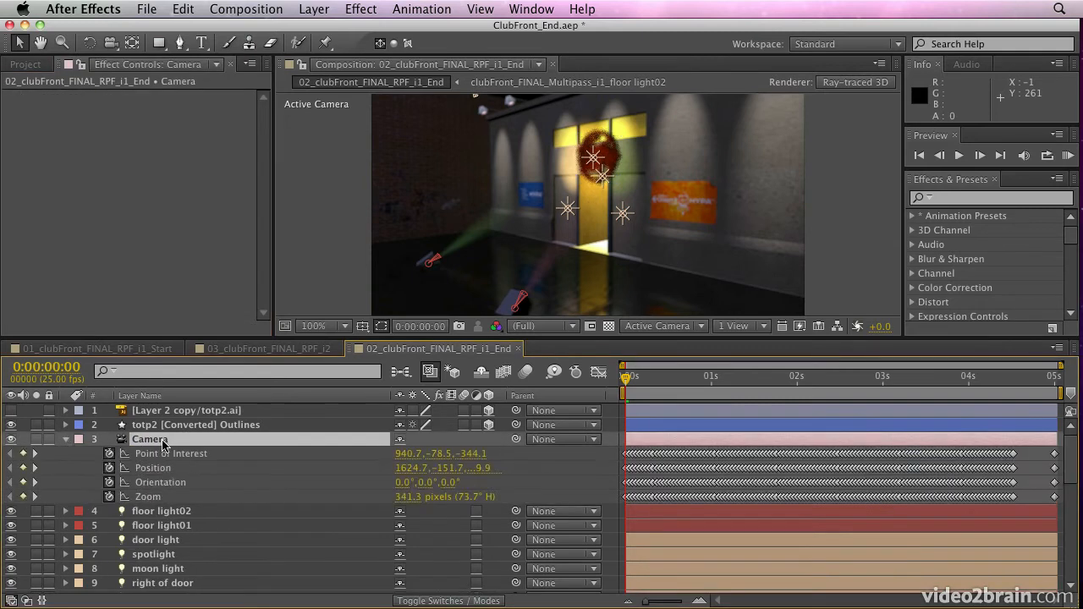
pyautogui.click(66, 440)
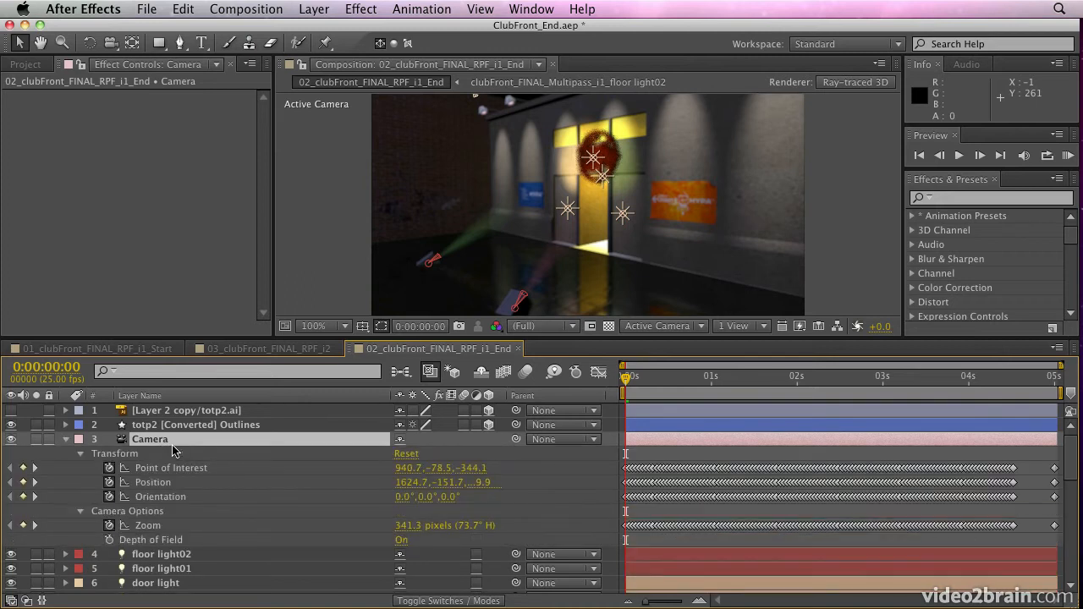
pyautogui.moveTo(195, 545)
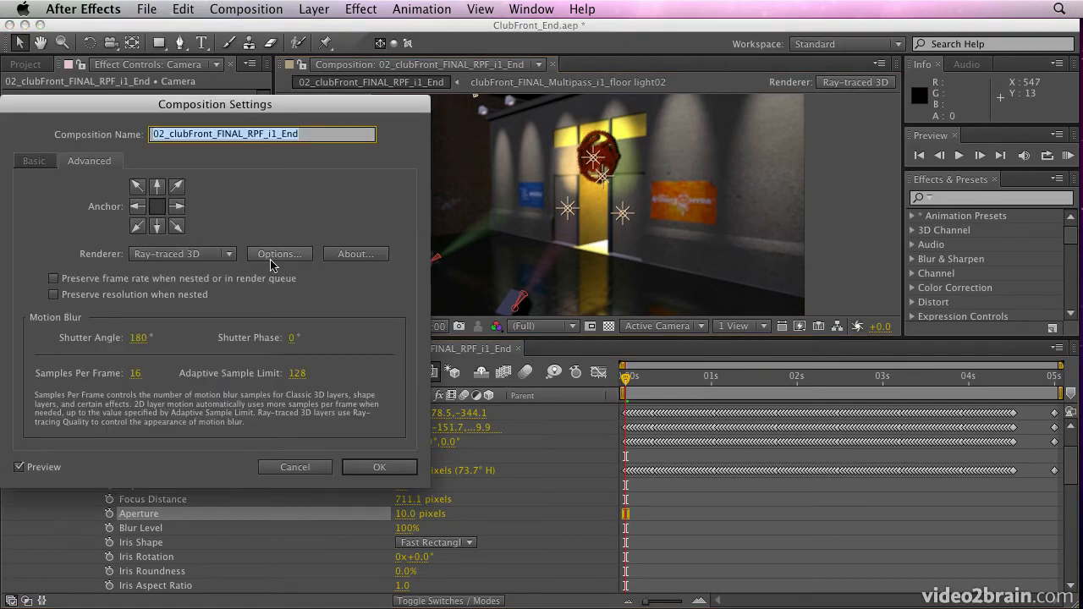
pyautogui.moveTo(279, 263)
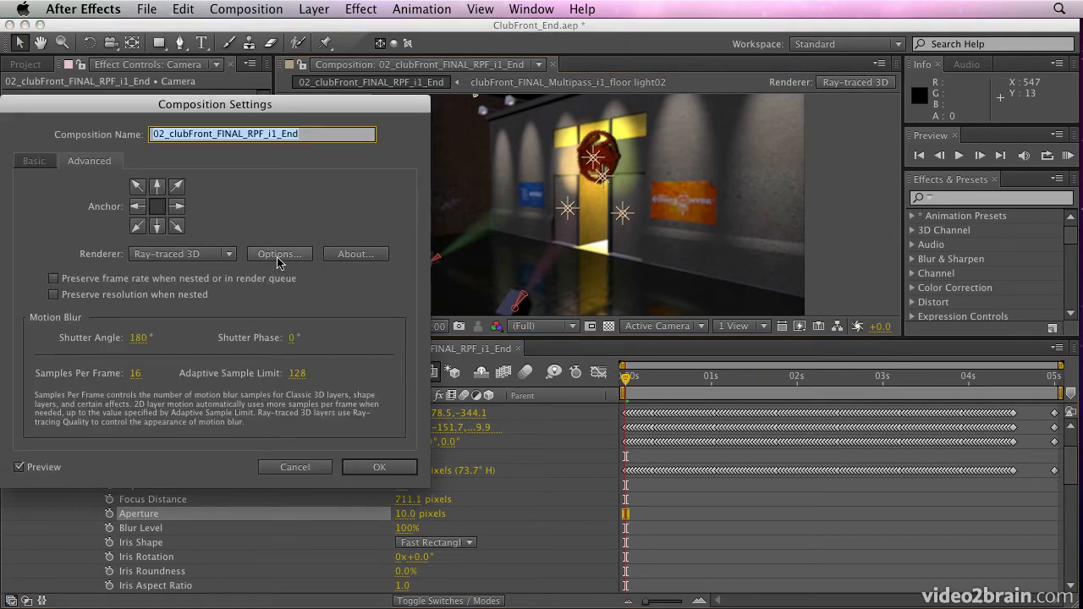
# Raise the ray-traced renderer quality and use the Box anti-aliasing filter
pyautogui.click(279, 254)
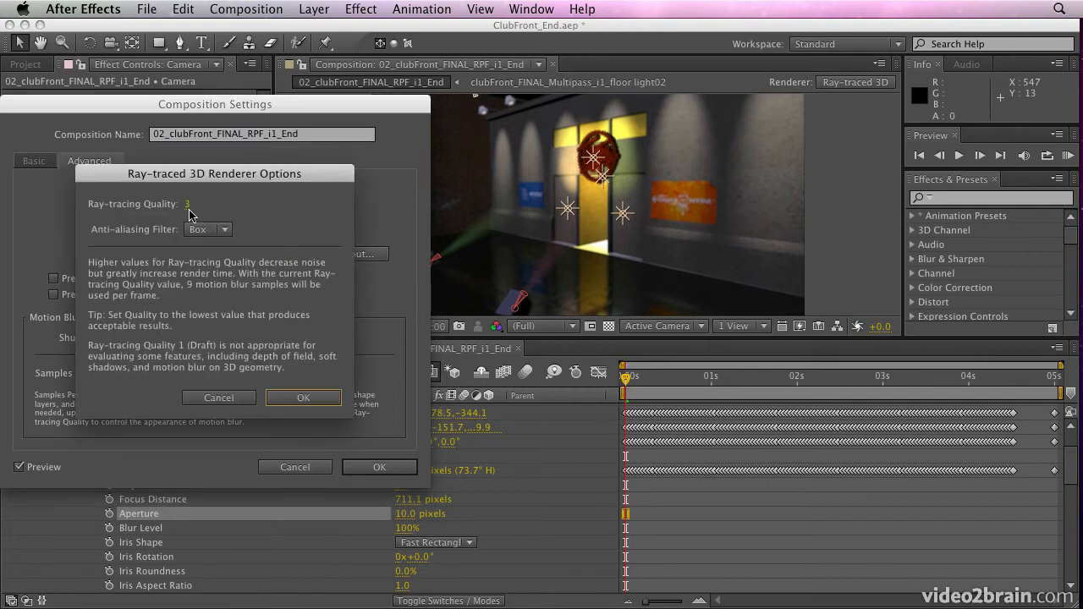
pyautogui.click(186, 203)
pyautogui.write('8')
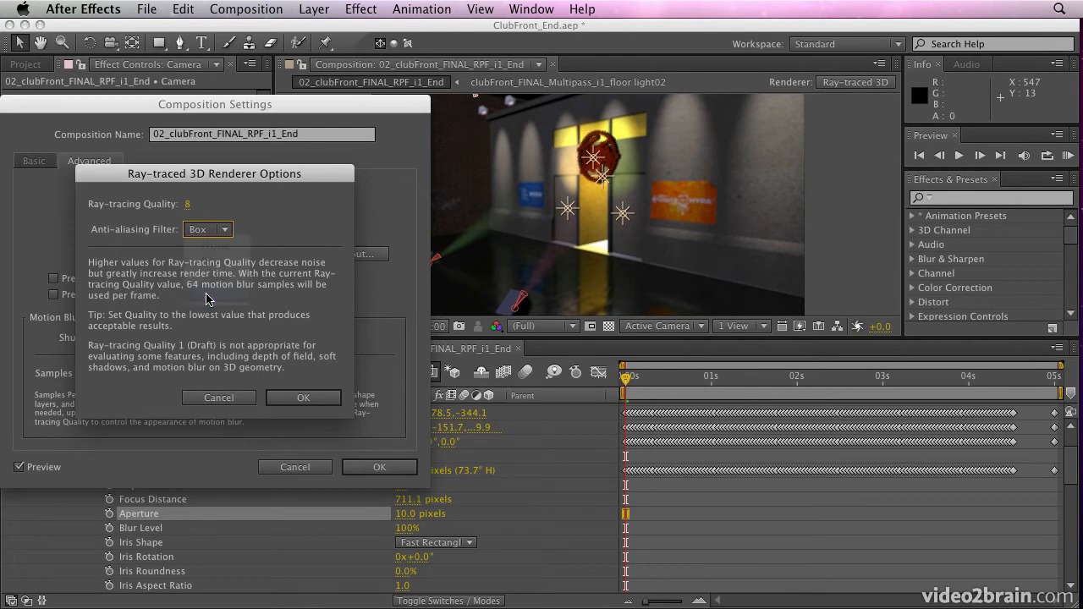
pyautogui.click(303, 398)
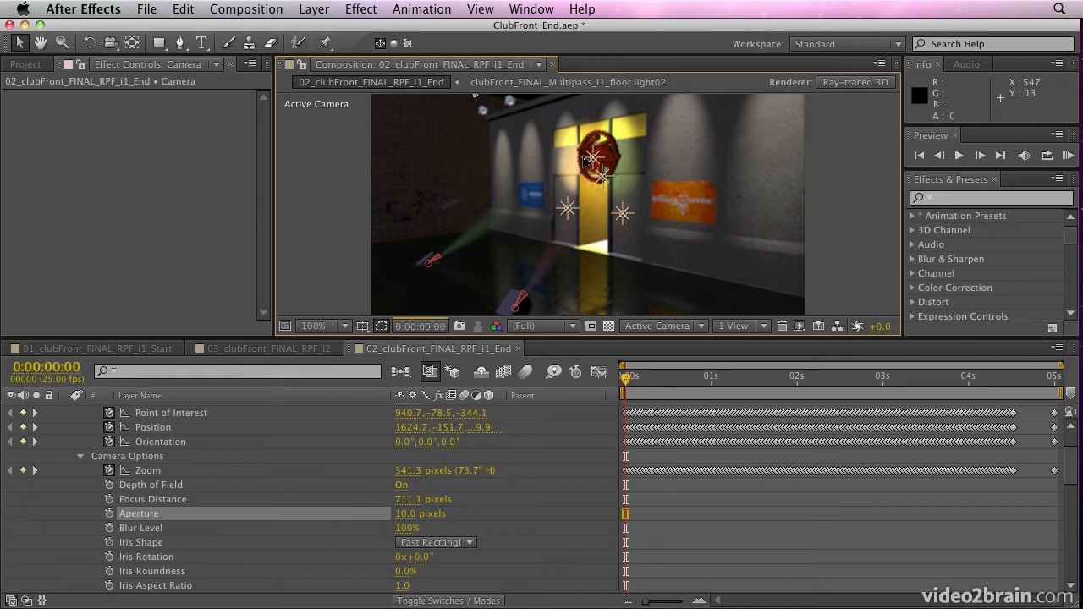
pyautogui.moveTo(589, 159)
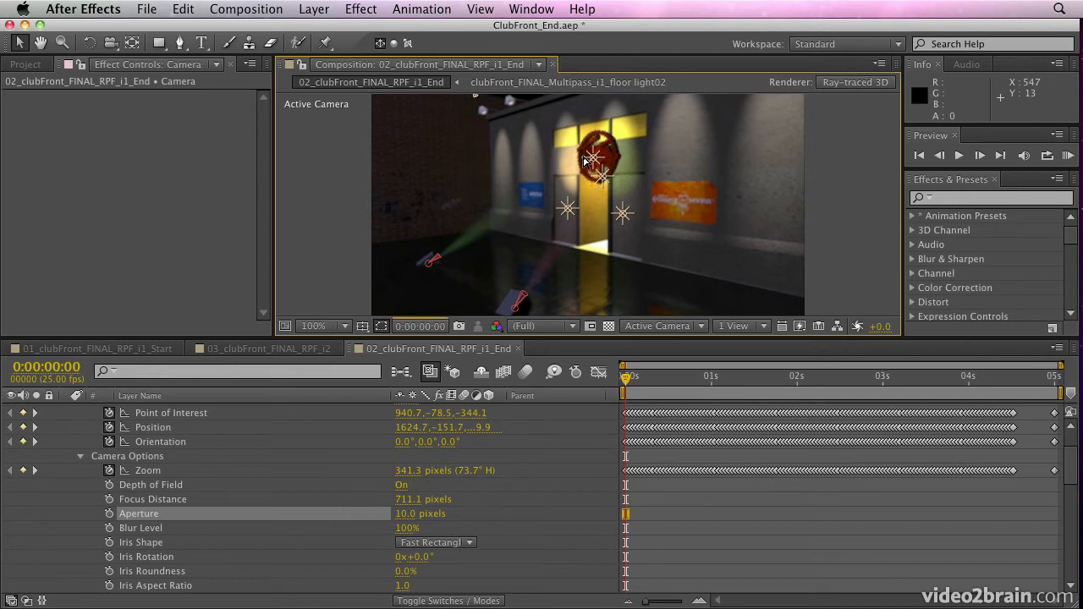
pyautogui.moveTo(603, 188)
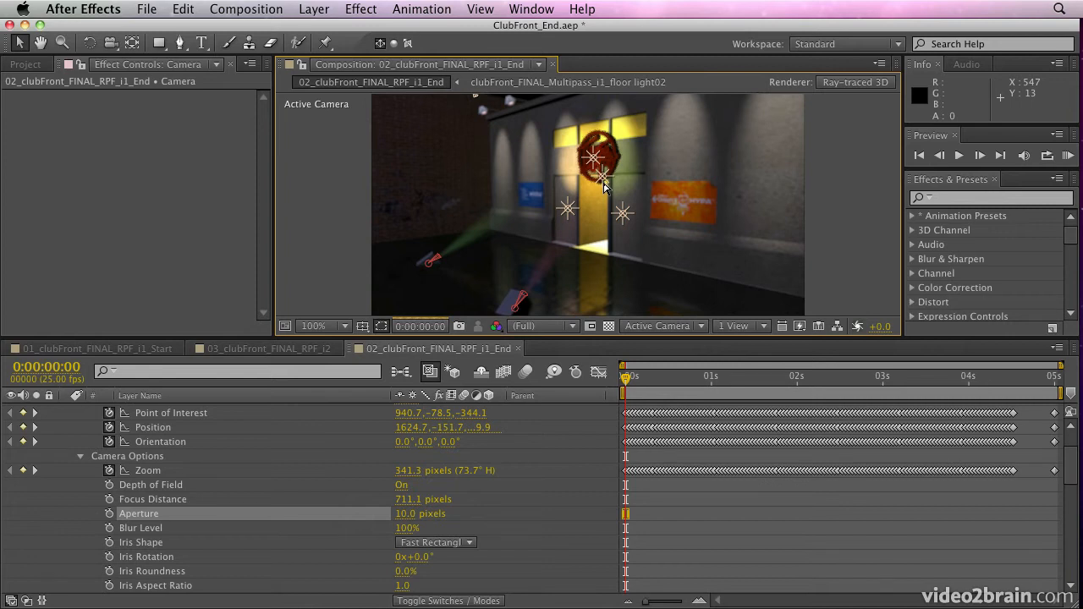
pyautogui.moveTo(642, 426)
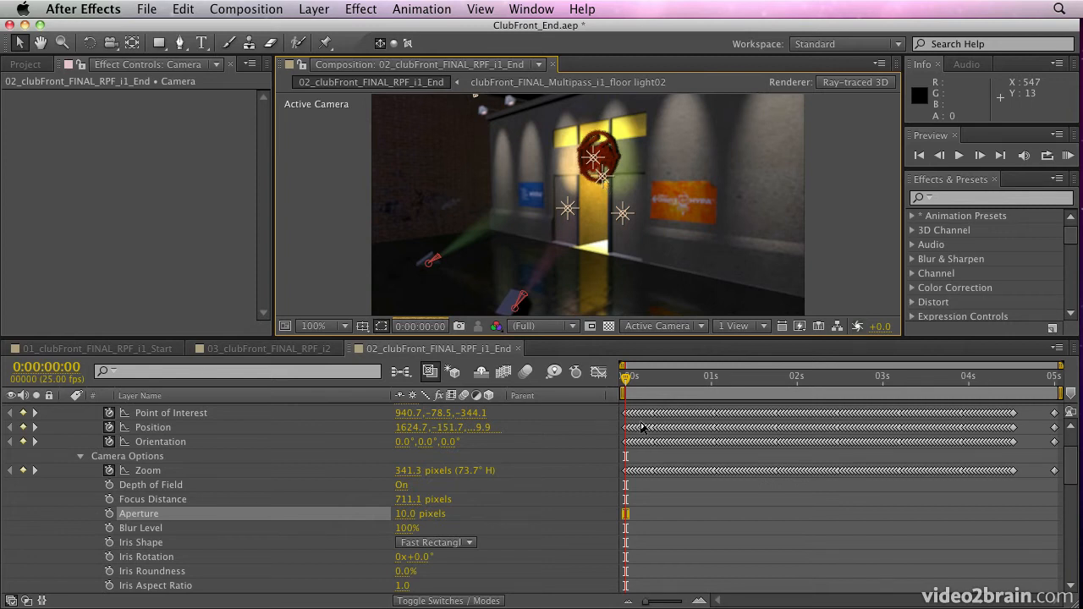
pyautogui.moveTo(653, 424)
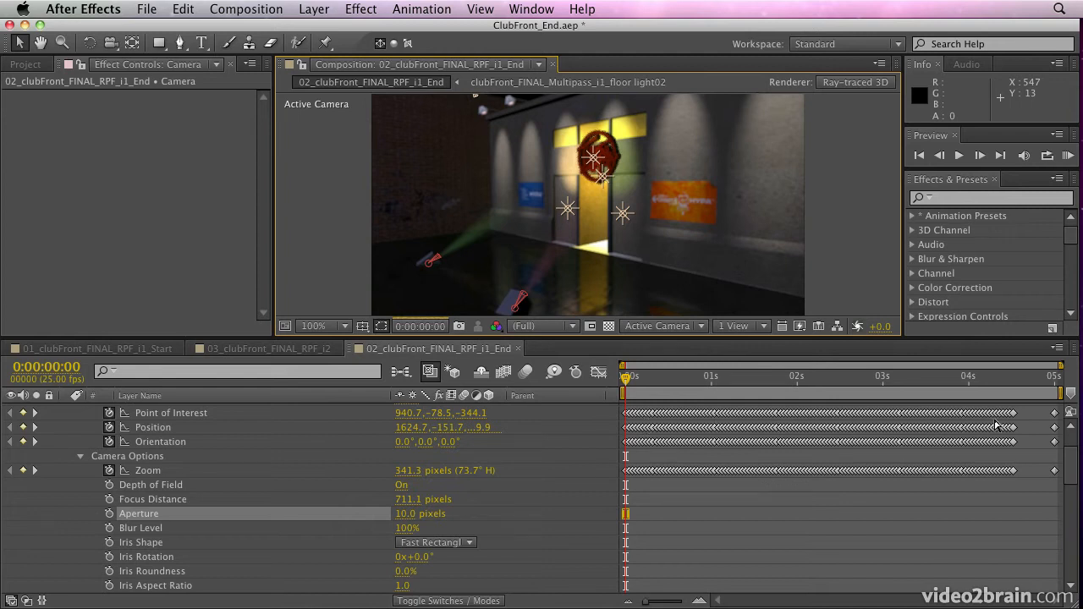
pyautogui.moveTo(994, 423)
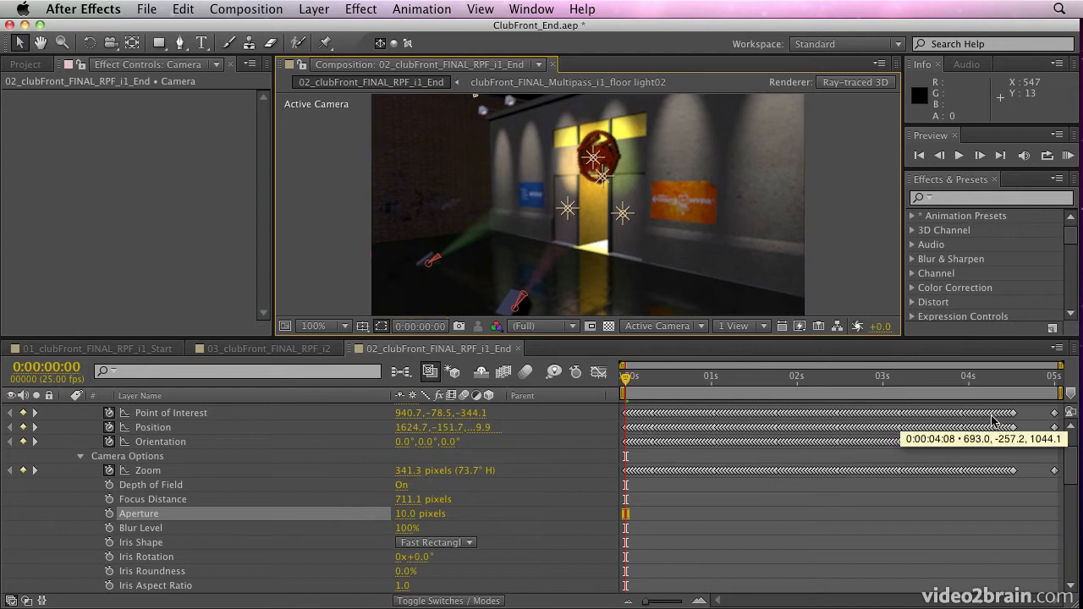
pyautogui.moveTo(688, 413)
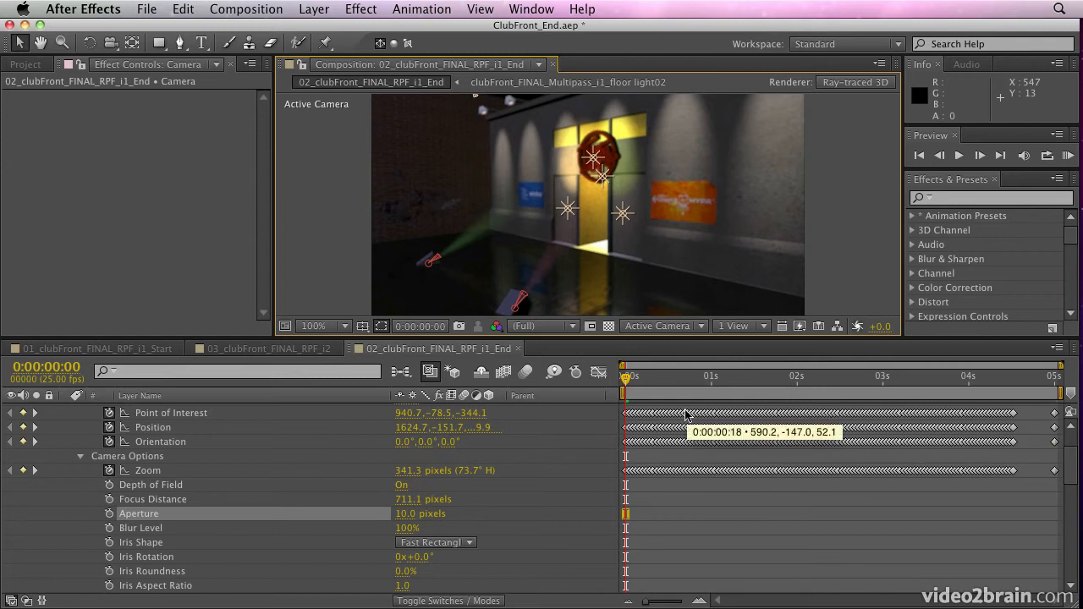
pyautogui.moveTo(770, 328)
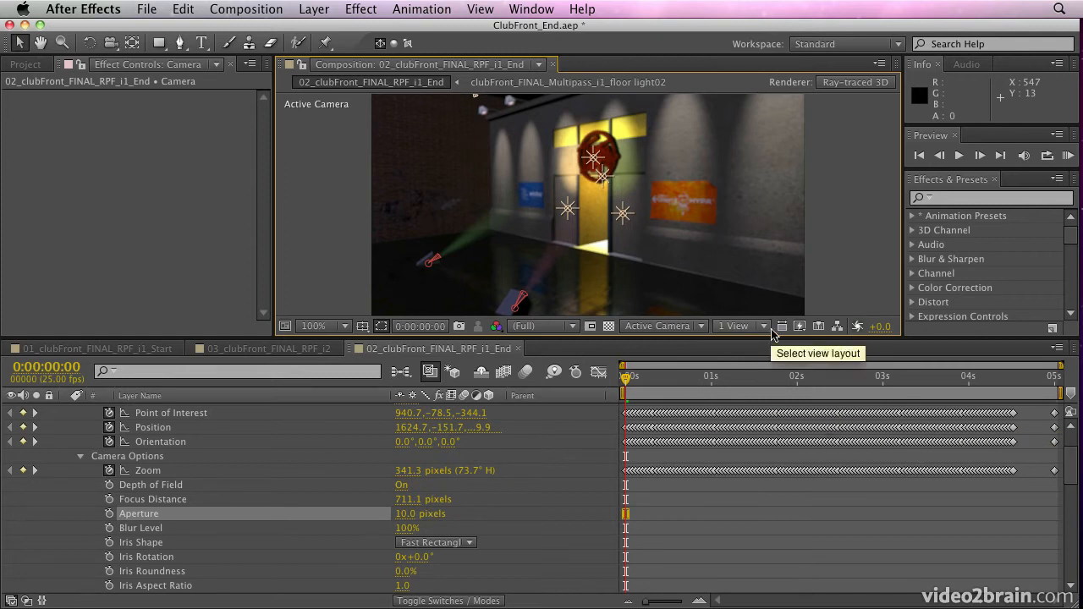
# Switch Fast Previews to Fast Draft and view the scene from Custom View 1
pyautogui.click(799, 325)
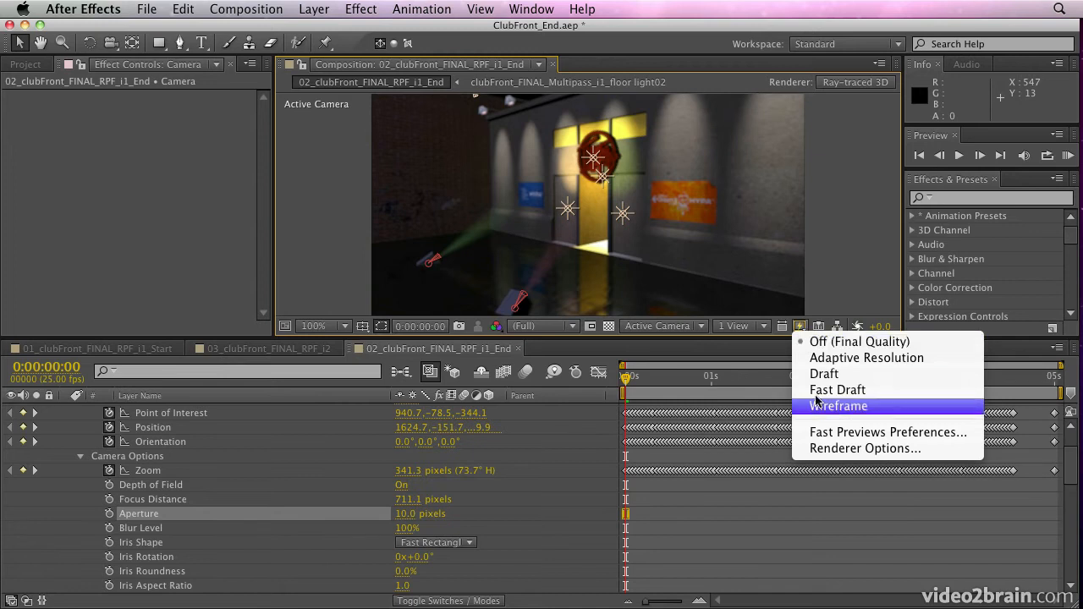
pyautogui.click(838, 389)
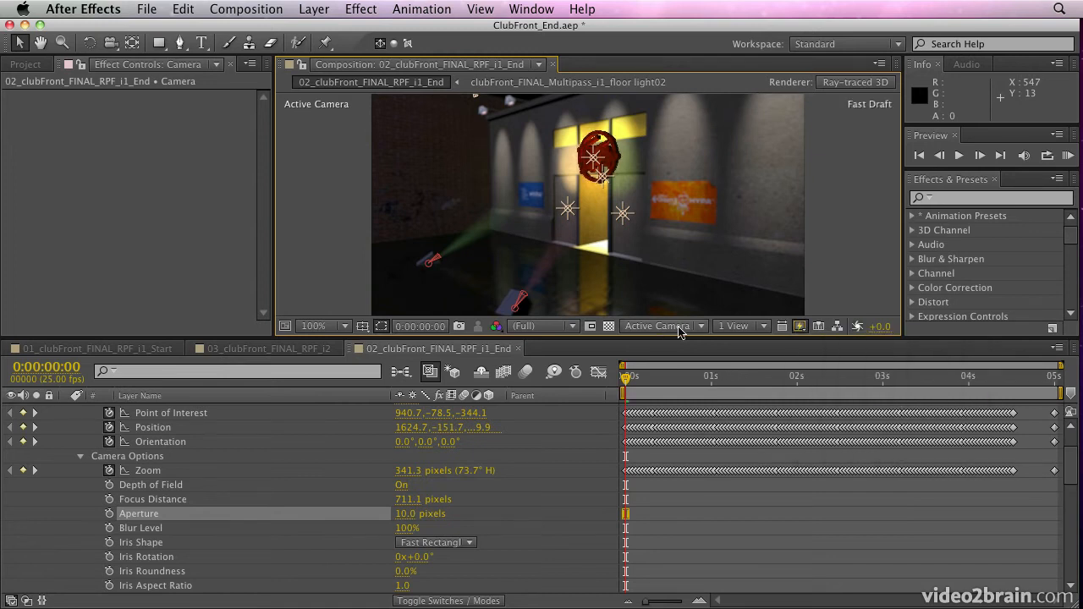
pyautogui.click(660, 325)
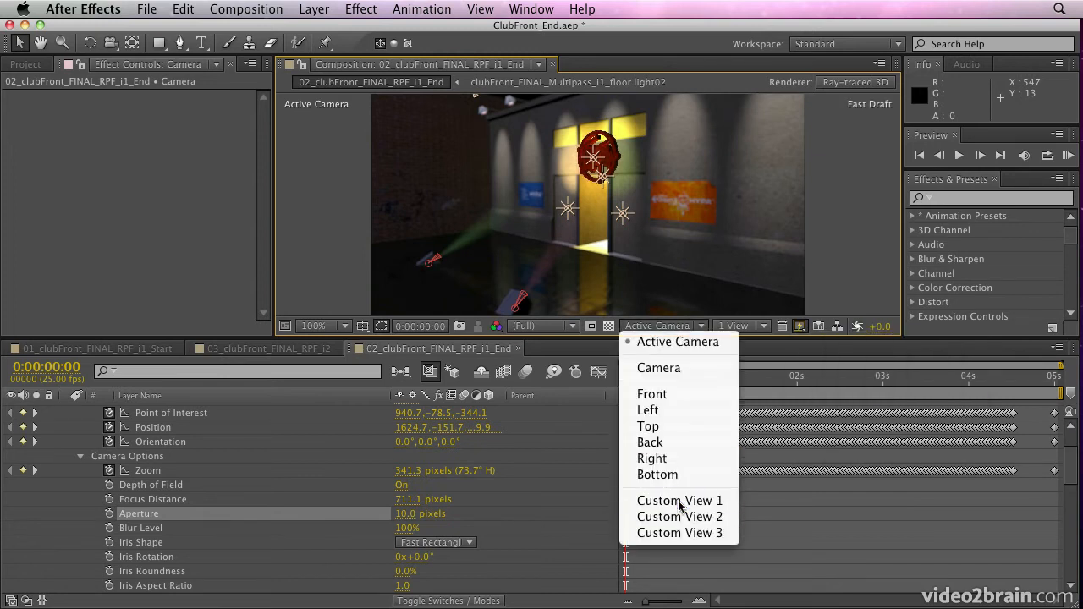
pyautogui.click(680, 501)
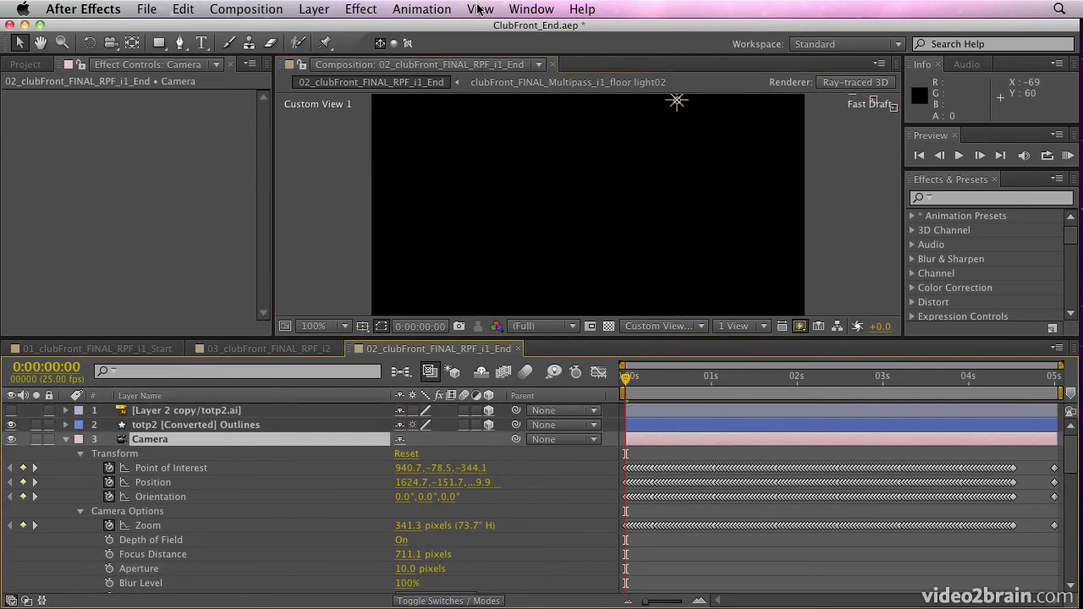
# Frame the whole camera rig and its motion path, then collapse the camera's properties
pyautogui.click(481, 10)
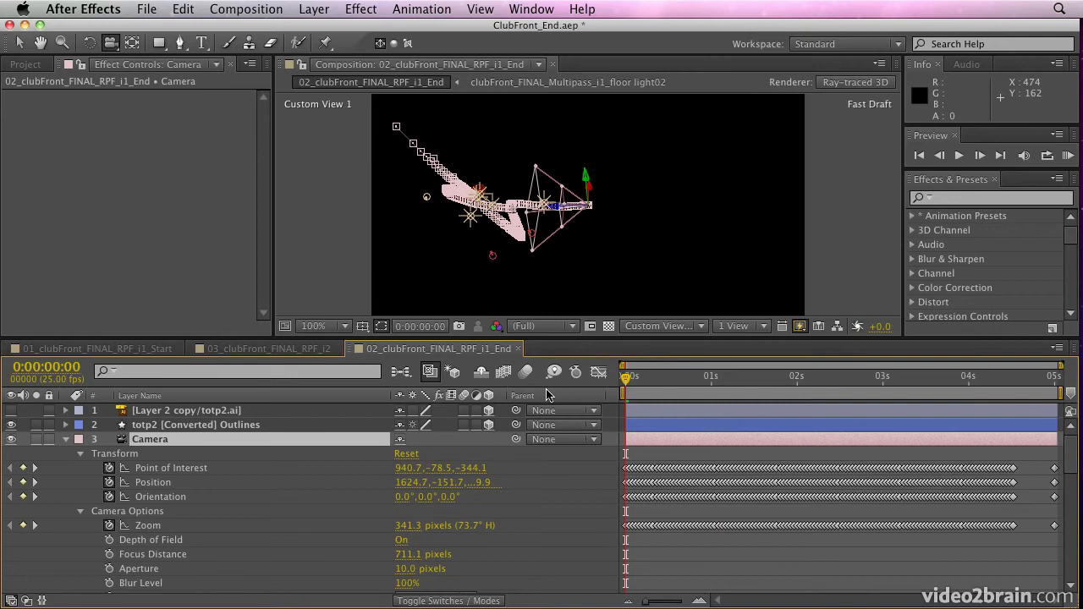
pyautogui.click(872, 393)
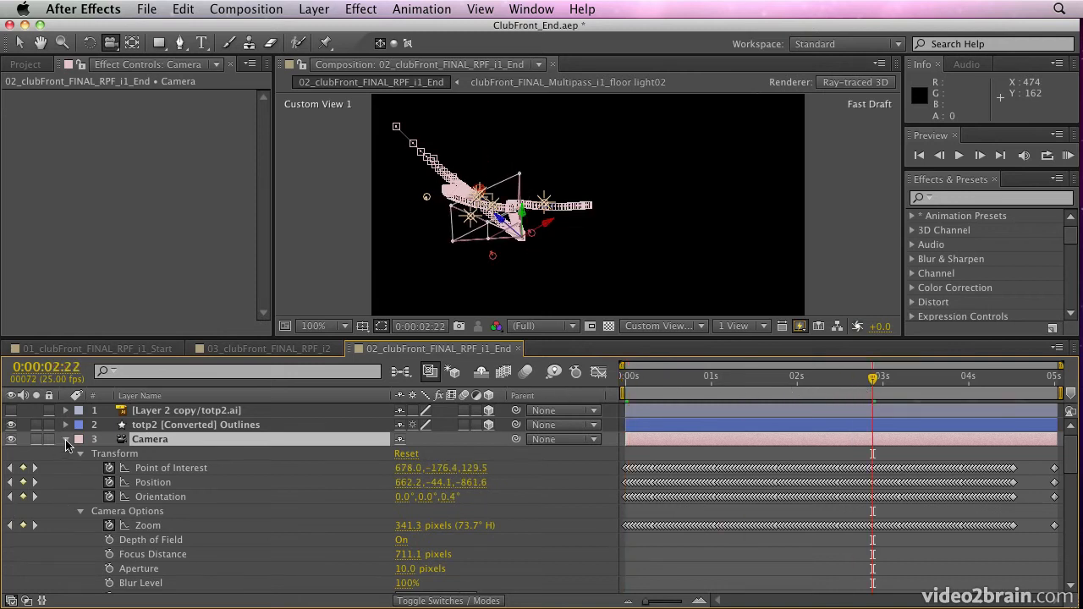
pyautogui.click(662, 325)
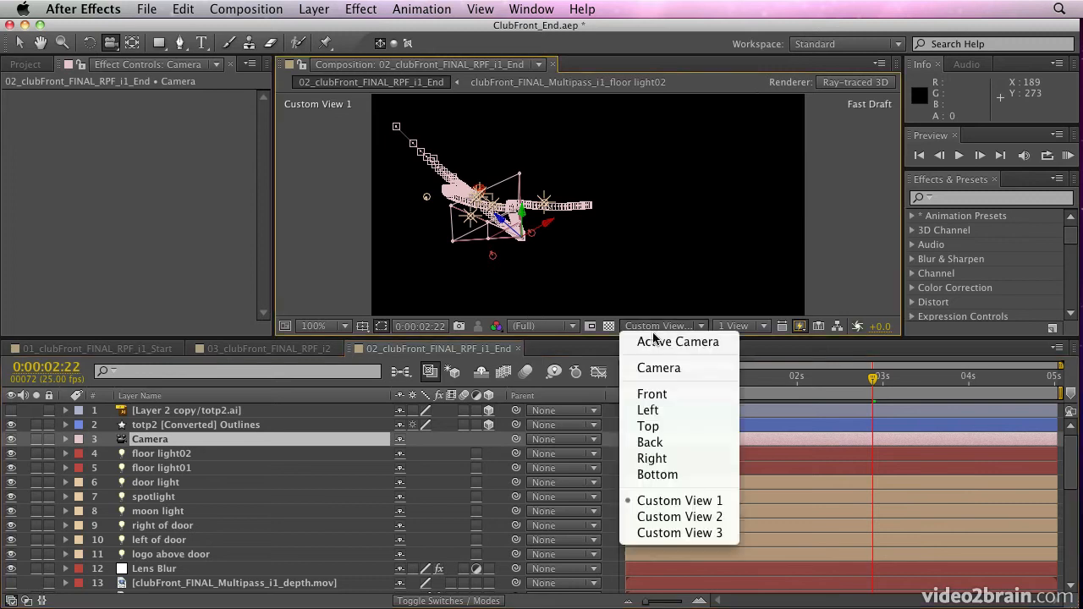
pyautogui.moveTo(677, 342)
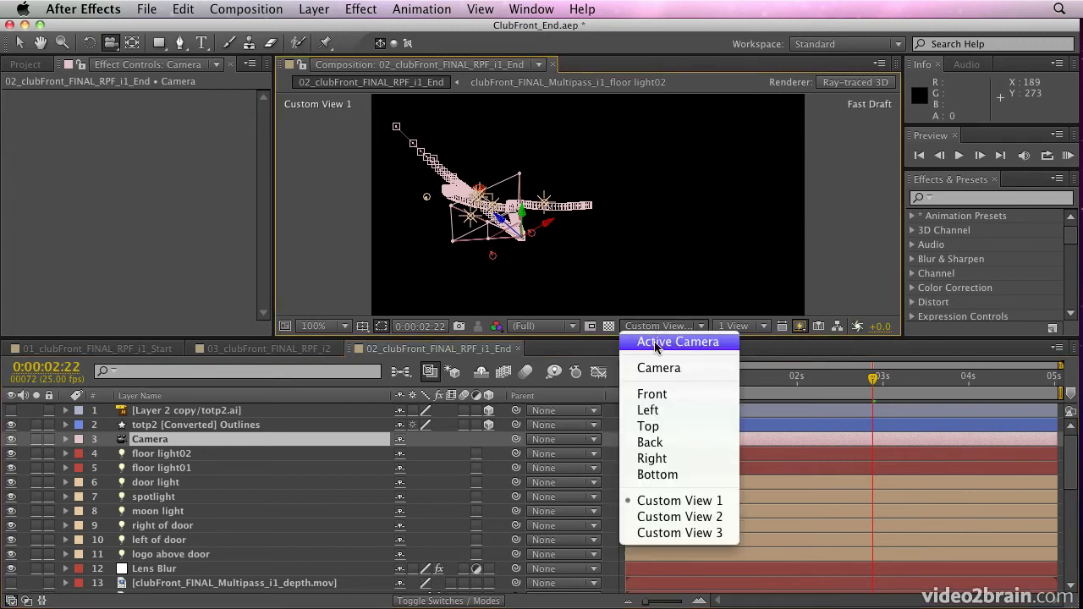
# Return to the Active Camera view and review the floor light02 colour expression, then collapse it
pyautogui.click(677, 341)
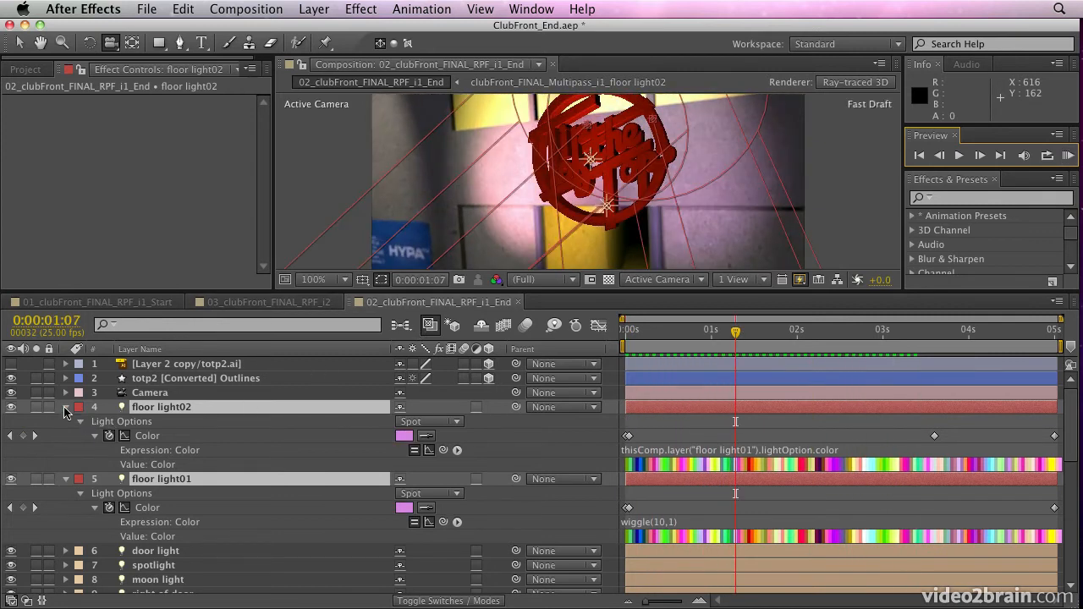
pyautogui.click(64, 407)
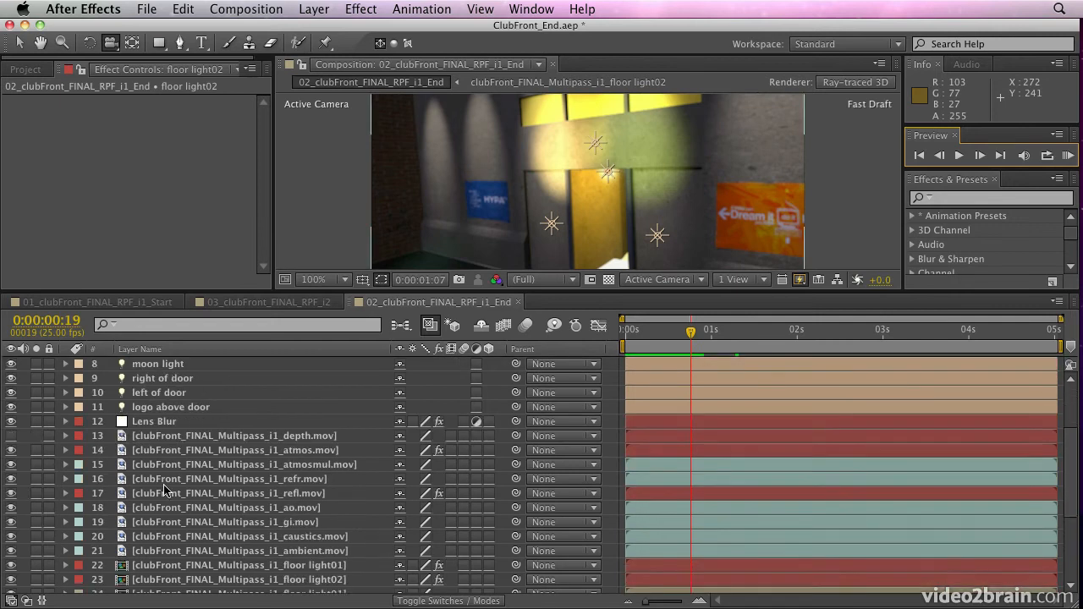
# Reveal the floor light01/02 pass layers' Tint expressions tied to the floor lights' colours
pyautogui.scroll(-3)
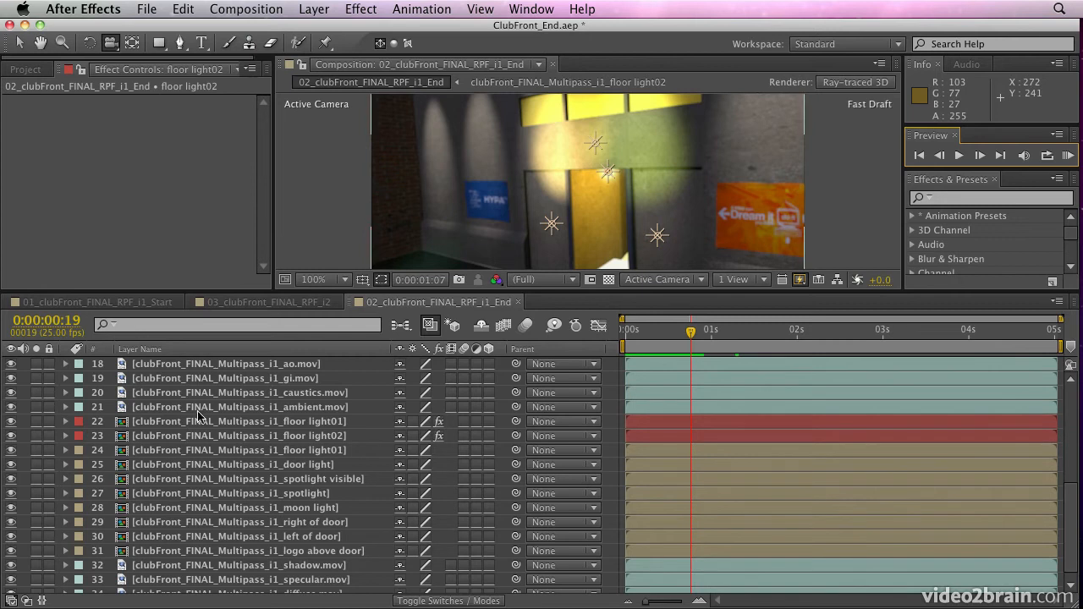
pyautogui.click(240, 435)
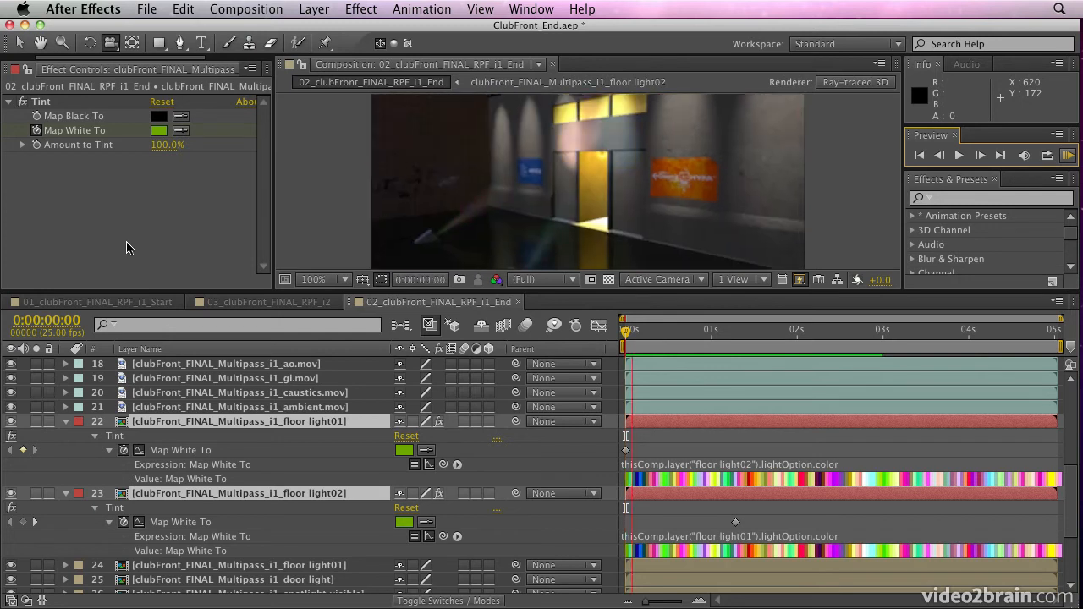
pyautogui.click(792, 328)
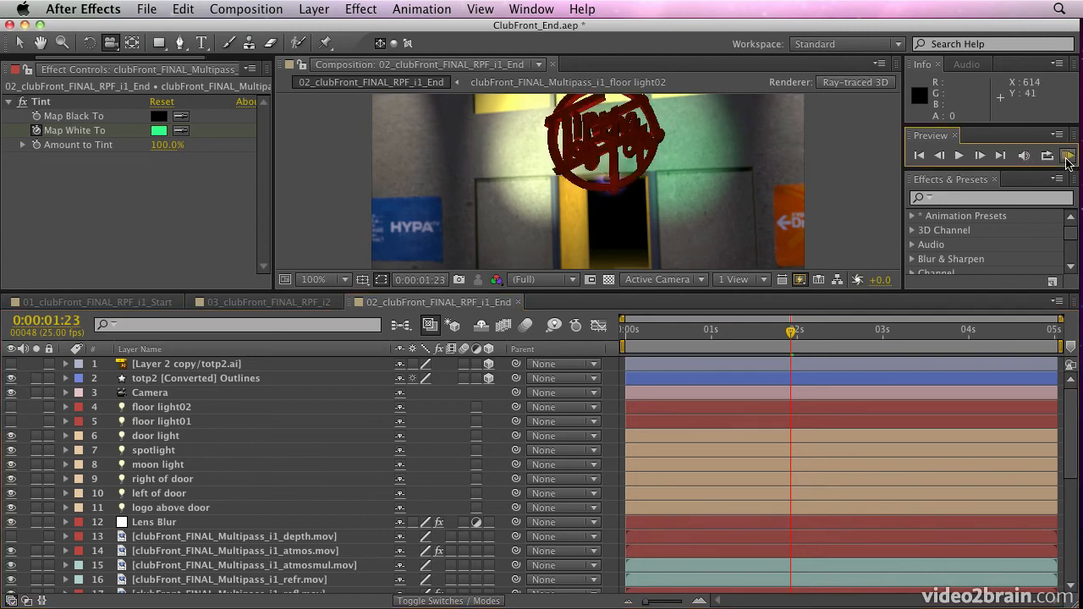
pyautogui.click(917, 156)
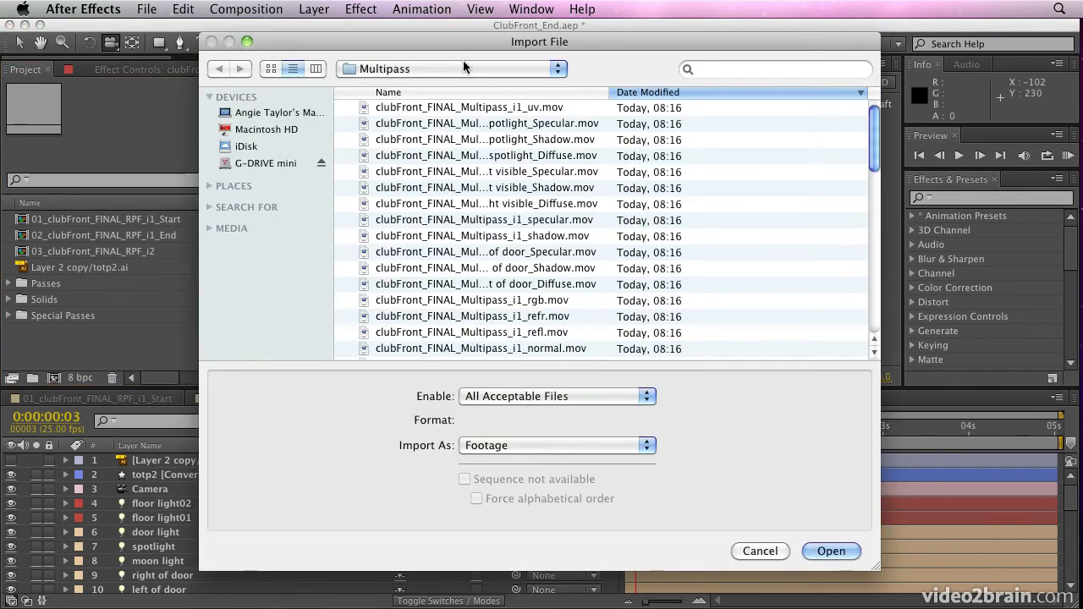
# Import the first clubFront_FINAL_RPF_i1 frame from clubFront_FINAL_R13 > RPF as an RPF sequence
pyautogui.click(449, 67)
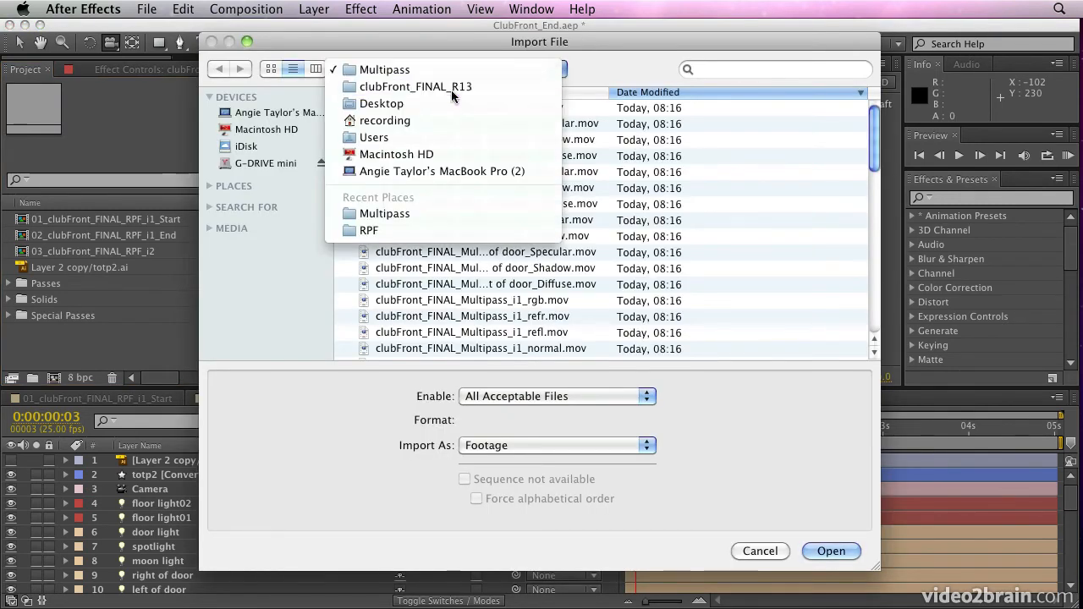
pyautogui.click(403, 87)
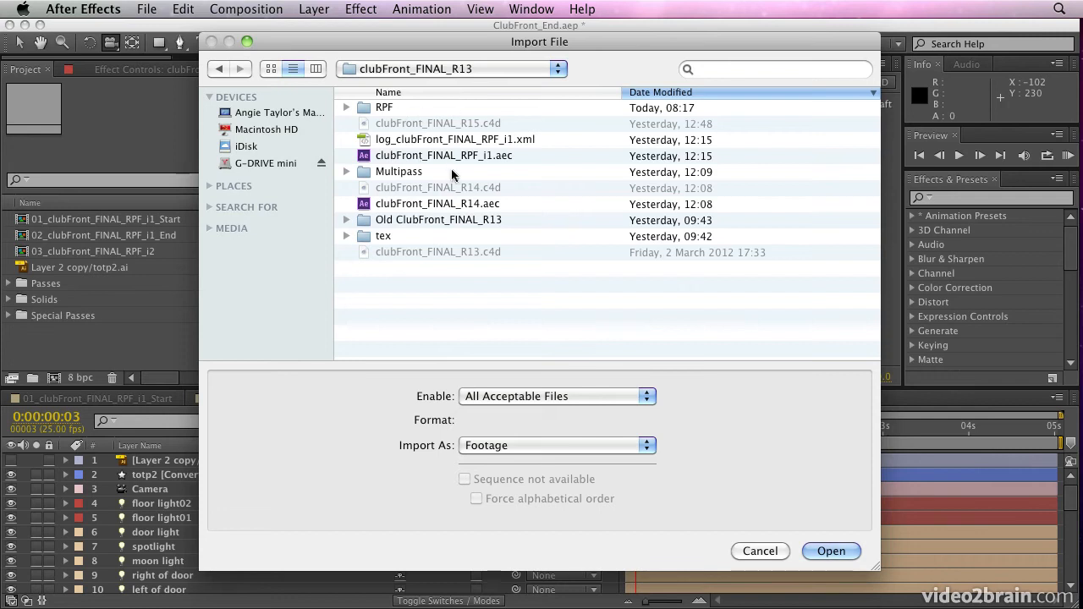
pyautogui.moveTo(454, 163)
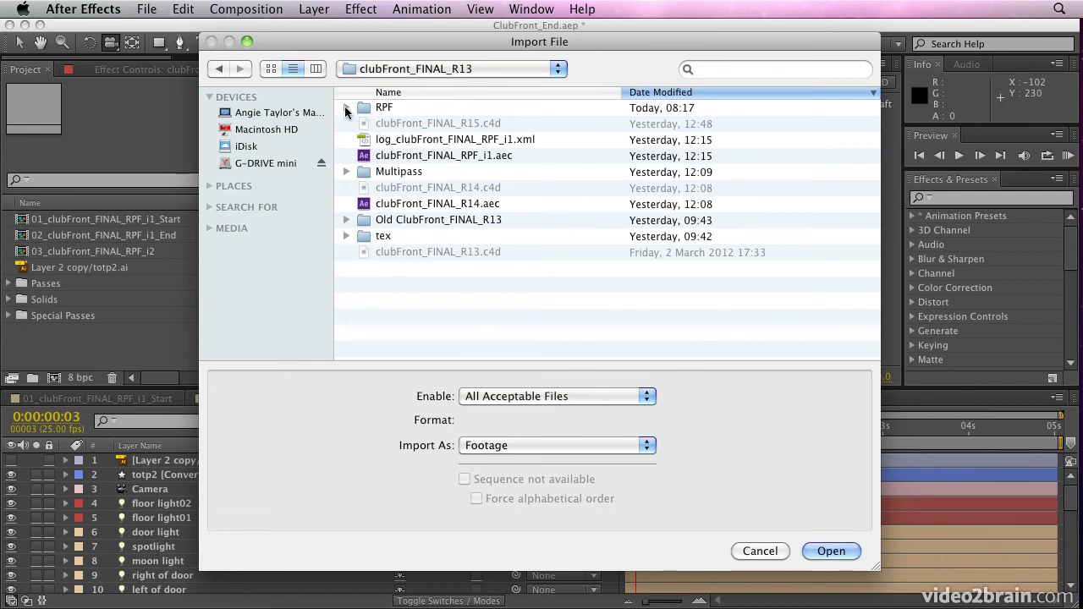
pyautogui.click(346, 108)
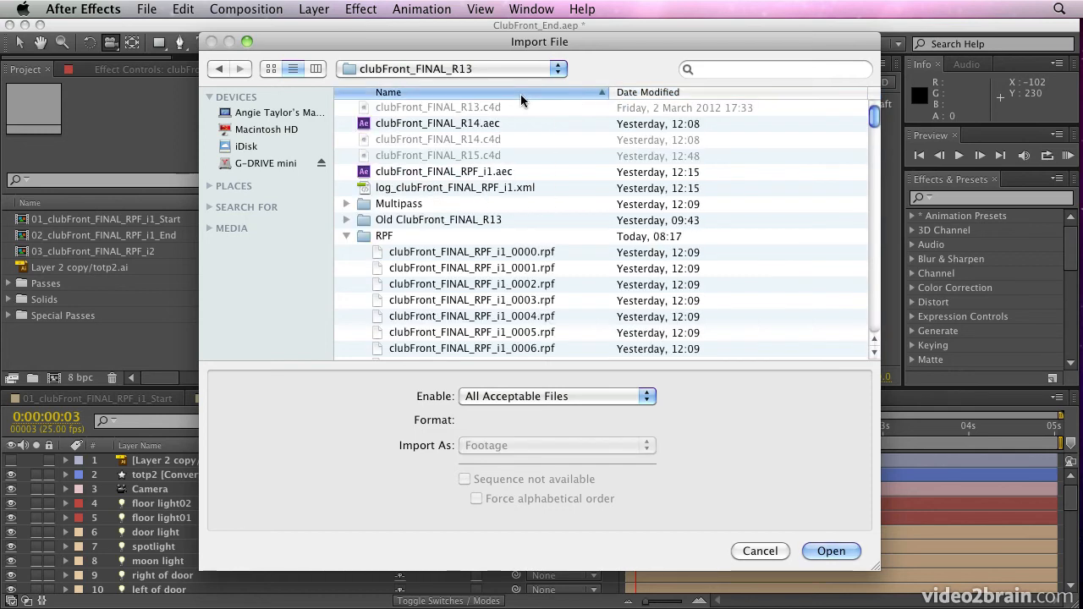
pyautogui.click(472, 250)
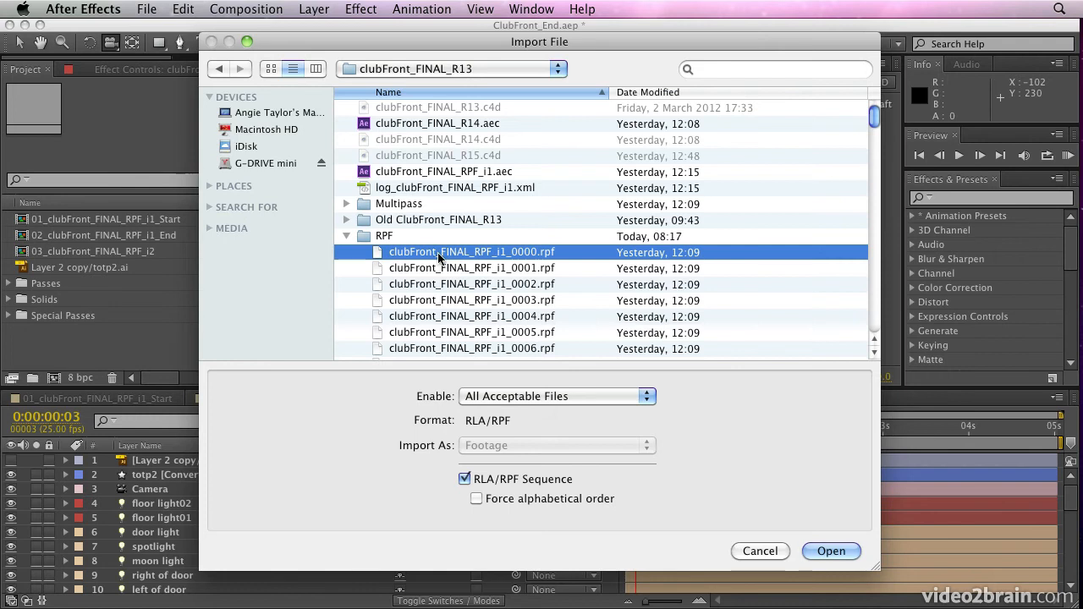
pyautogui.moveTo(413, 256)
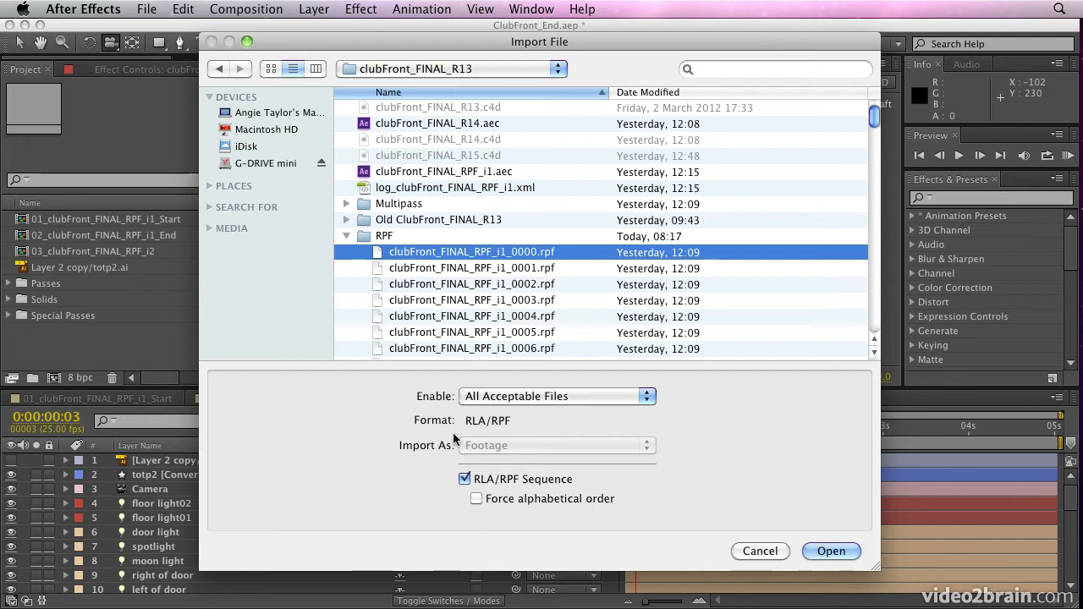
pyautogui.moveTo(831, 552)
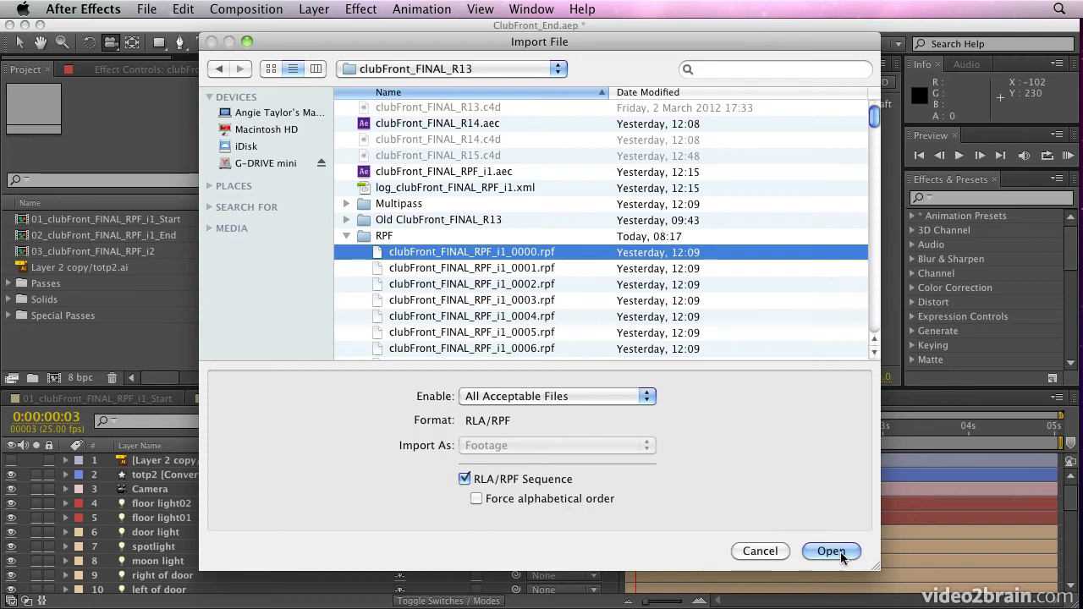
pyautogui.click(831, 551)
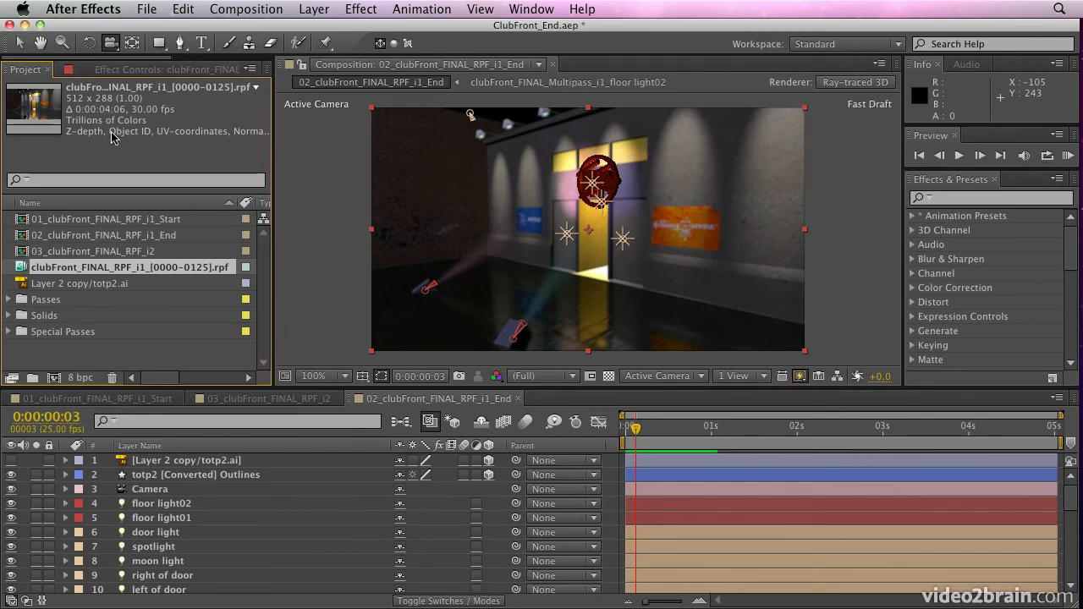
pyautogui.moveTo(119, 139)
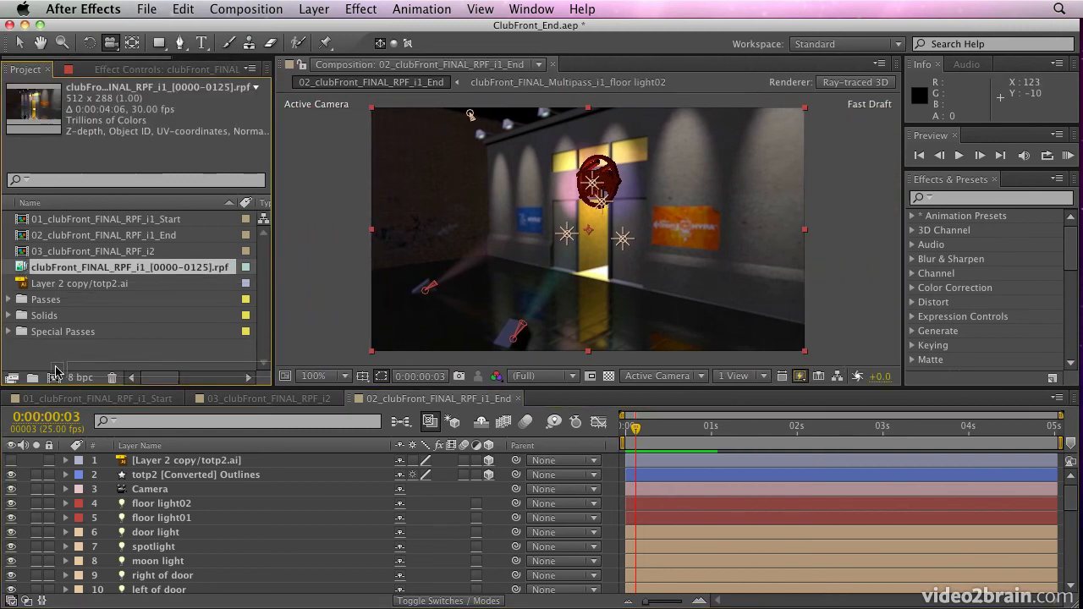
# Make a new clubFront_FINAL_RPF_i1 composition from the RPF footage and select its layer
pyautogui.click(54, 377)
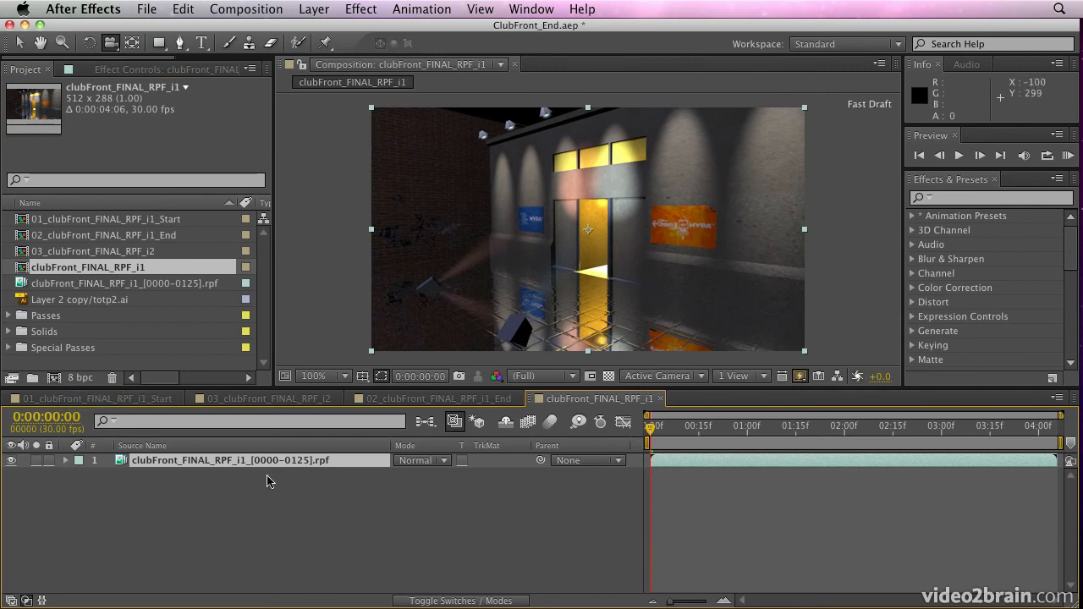
pyautogui.click(754, 426)
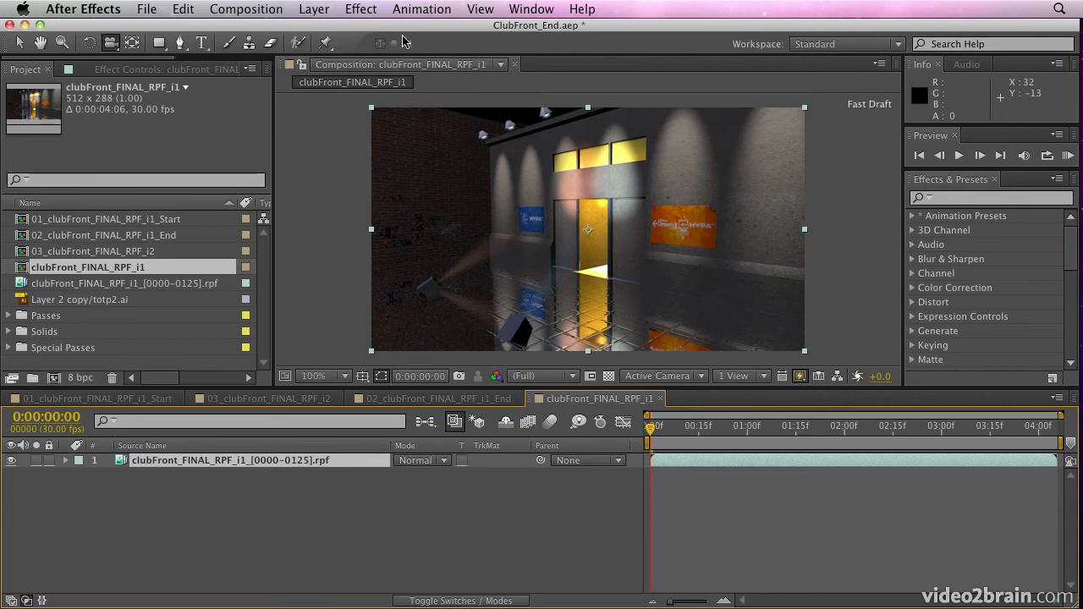
# Add 3D Channel Extract to the RPF layer and lower its black point to widen the depth range
pyautogui.click(360, 10)
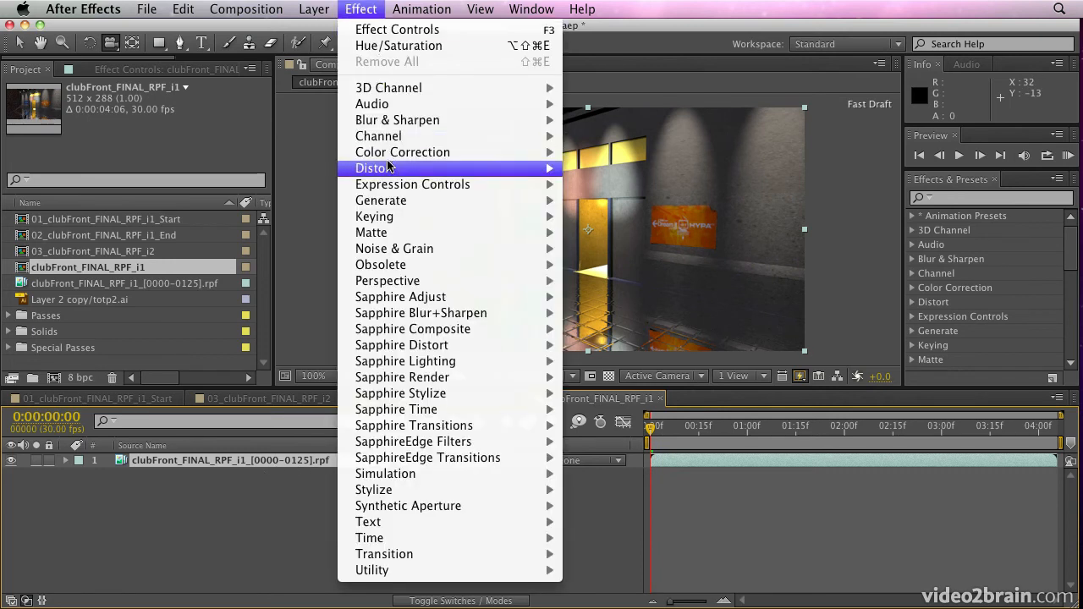
pyautogui.moveTo(390, 88)
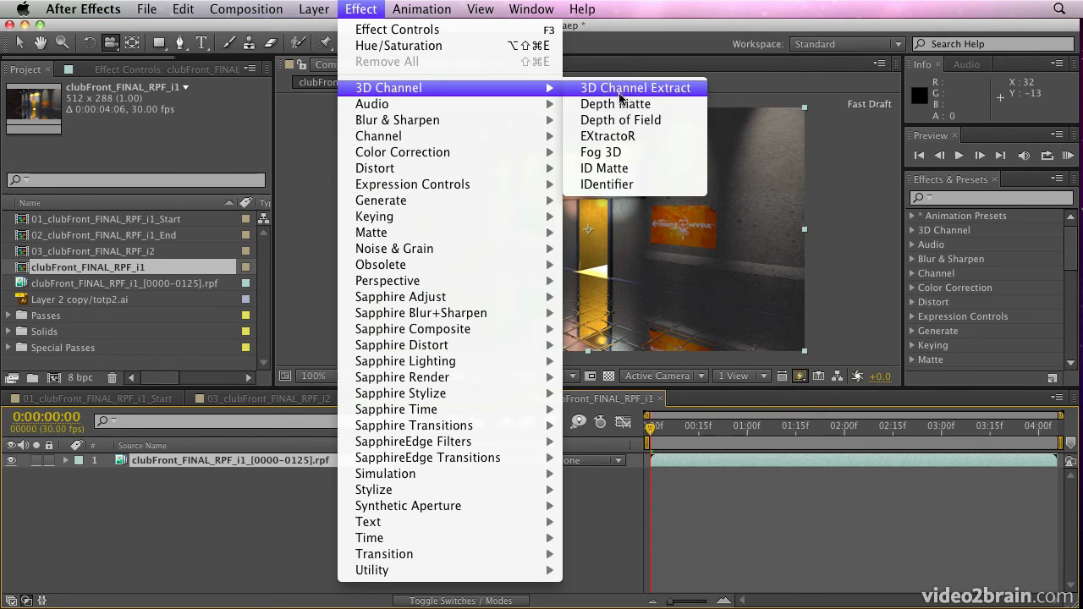
pyautogui.click(635, 88)
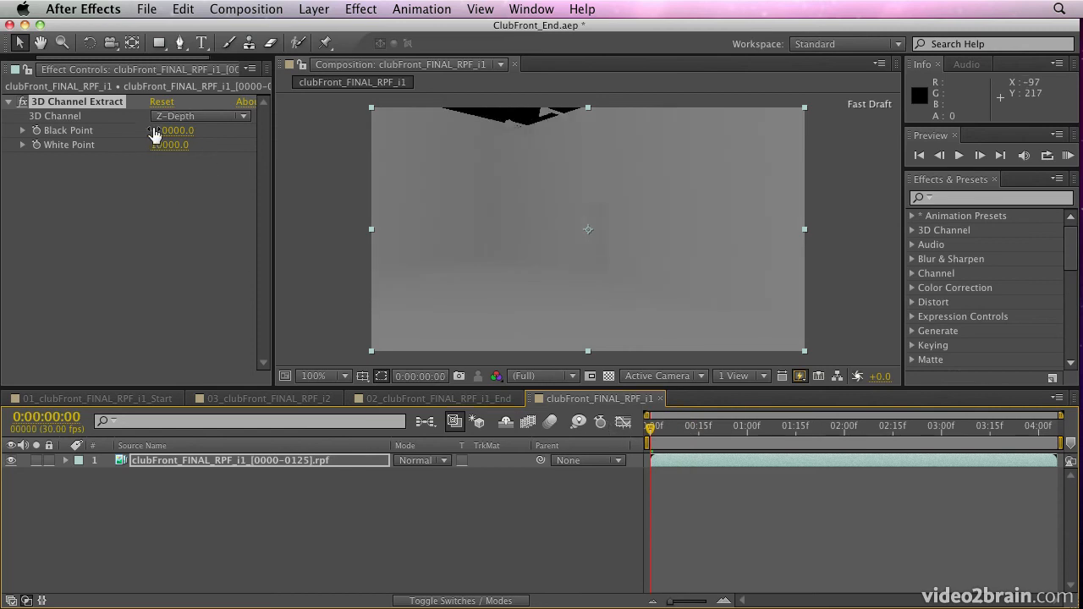
pyautogui.moveTo(169, 144); pyautogui.dragTo(188, 144)
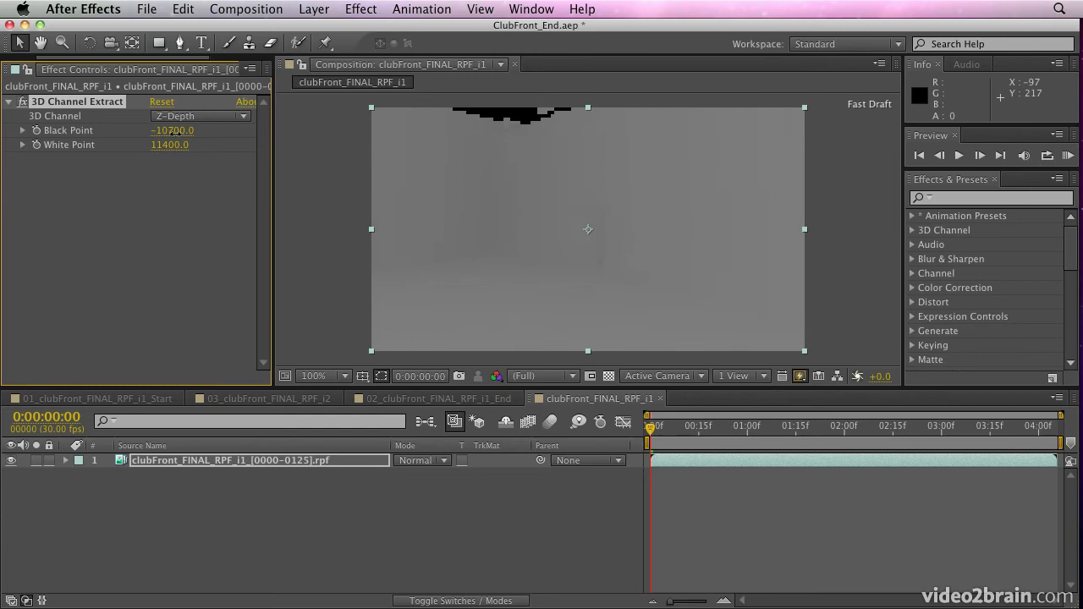
# Cycle through Object ID, Texture UV and Material ID channels, settling on Texture UV
pyautogui.click(200, 115)
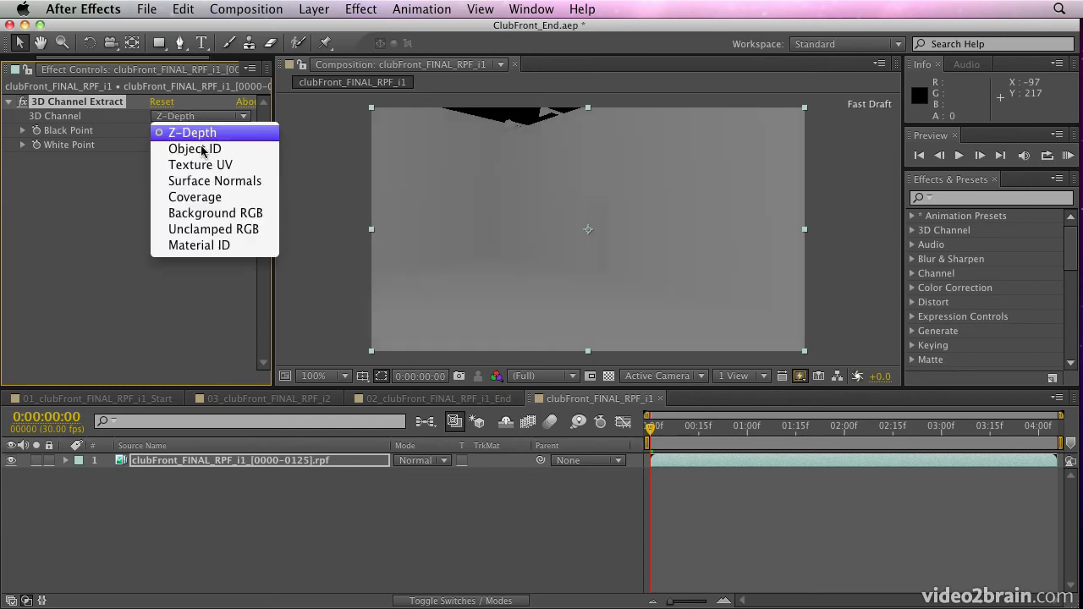
pyautogui.click(195, 149)
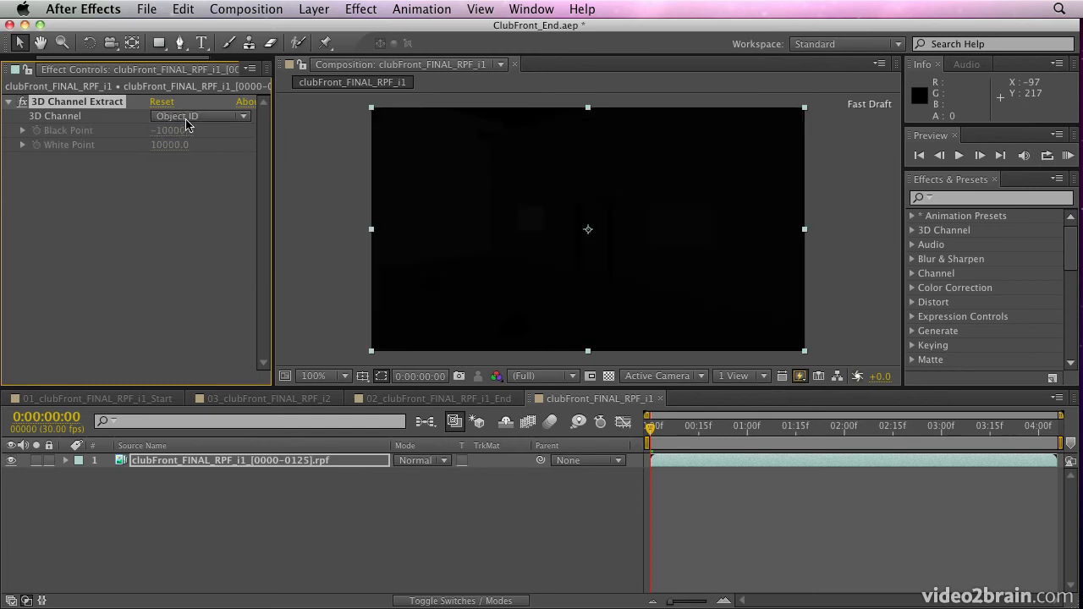
pyautogui.click(200, 115)
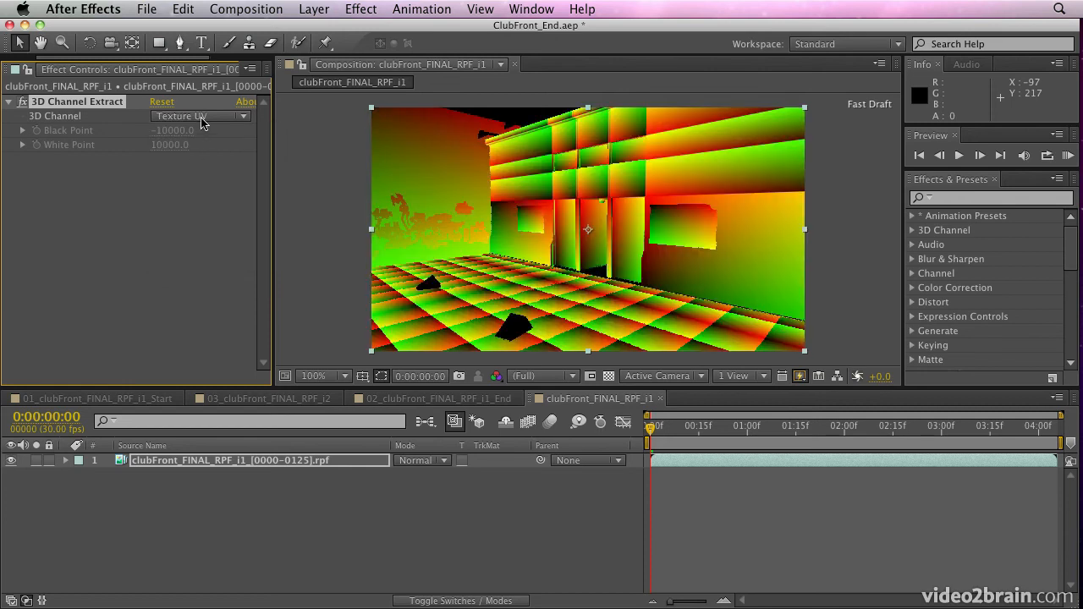
pyautogui.click(200, 115)
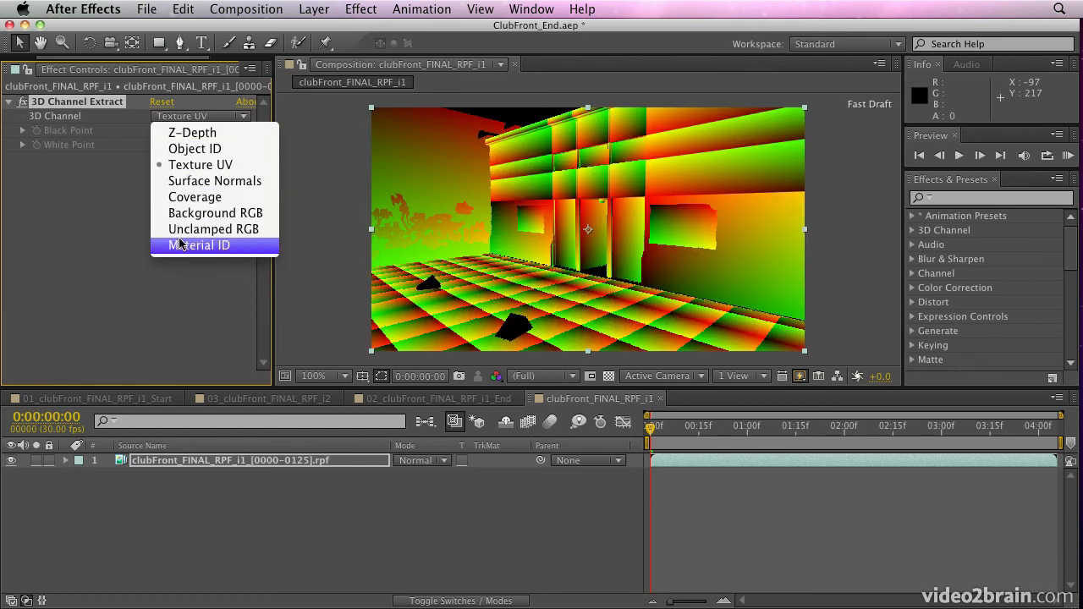
pyautogui.click(200, 246)
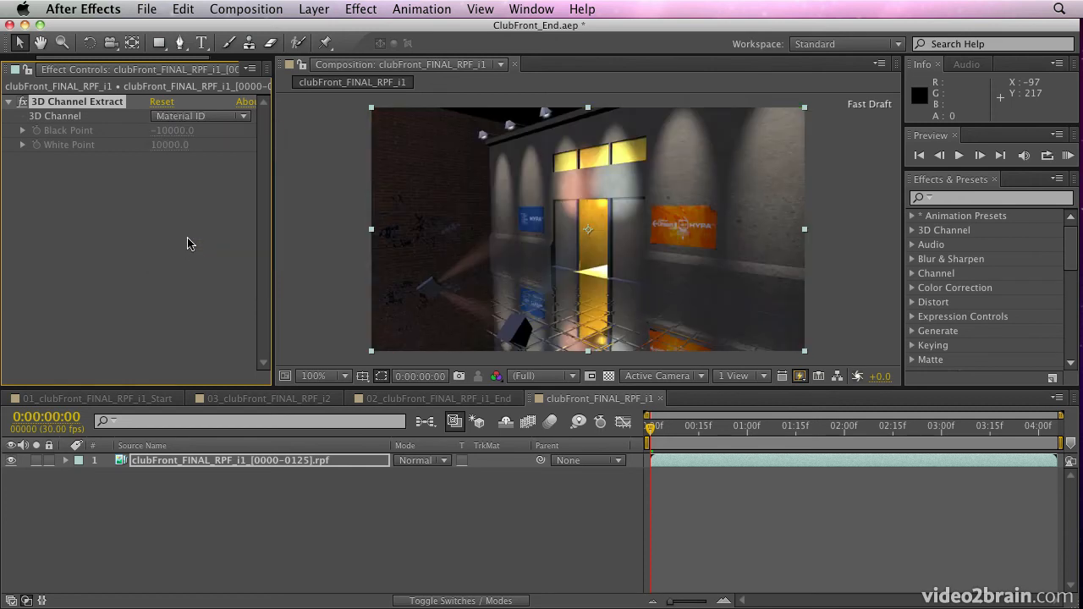
pyautogui.click(200, 115)
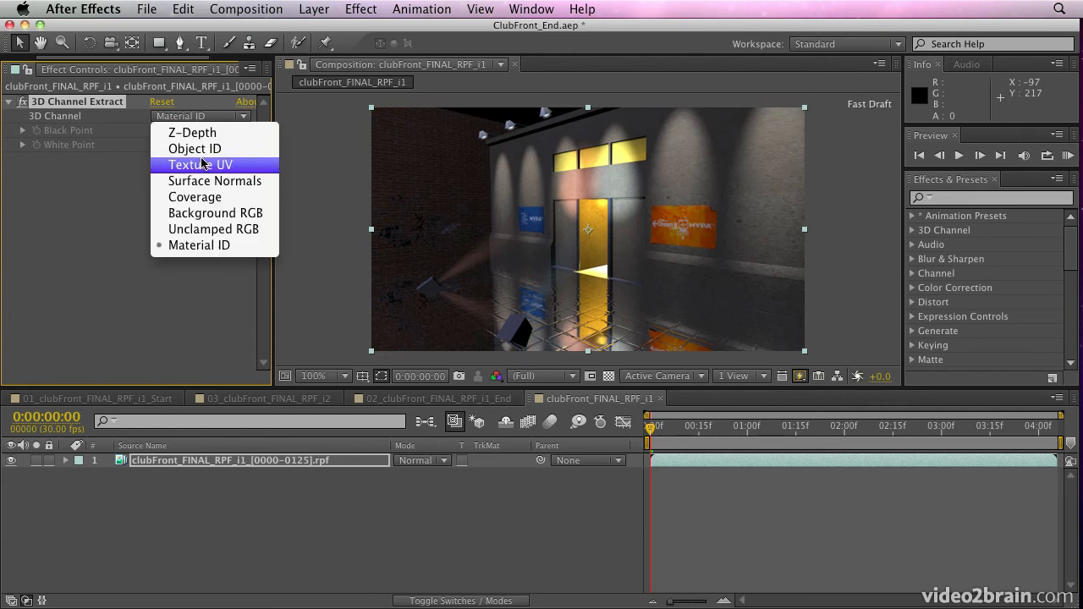
pyautogui.click(200, 164)
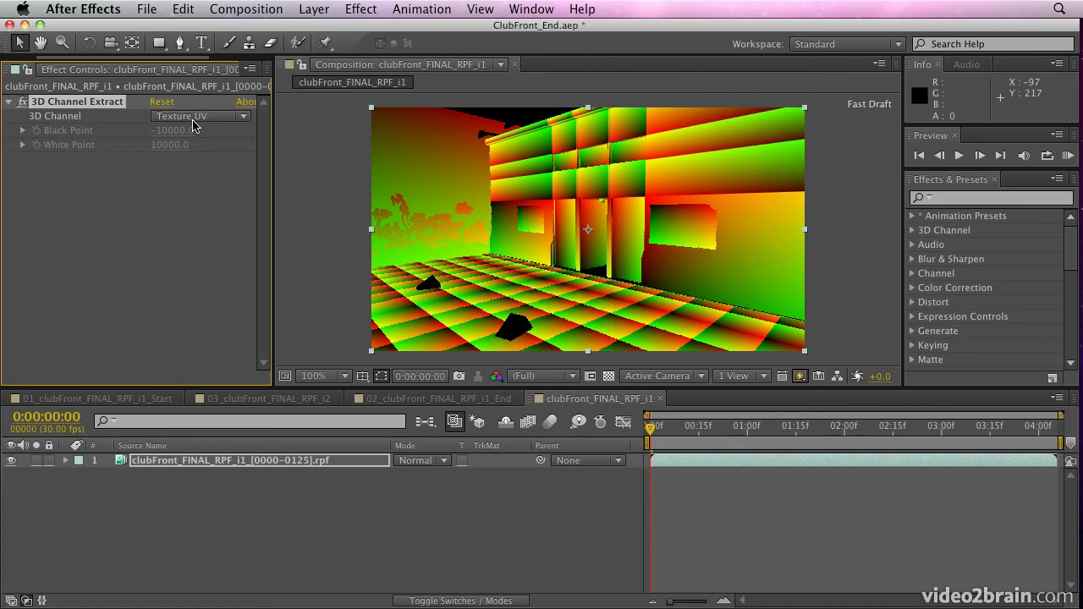
pyautogui.moveTo(110, 73)
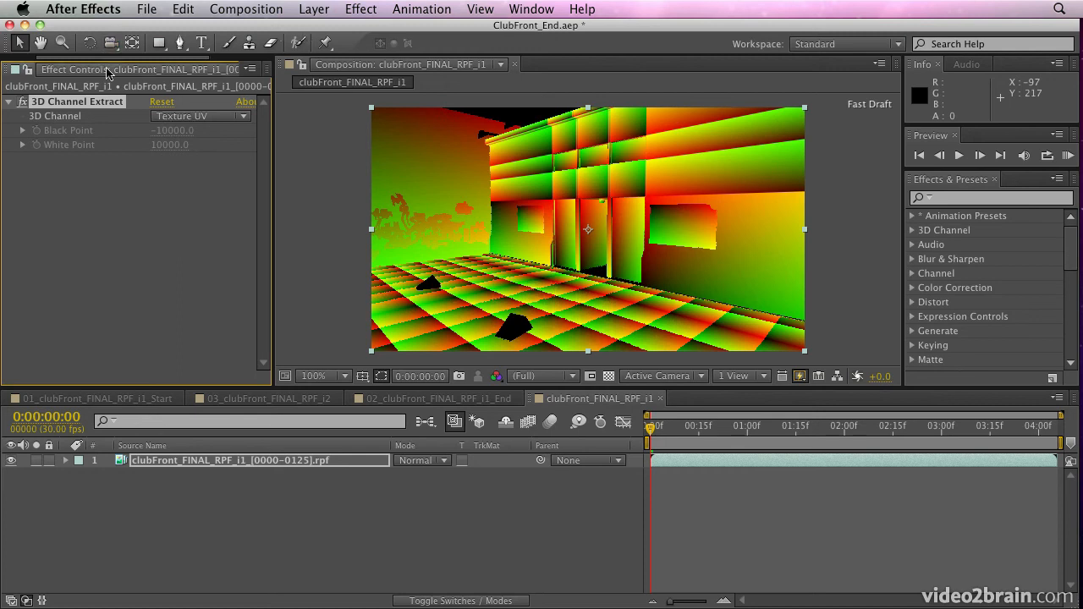
# Add the EXtractoR effect to the RPF layer and reselect the footage layer
pyautogui.click(361, 10)
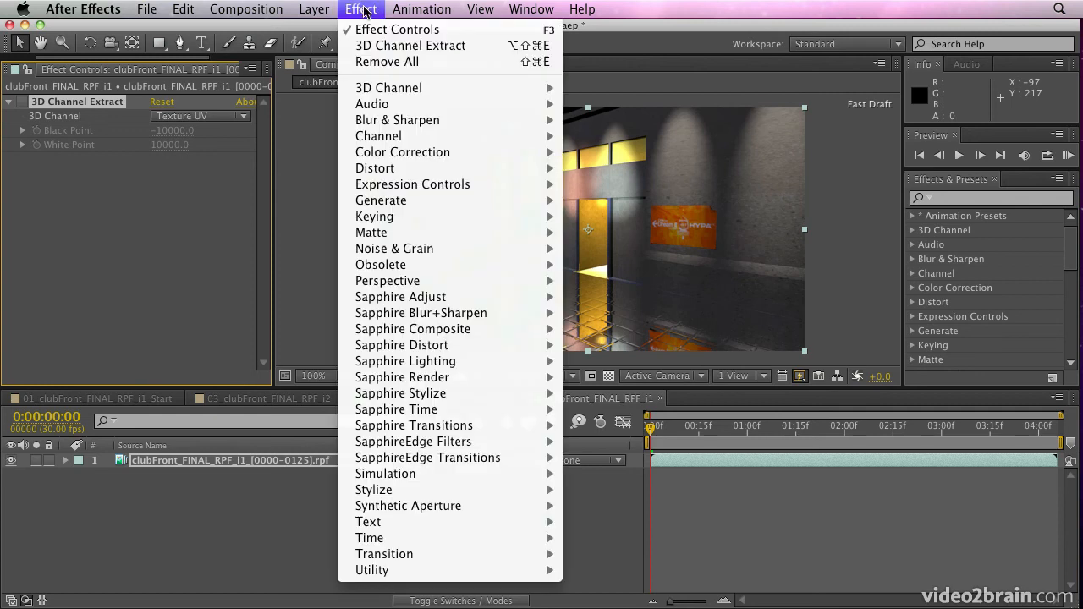
pyautogui.moveTo(390, 88)
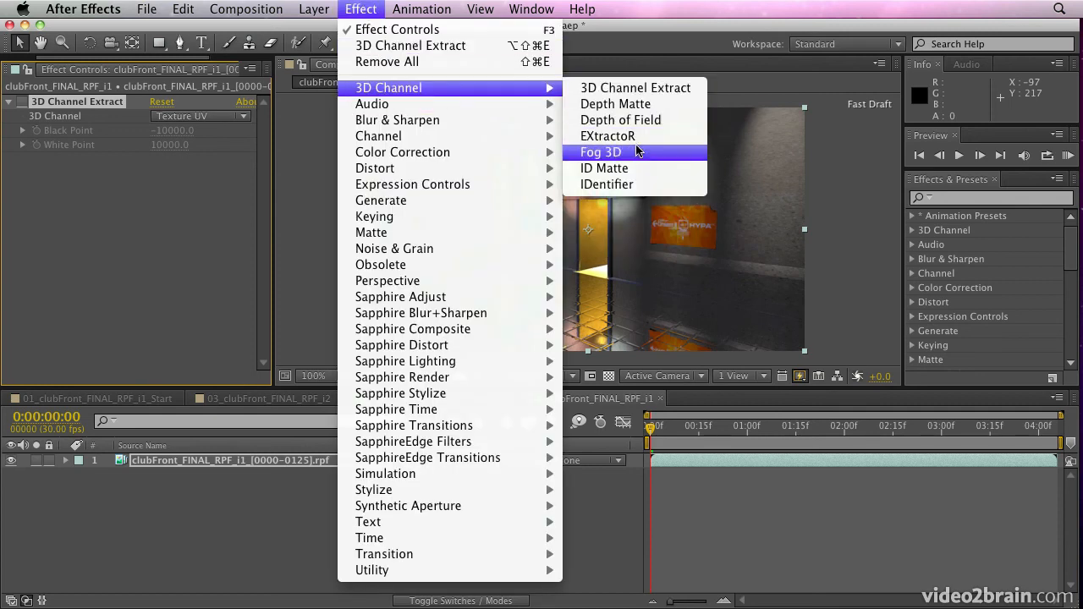
pyautogui.click(608, 135)
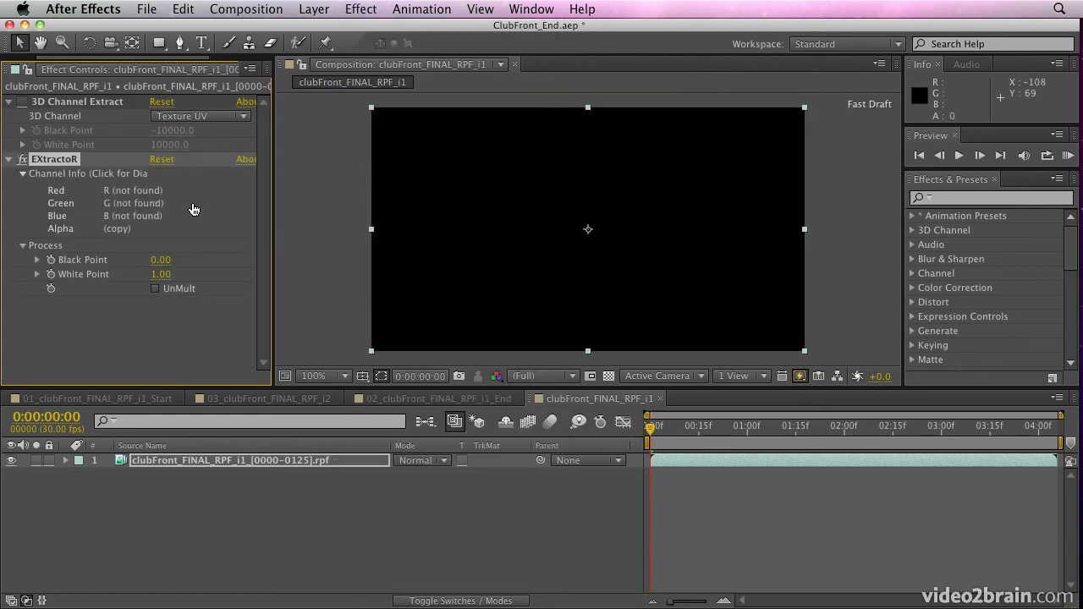
pyautogui.moveTo(41, 190)
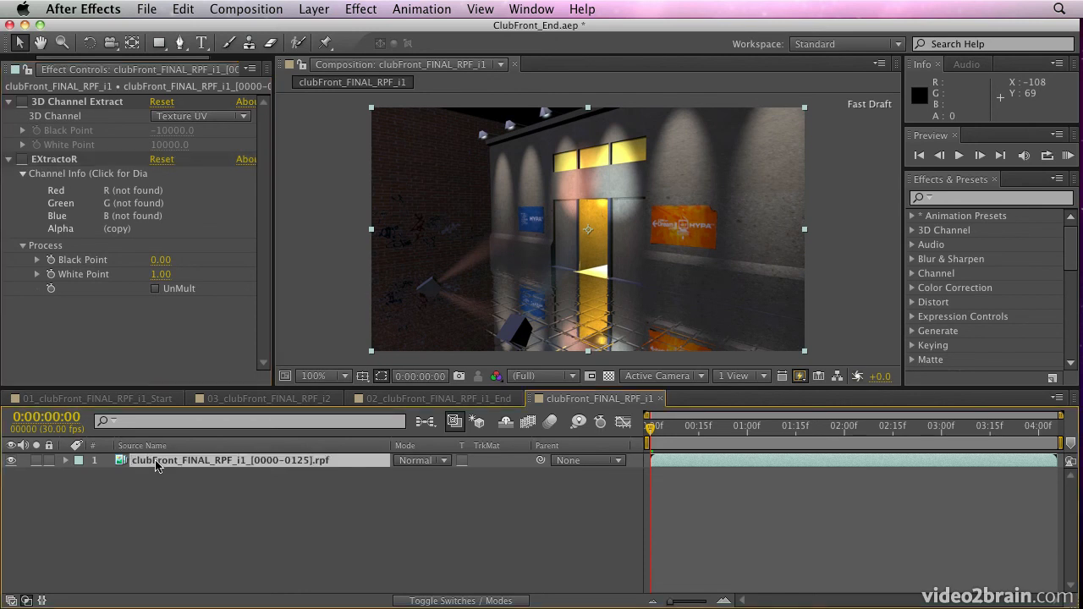
pyautogui.click(421, 10)
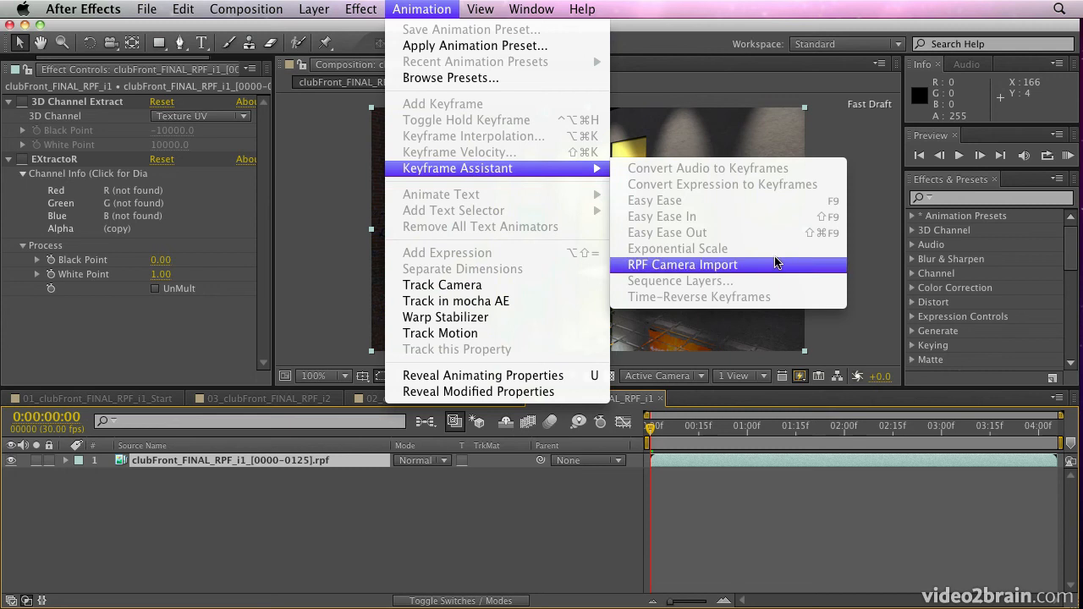
# Run RPF Camera Import to create an RPF Camera layer with keyframed position and rotation
pyautogui.click(682, 264)
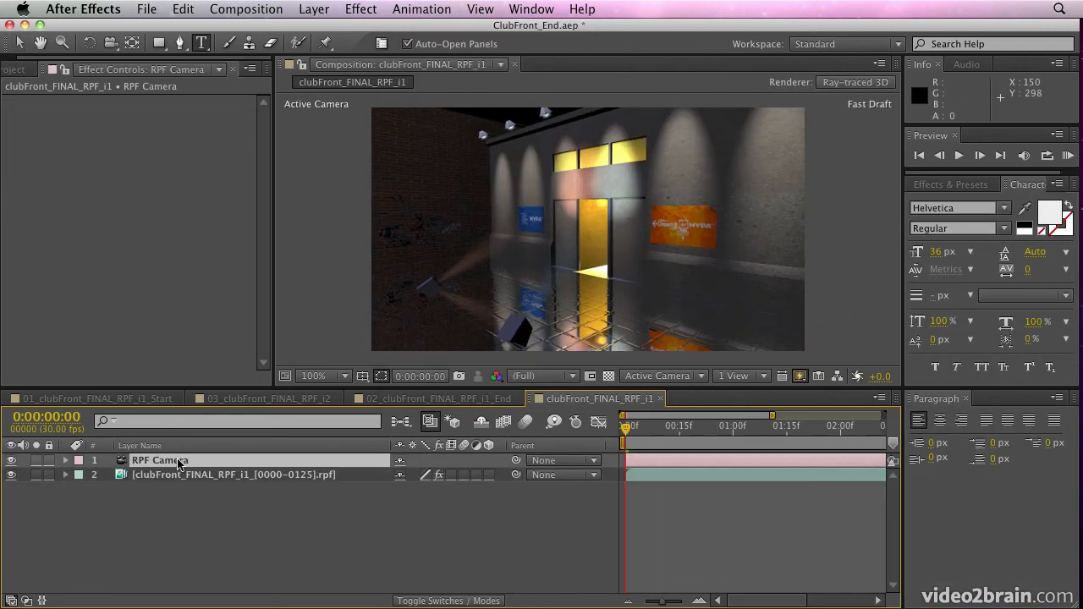
pyautogui.click(66, 460)
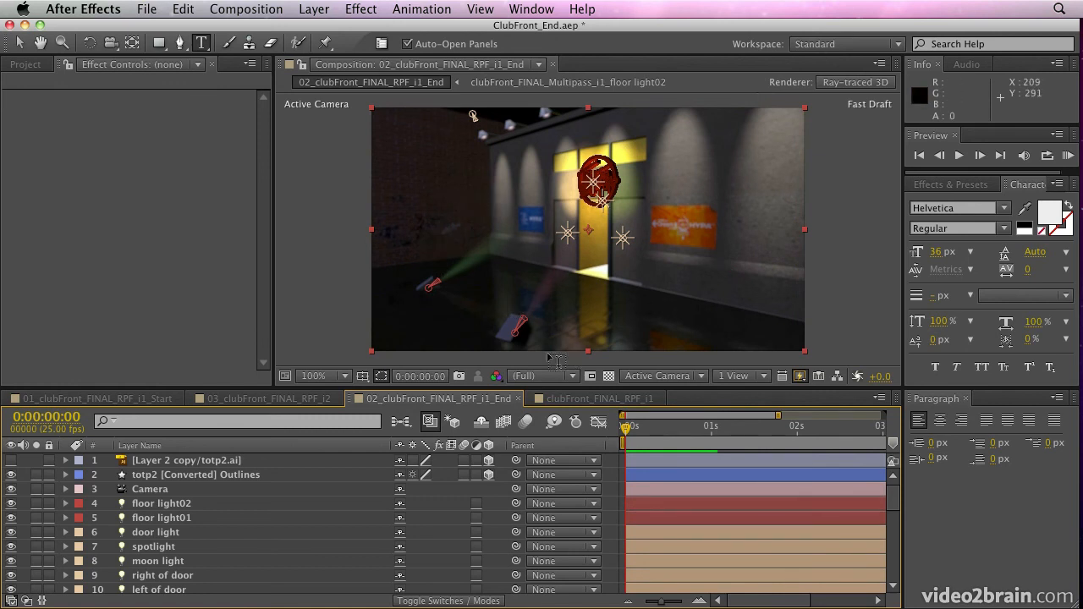
pyautogui.click(596, 398)
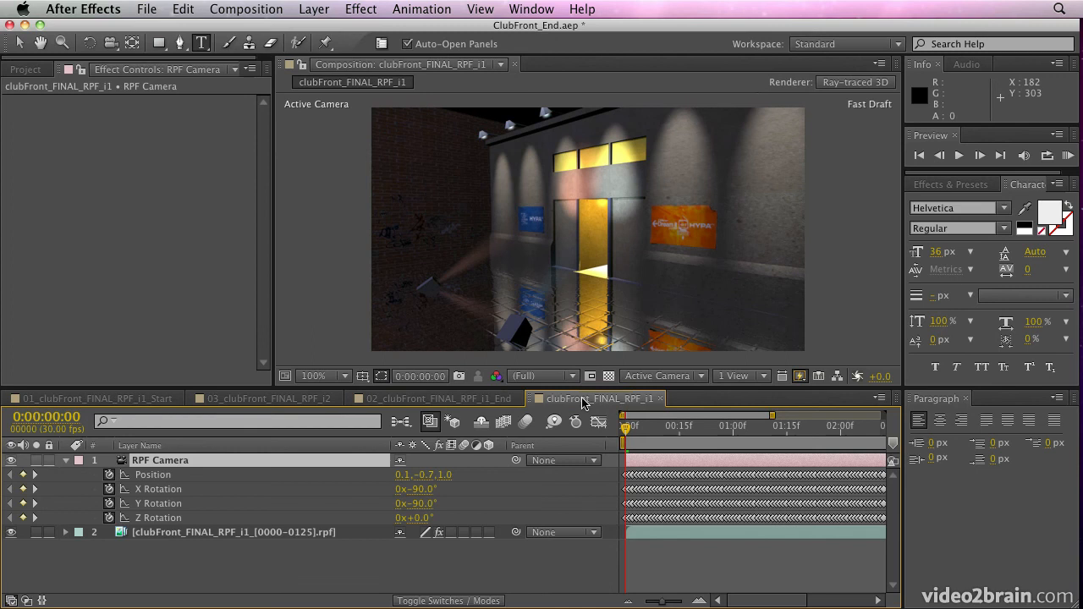
pyautogui.moveTo(176, 532)
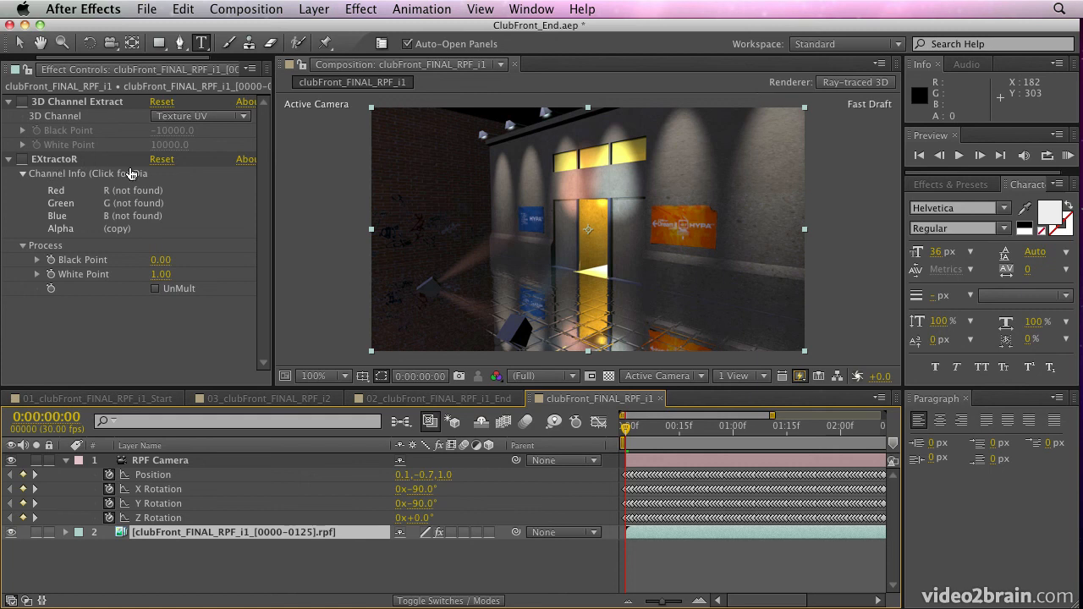
pyautogui.moveTo(203, 332)
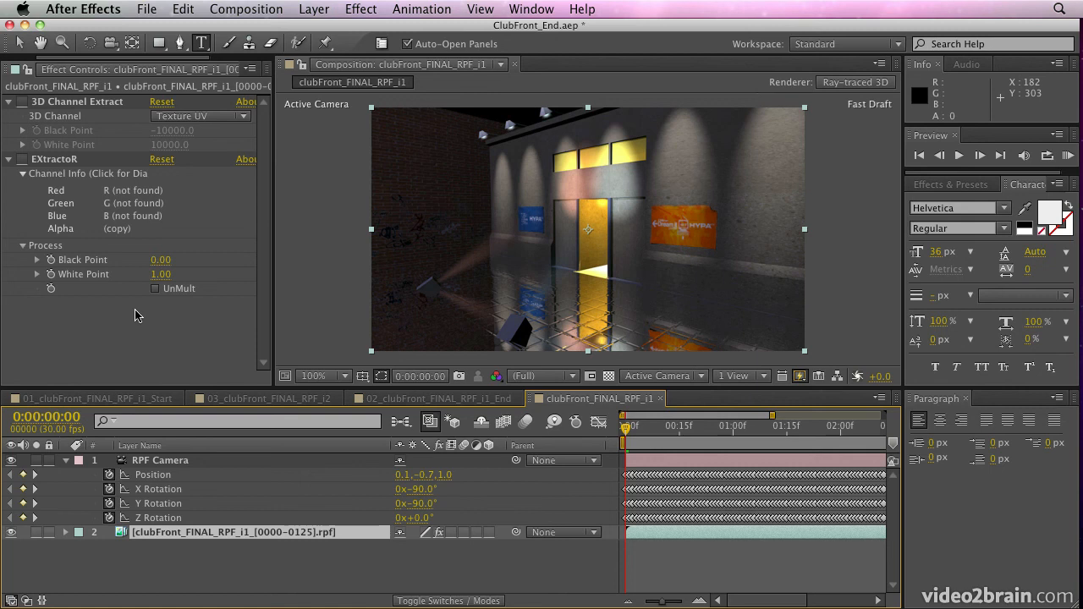
pyautogui.moveTo(267, 406)
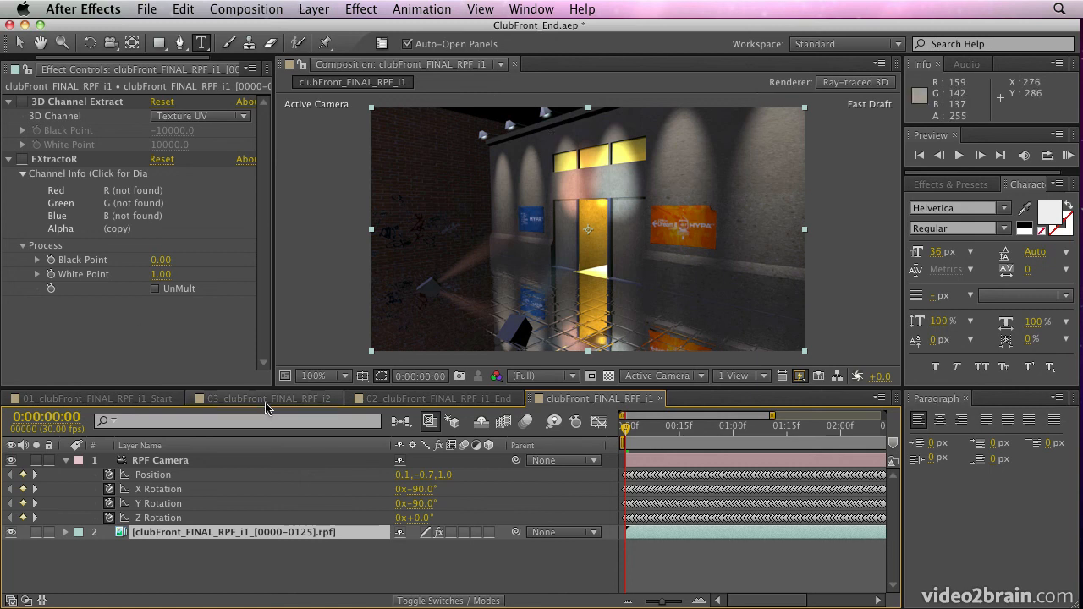
pyautogui.moveTo(429, 416)
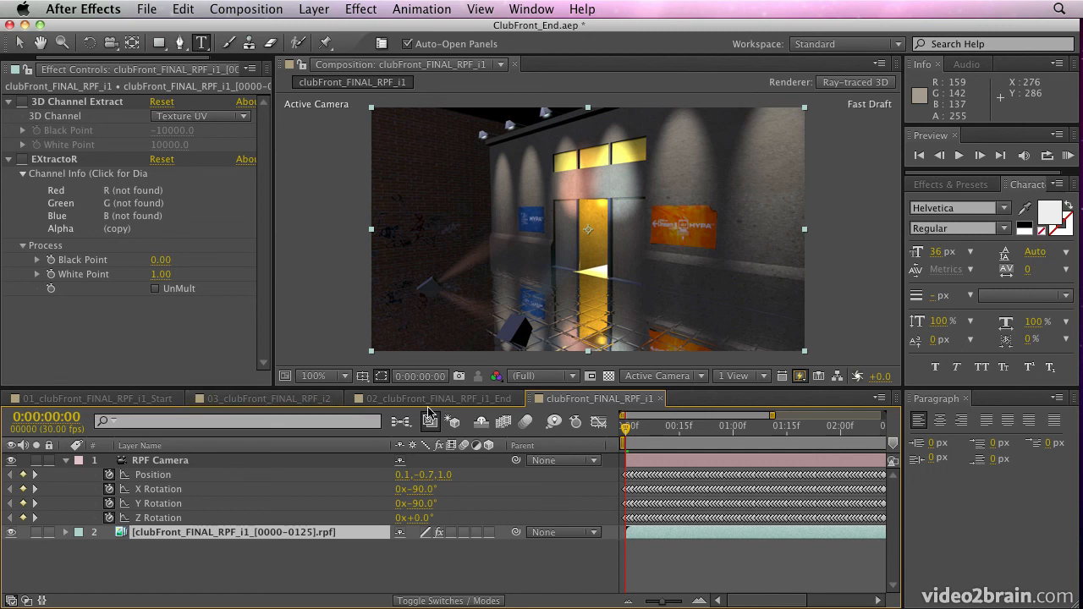
# Switch to the 02_clubFront_FINAL_RPF_i1_End comp and start the CINEMA 4D Exporter
pyautogui.click(433, 397)
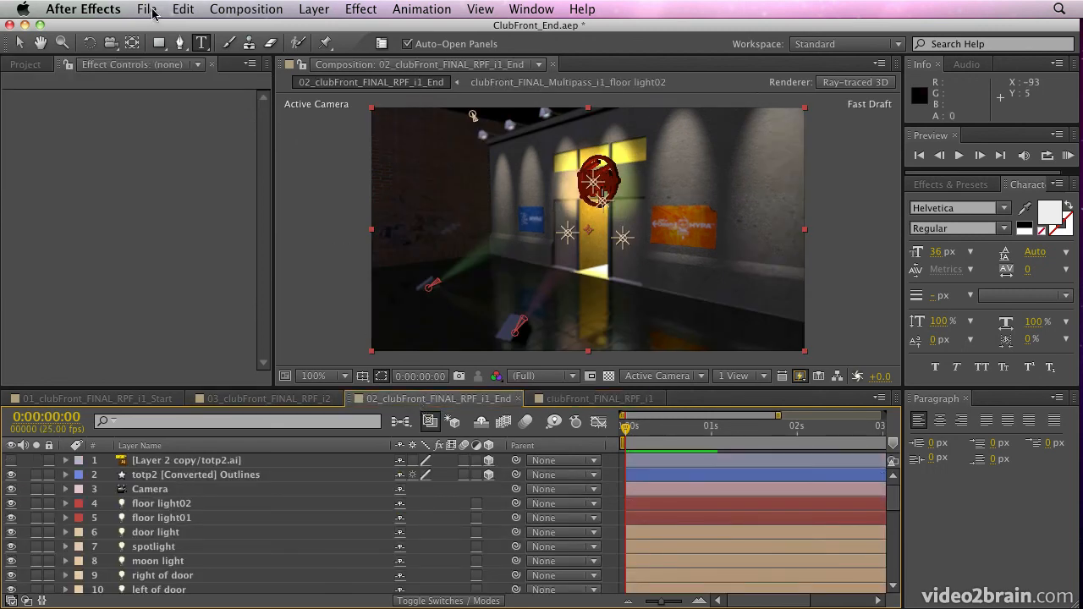
pyautogui.click(145, 10)
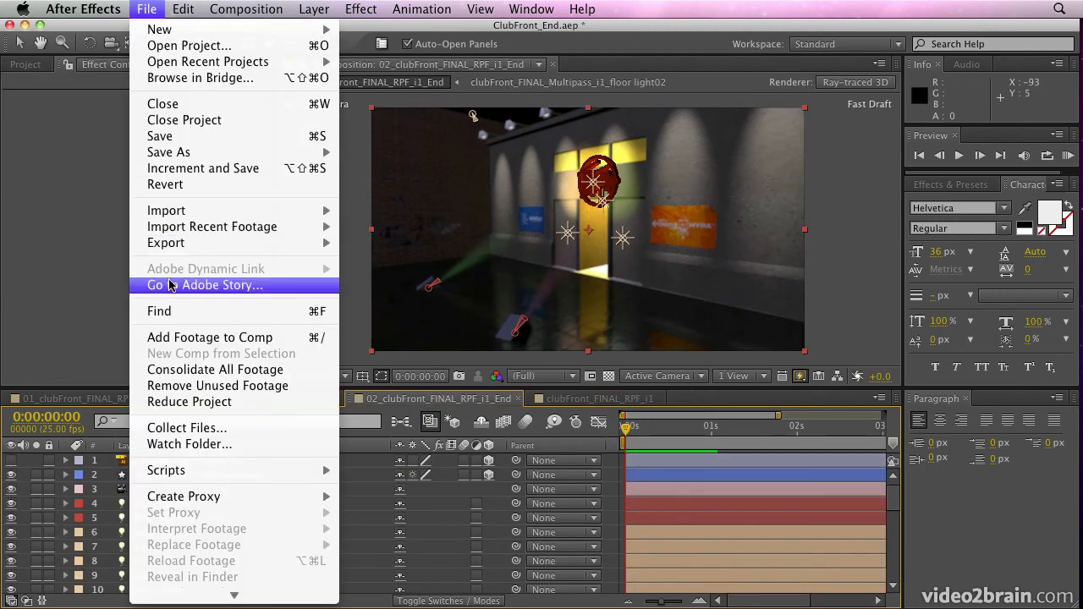
pyautogui.moveTo(166, 243)
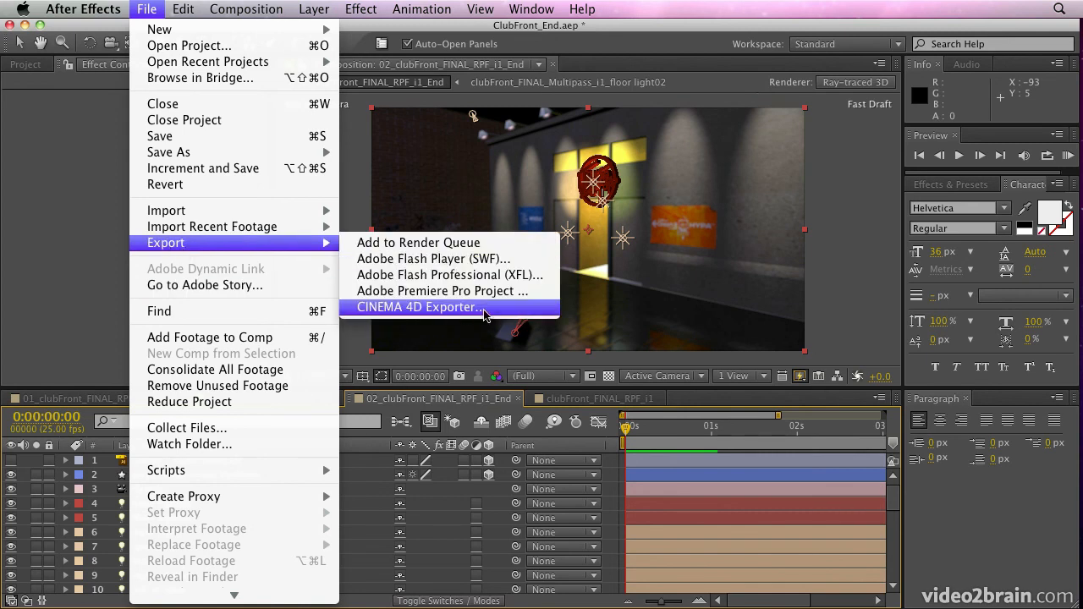
pyautogui.click(418, 308)
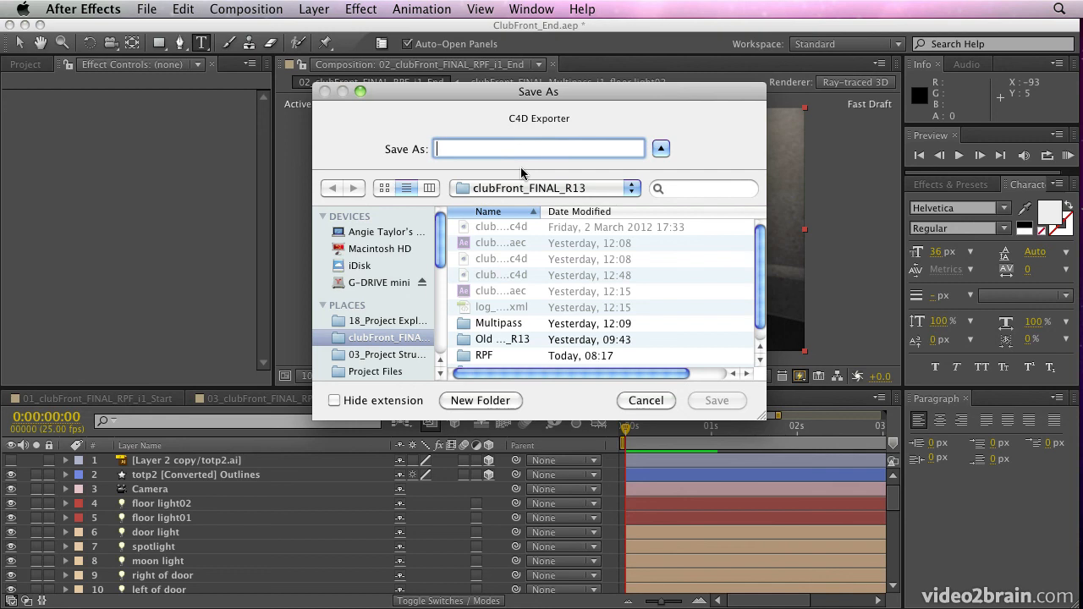
# Name the export file Test.c4d in the save dialog
pyautogui.write('Test')
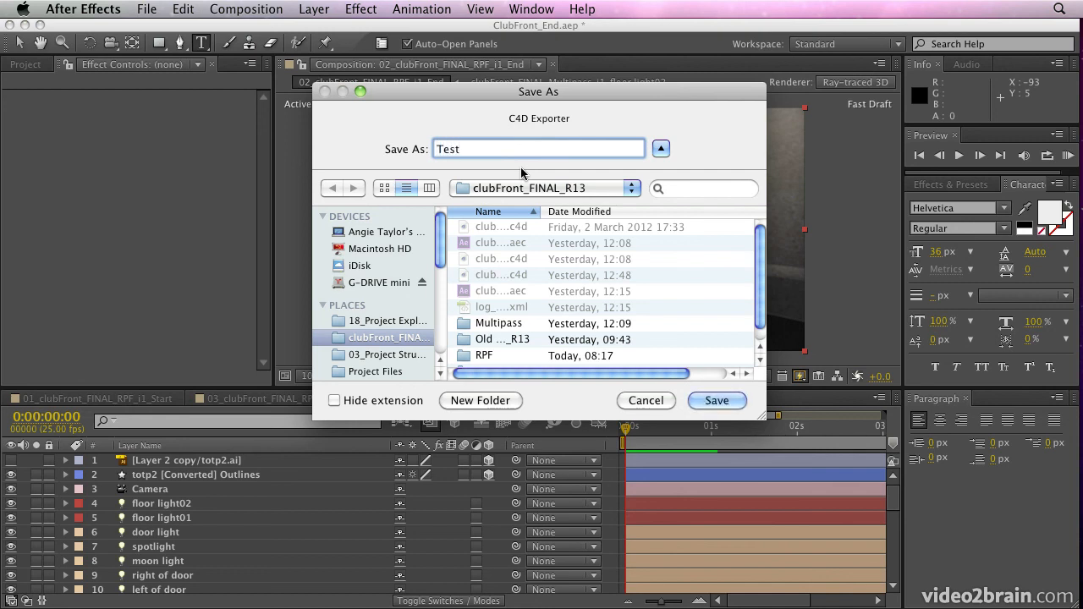
pyautogui.write('.c')
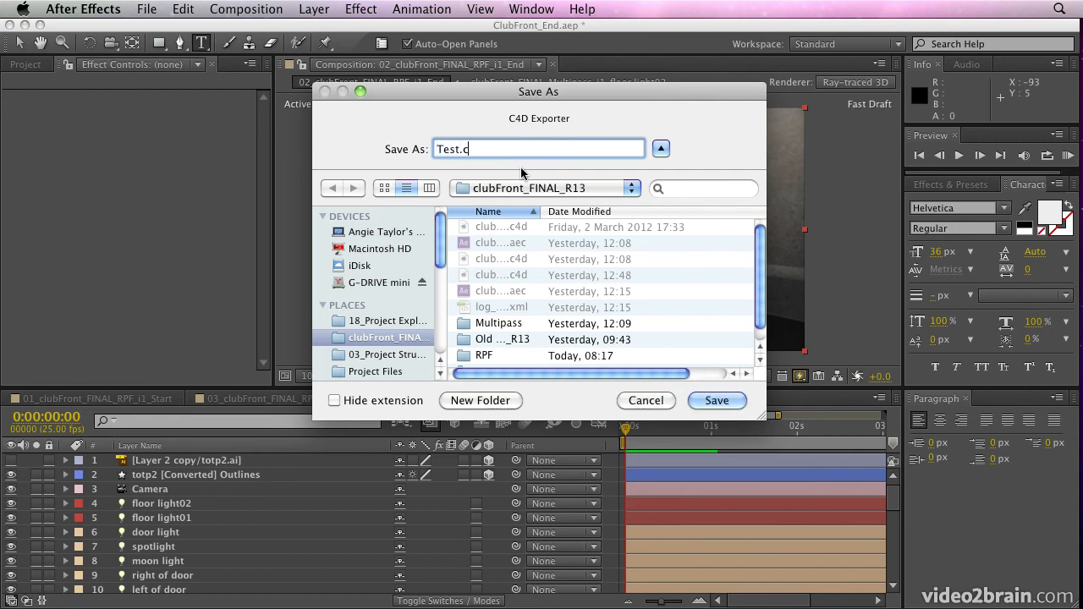
pyautogui.write('4d')
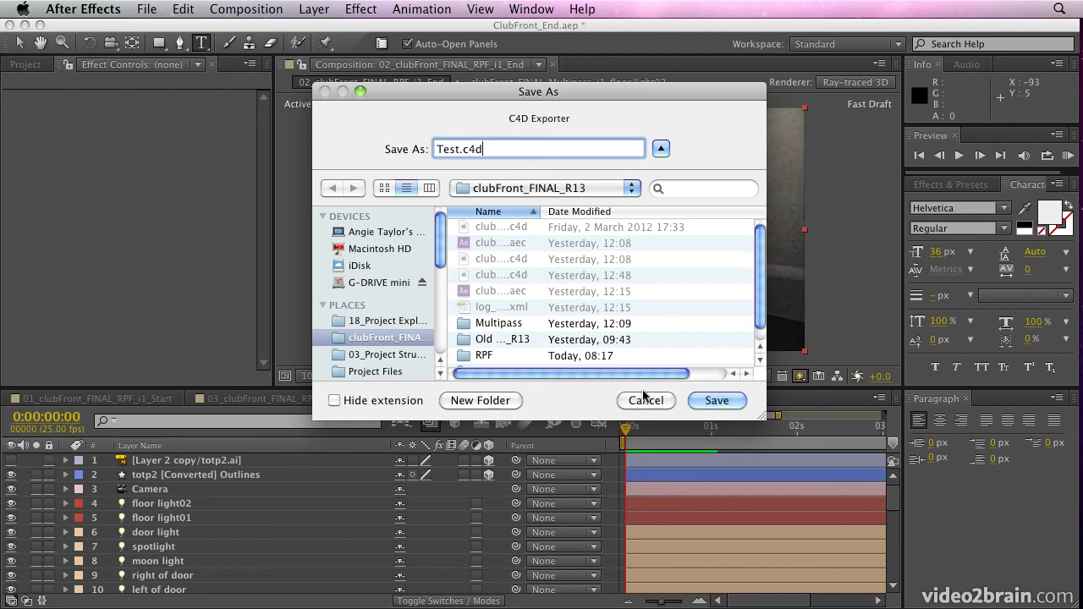
pyautogui.moveTo(759, 420)
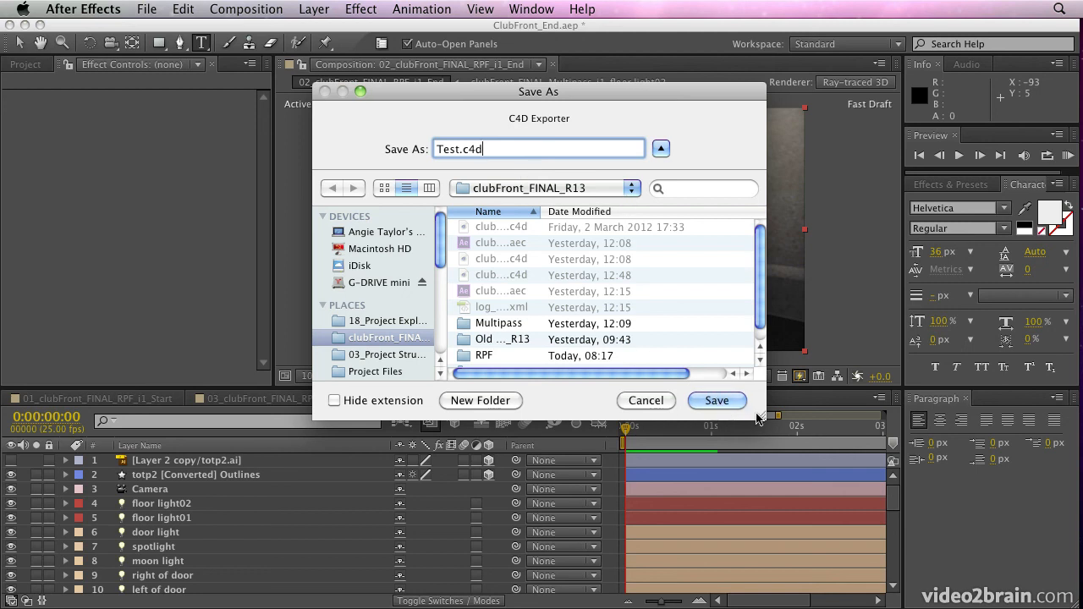